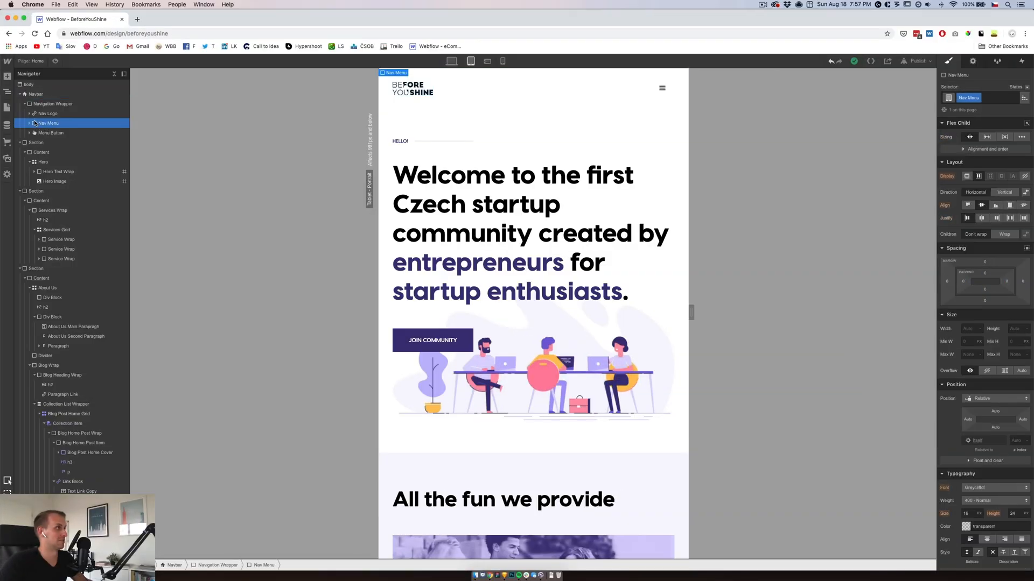
Select the Menu Button and preview the mobile menu in its open state.
{"action": "left_click", "coordinate": [53, 103]}
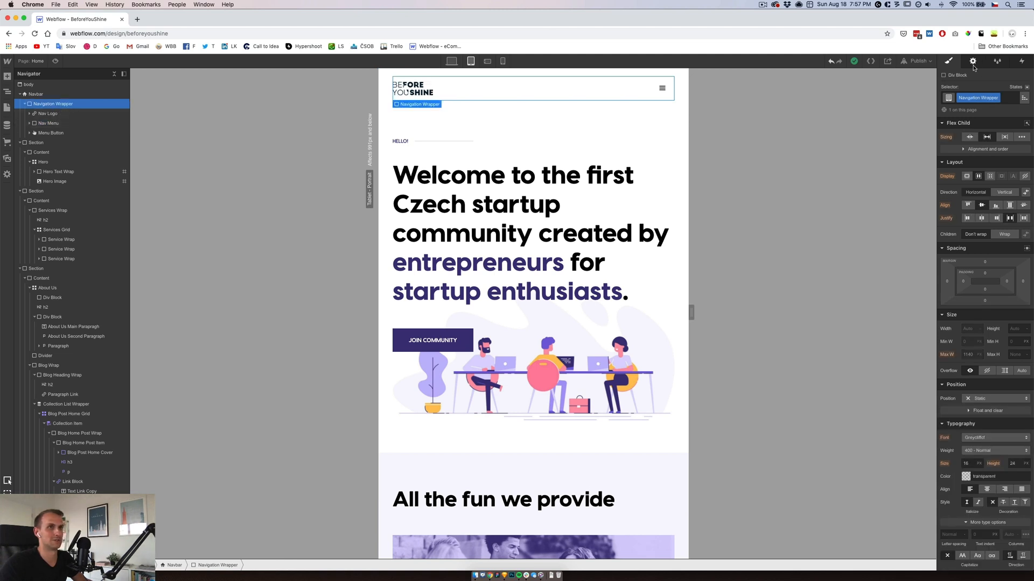
{"action": "left_click", "coordinate": [971, 60]}
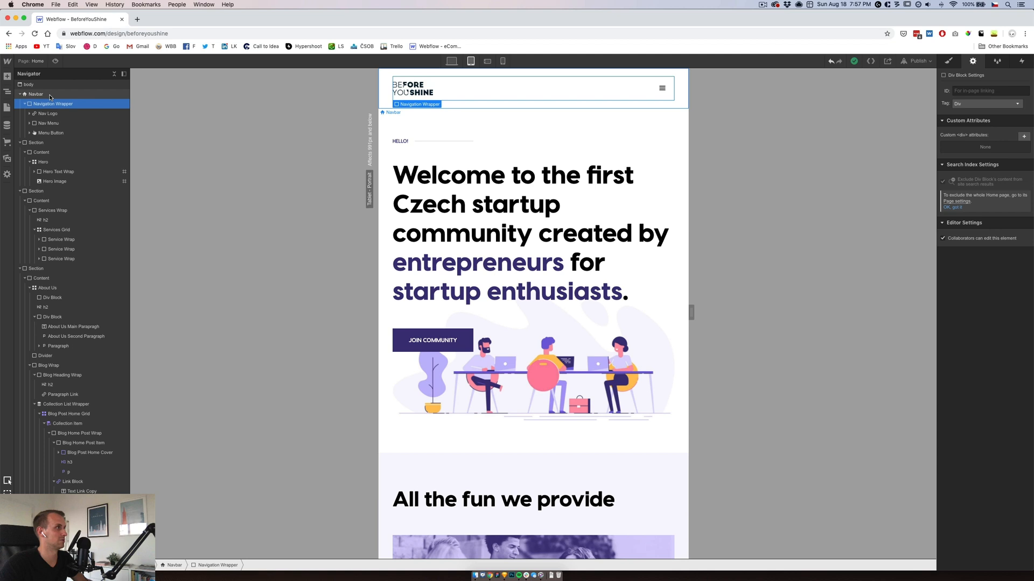
{"action": "left_click", "coordinate": [35, 93]}
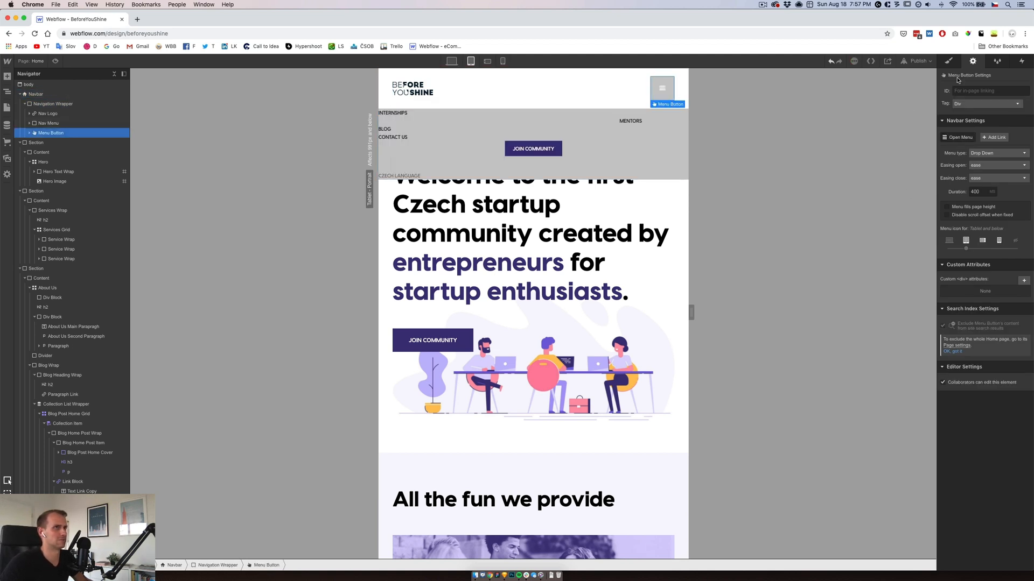
{"action": "left_click", "coordinate": [949, 61]}
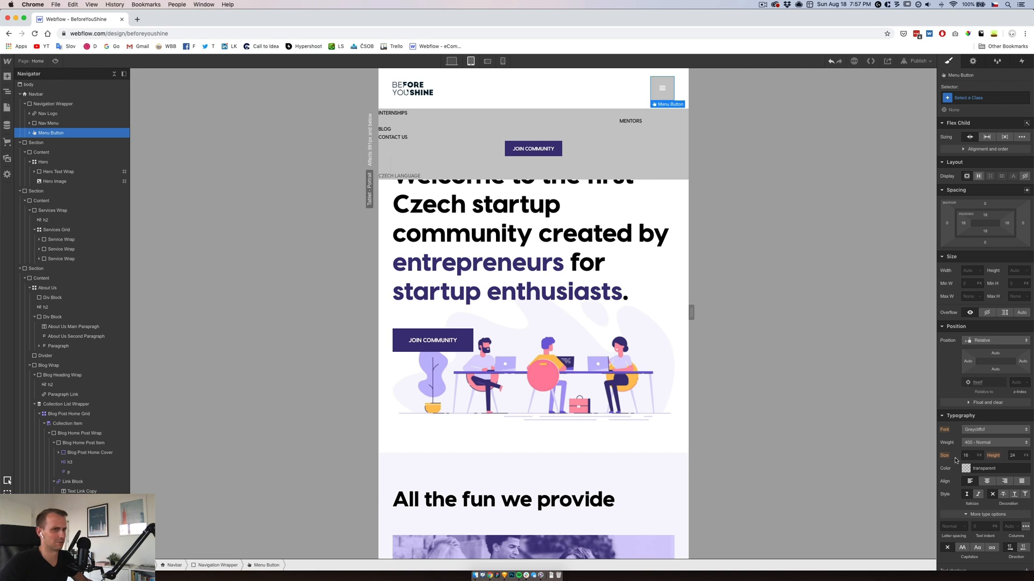
Clear the open hamburger's grey background and give Nav Menu a white background.
{"action": "scroll", "scroll_direction": "down", "scroll_amount": 3}
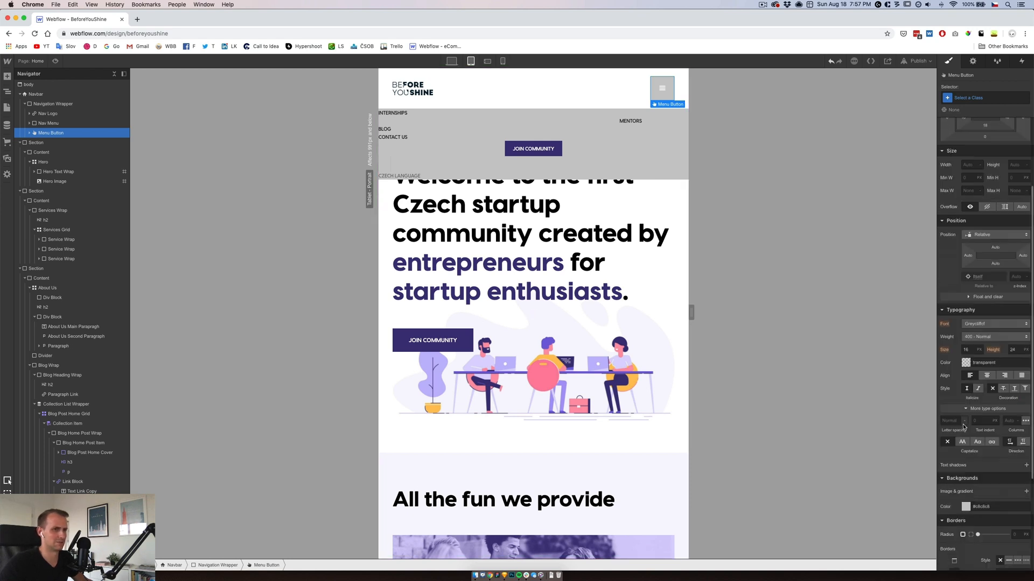
{"action": "left_click", "coordinate": [966, 362]}
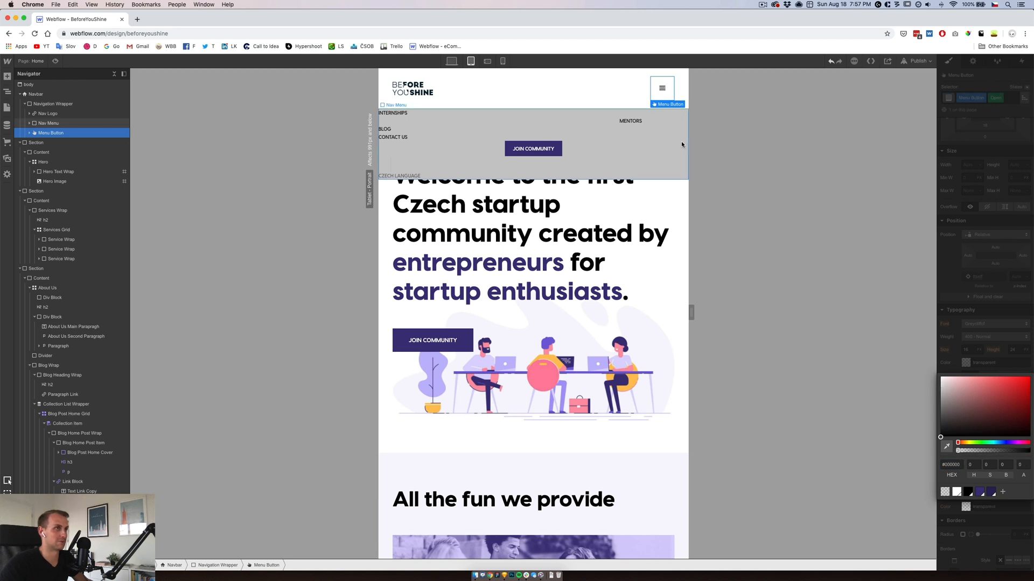
{"action": "mouse_move", "coordinate": [659, 160]}
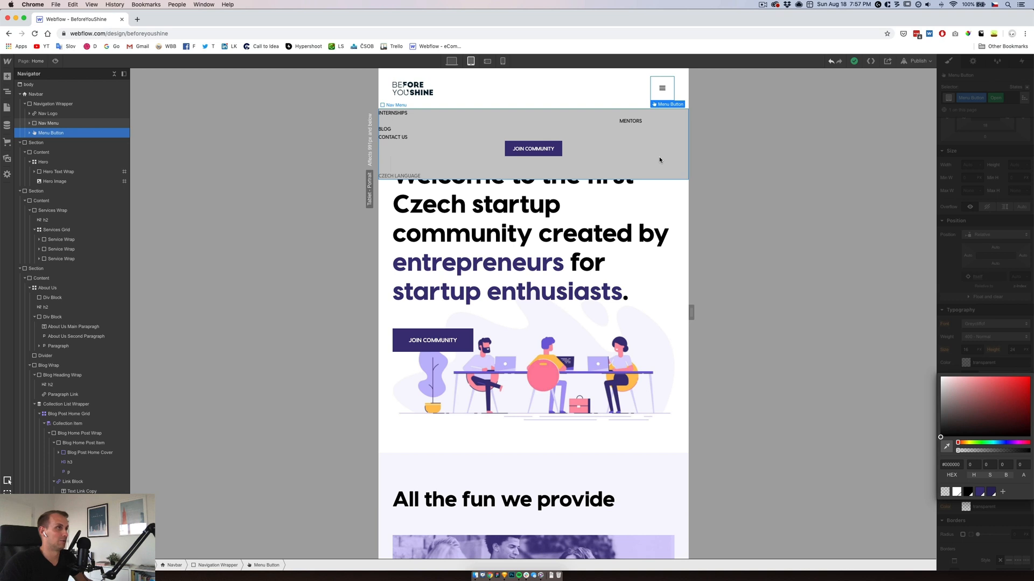
{"action": "left_click", "coordinate": [48, 123]}
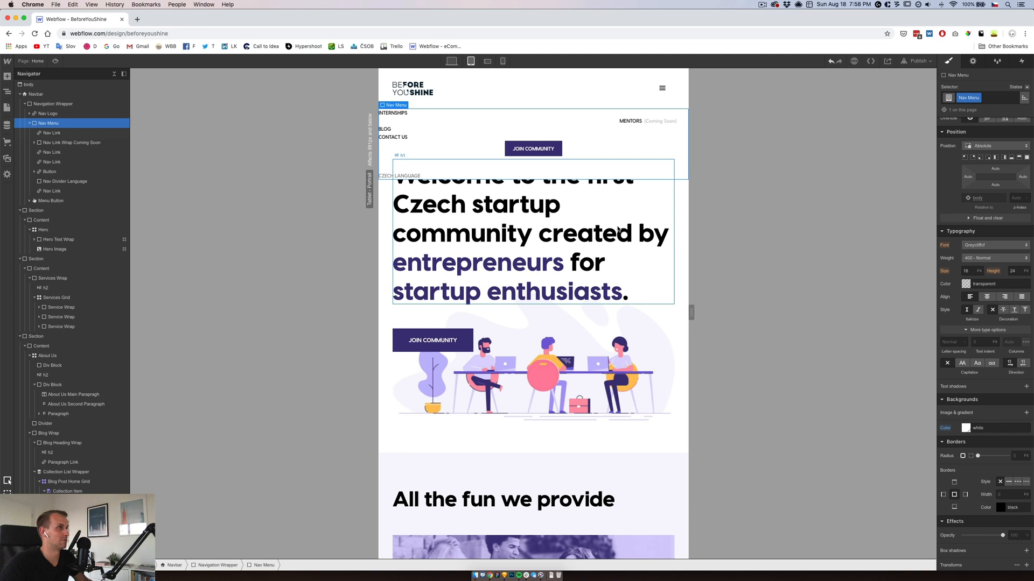
Give Nav Link top/bottom padding and 14 px text, and add side padding to Nav Menu.
{"action": "left_click", "coordinate": [53, 103]}
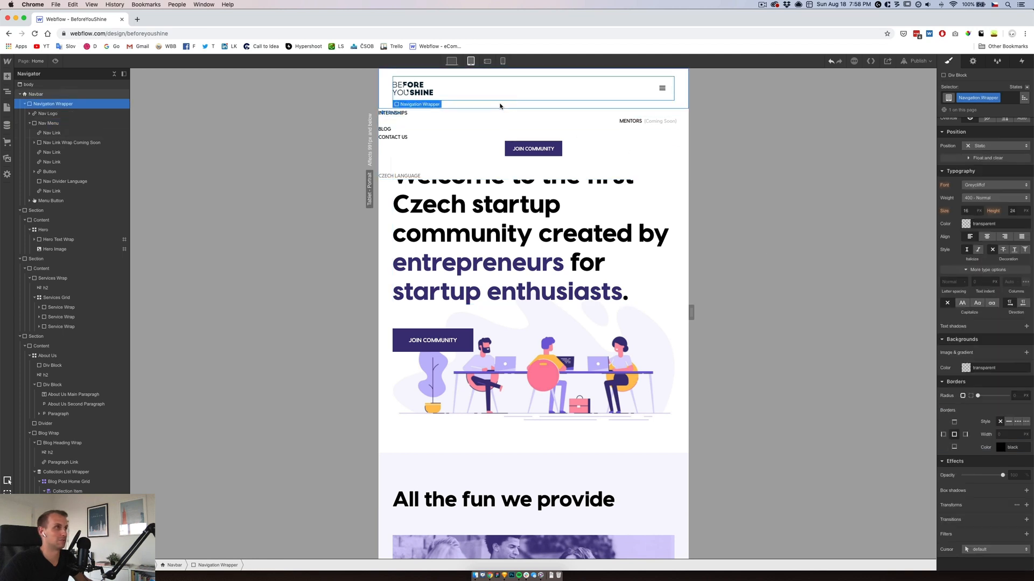
{"action": "left_click", "coordinate": [35, 93]}
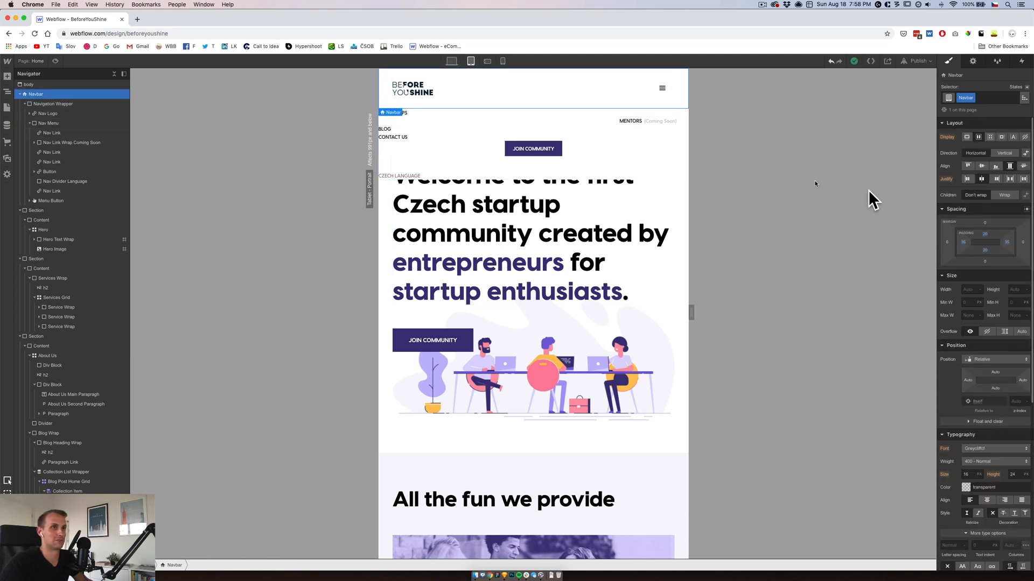
{"action": "left_click", "coordinate": [48, 123]}
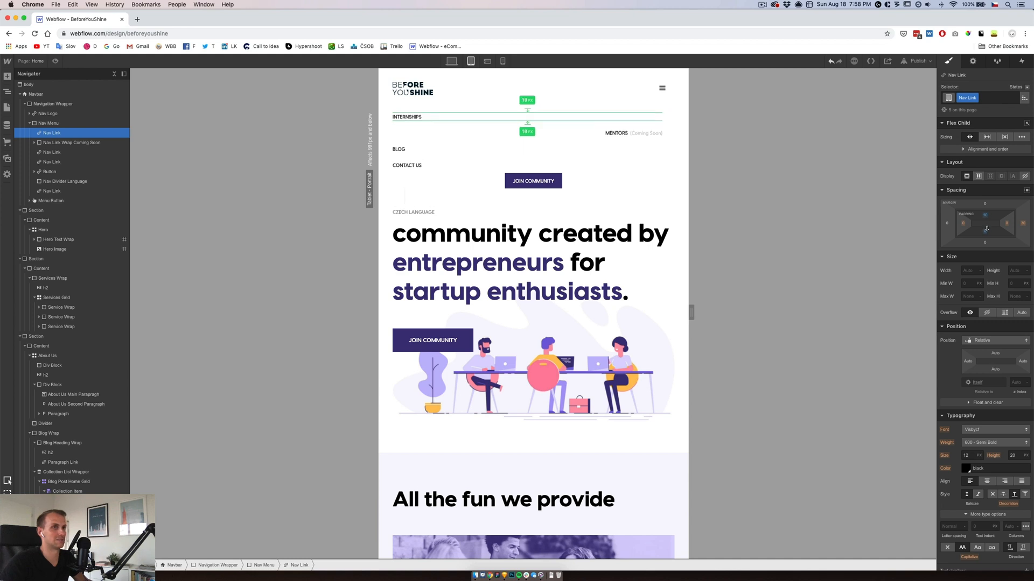
{"action": "left_click", "coordinate": [407, 117]}
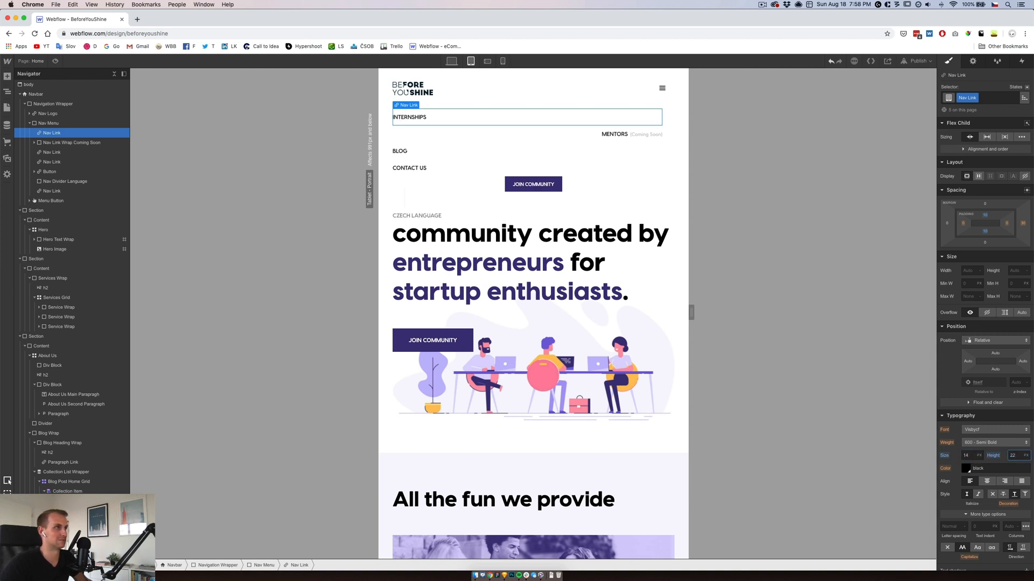
{"action": "left_click", "coordinate": [70, 142]}
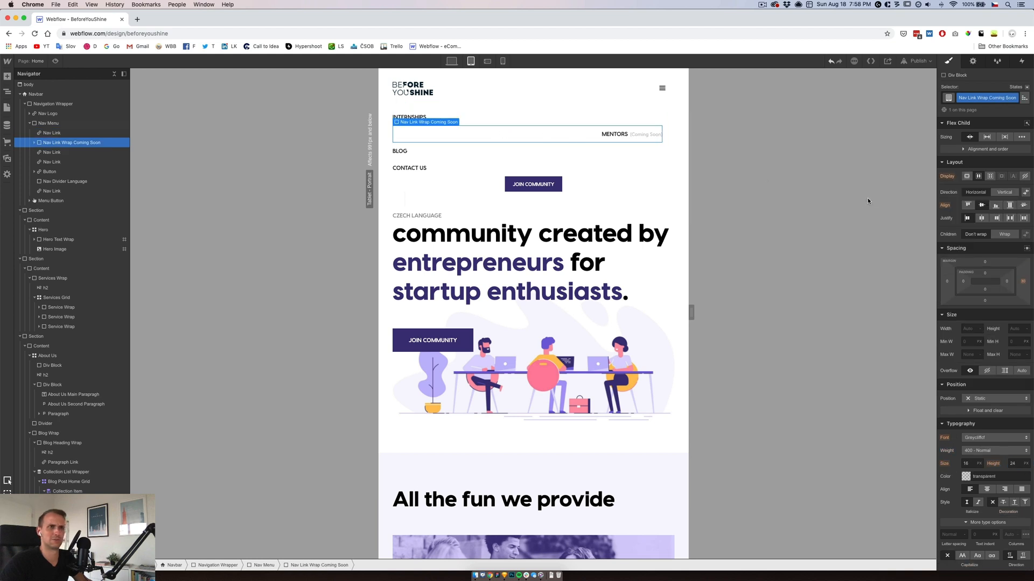
{"action": "mouse_move", "coordinate": [51, 132]}
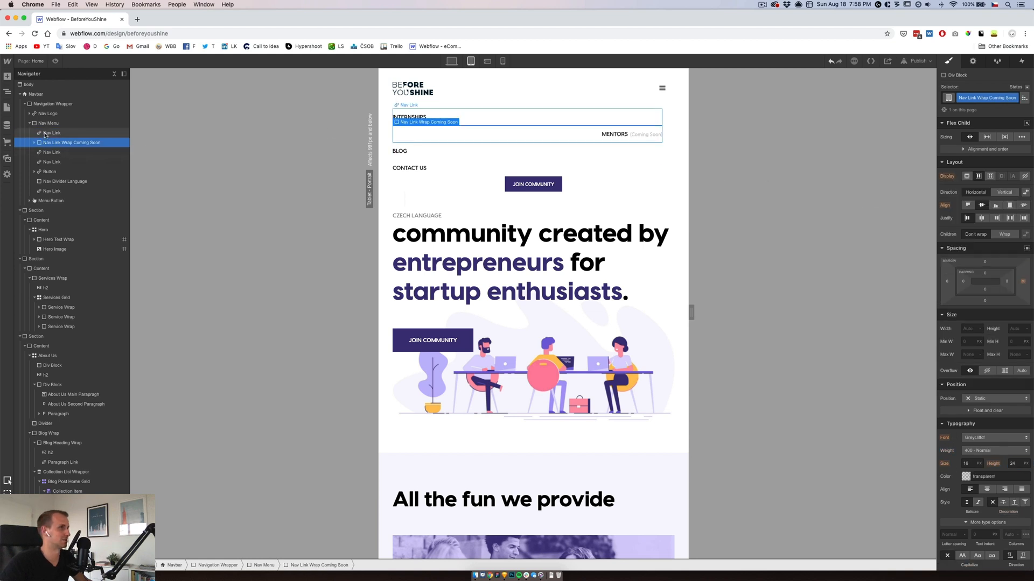
{"action": "left_click", "coordinate": [47, 124]}
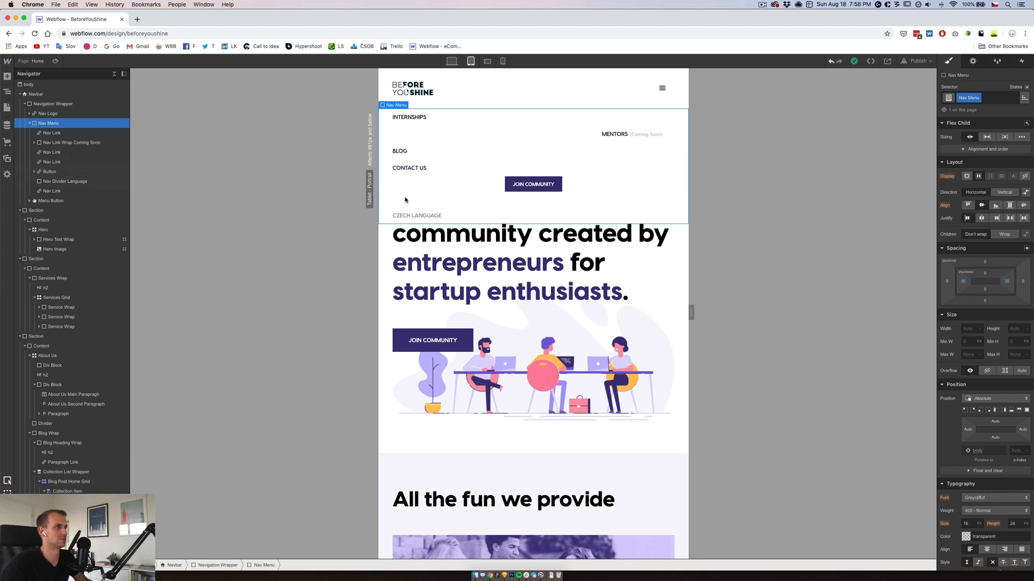
Shrink the Nav Divider Language's width, height and margin to tighten the dropdown.
{"action": "left_click", "coordinate": [64, 182]}
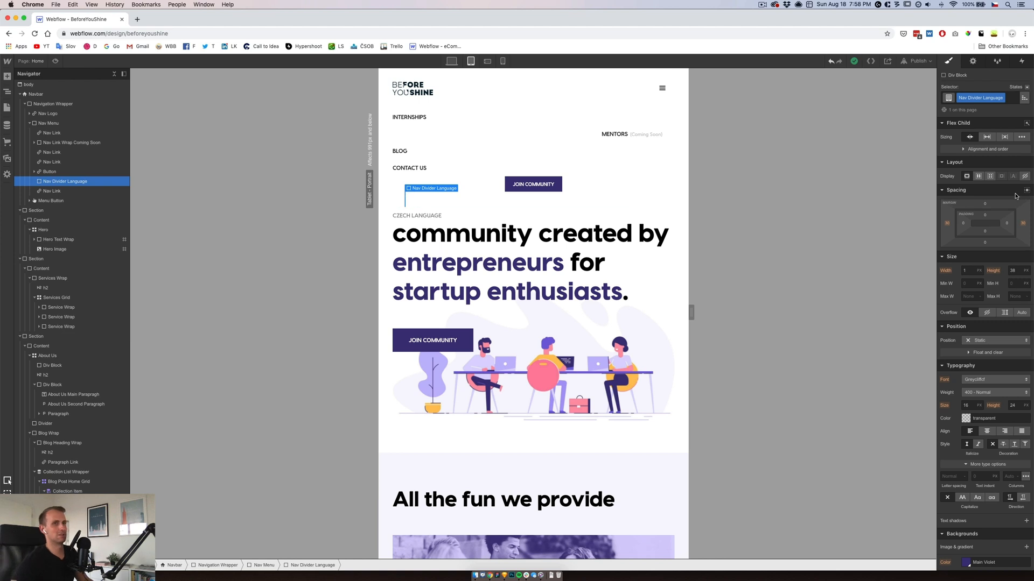
{"action": "left_click", "coordinate": [965, 270]}
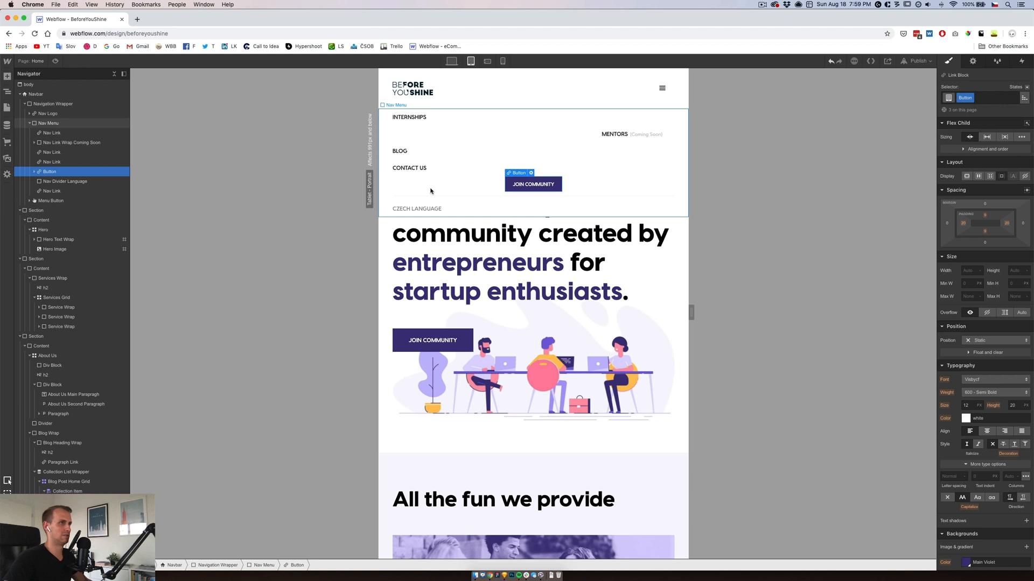
Set Nav Menu's flex alignment to start and justify the Coming Soon wrap to start.
{"action": "left_click", "coordinate": [70, 142]}
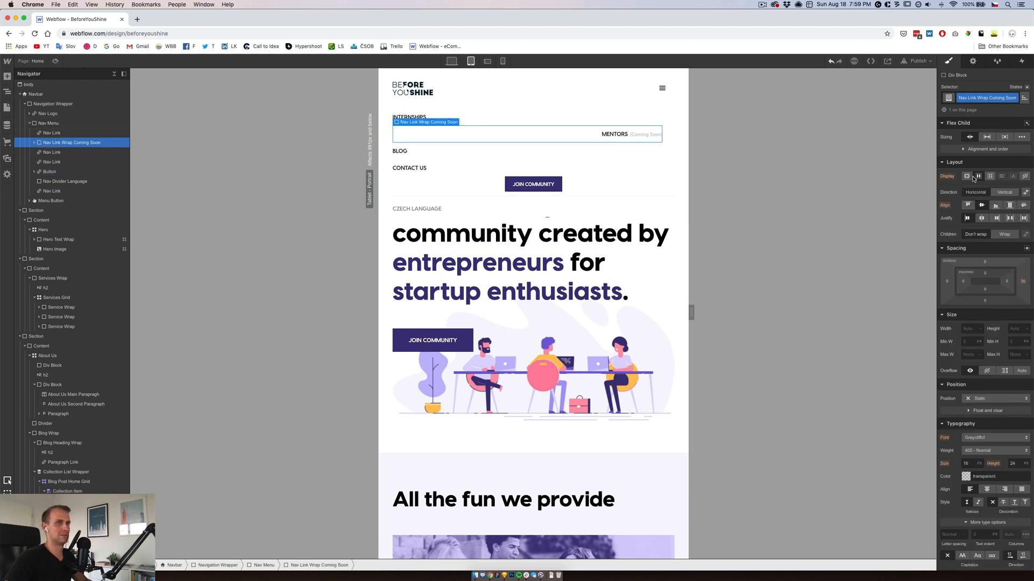
{"action": "left_click", "coordinate": [1021, 294]}
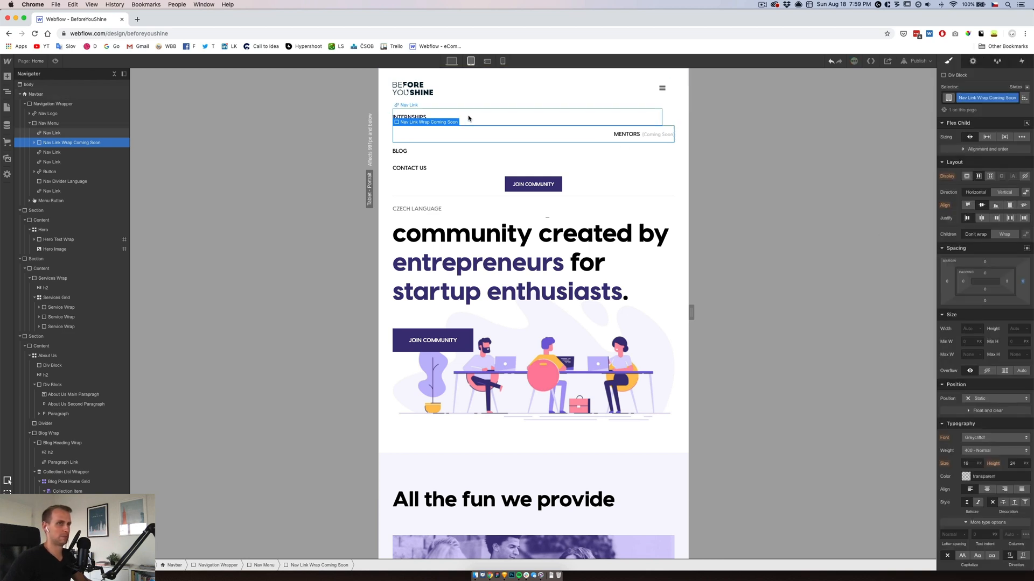
{"action": "left_click", "coordinate": [53, 133]}
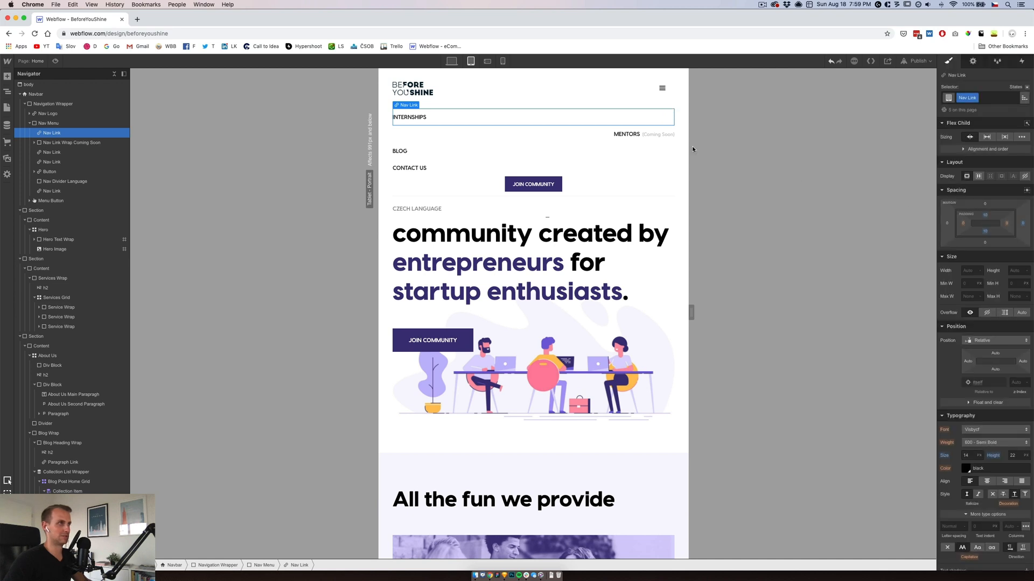
{"action": "left_click", "coordinate": [70, 142]}
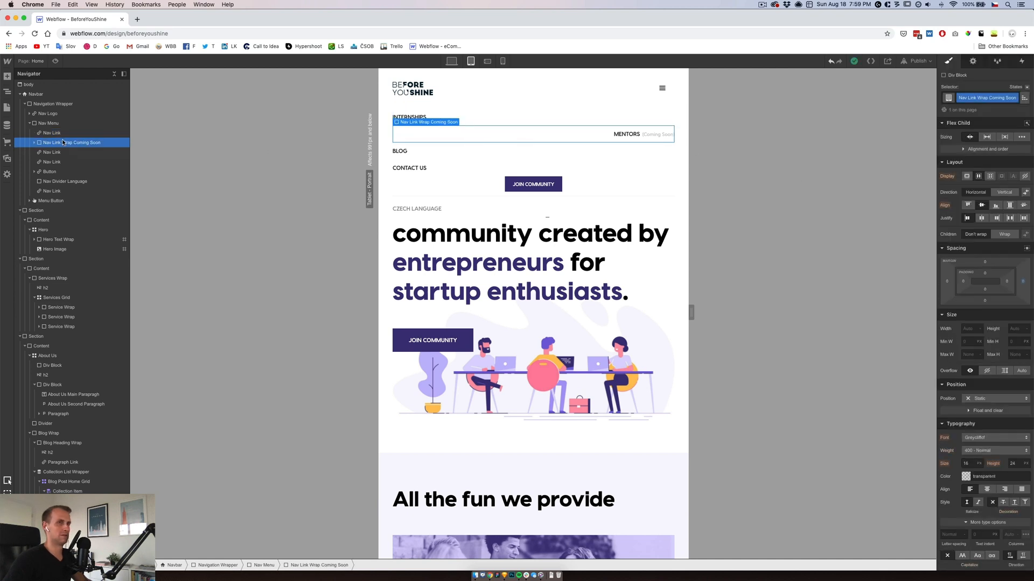
{"action": "left_click", "coordinate": [48, 123]}
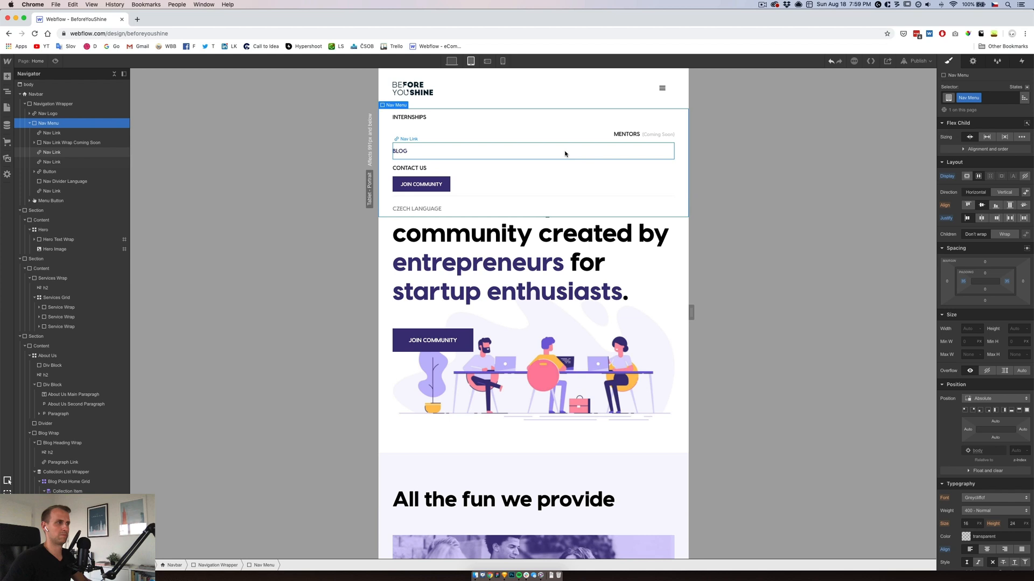
{"action": "left_click", "coordinate": [71, 142]}
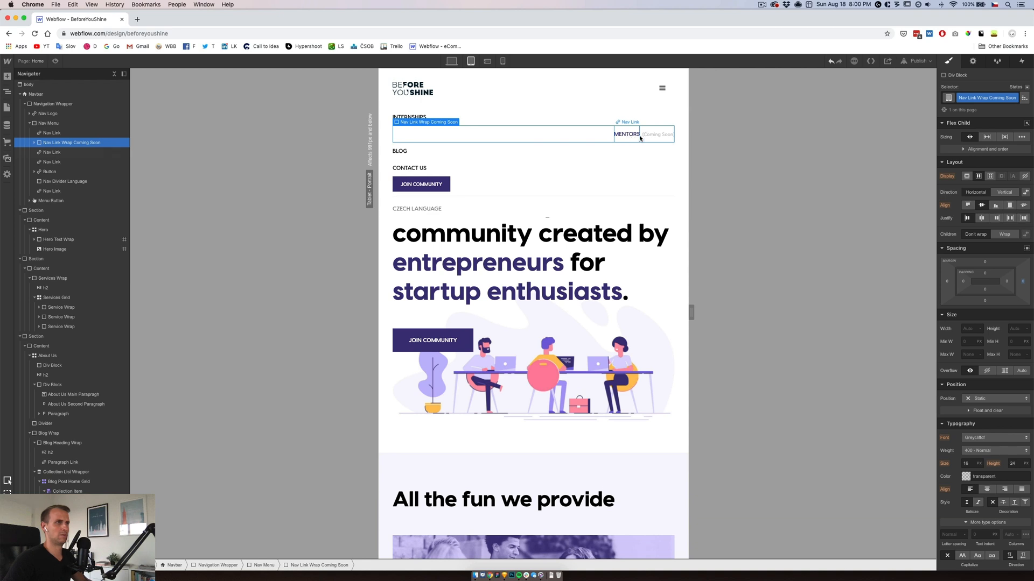
{"action": "left_click", "coordinate": [626, 129]}
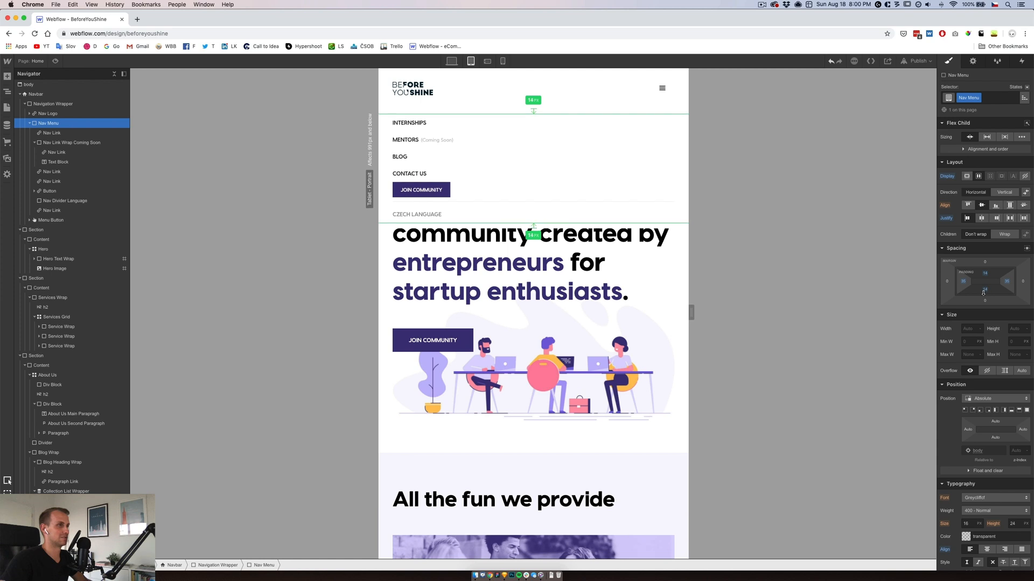
Clear the Nav Menu container's padding in the Spacing panel.
{"action": "left_click", "coordinate": [408, 122]}
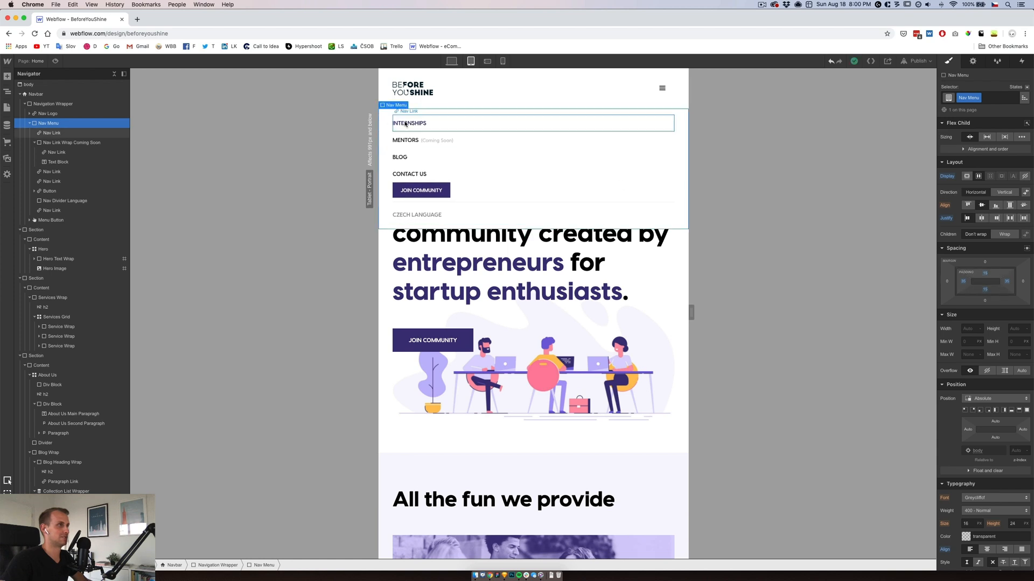
{"action": "left_click", "coordinate": [52, 133]}
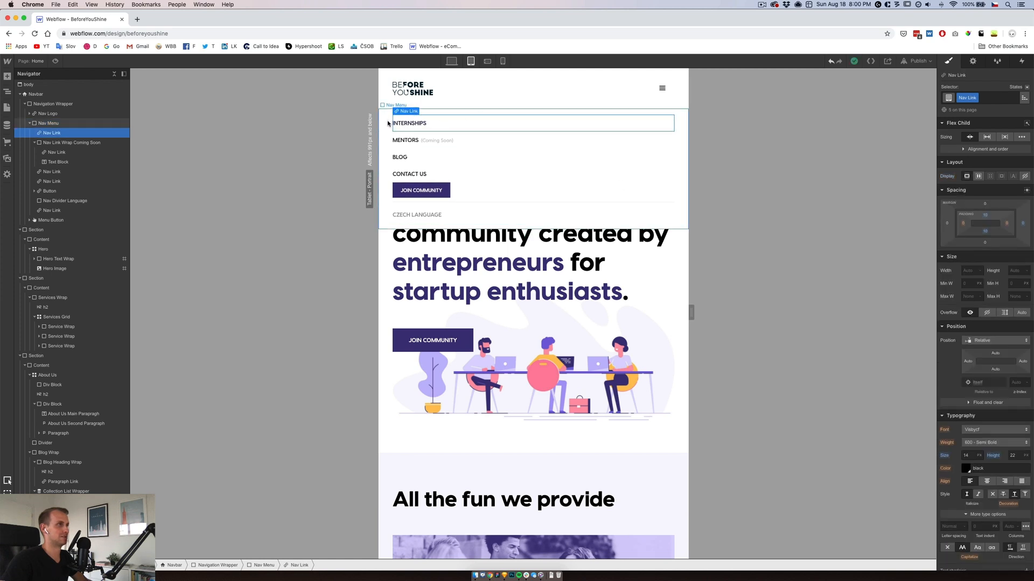
{"action": "left_click", "coordinate": [47, 123]}
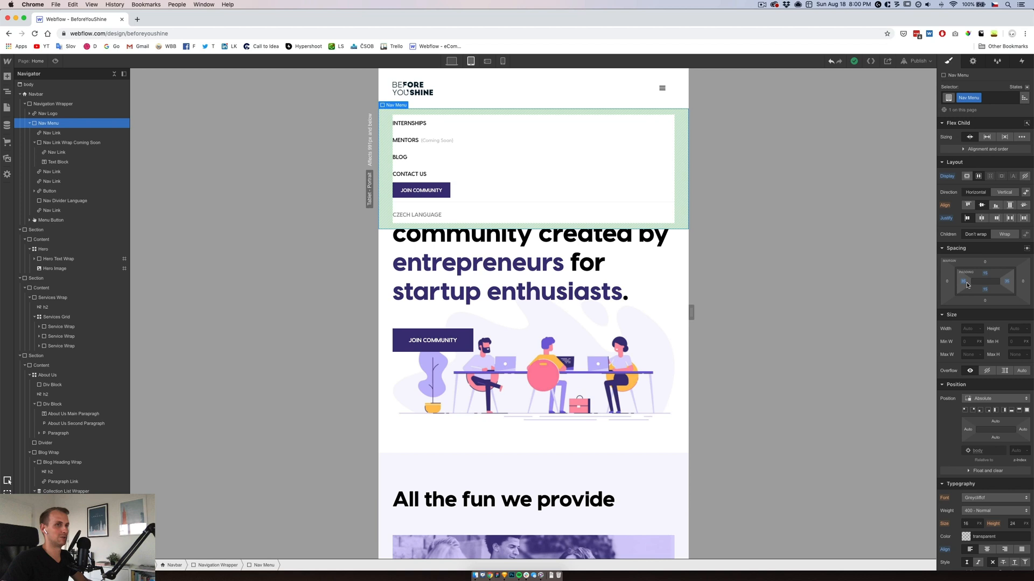
{"action": "left_click", "coordinate": [52, 132]}
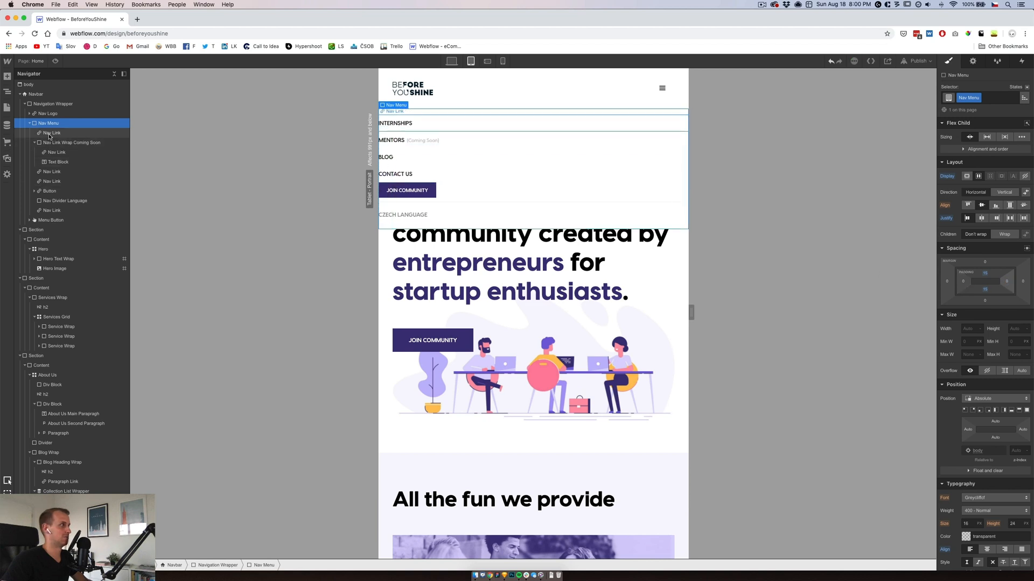
Add left and right padding to the Nav Link class.
{"action": "left_click", "coordinate": [51, 132]}
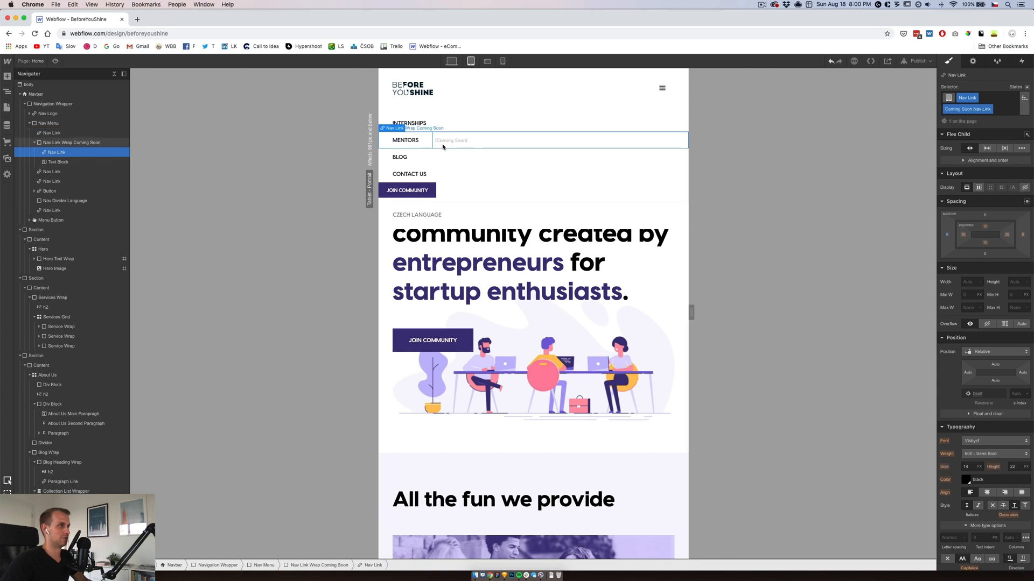
{"action": "left_click", "coordinate": [58, 162]}
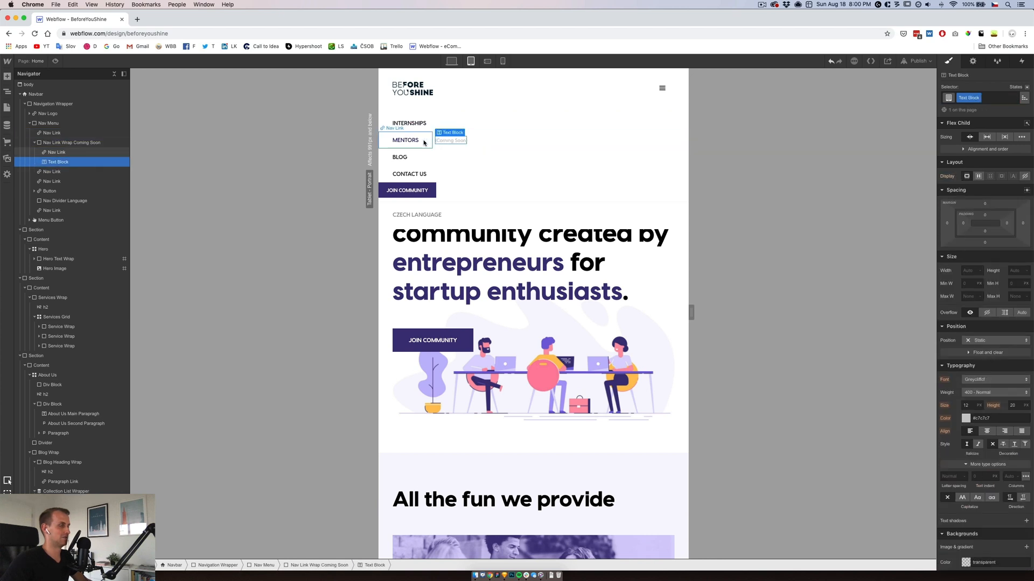
{"action": "left_click", "coordinate": [56, 153]}
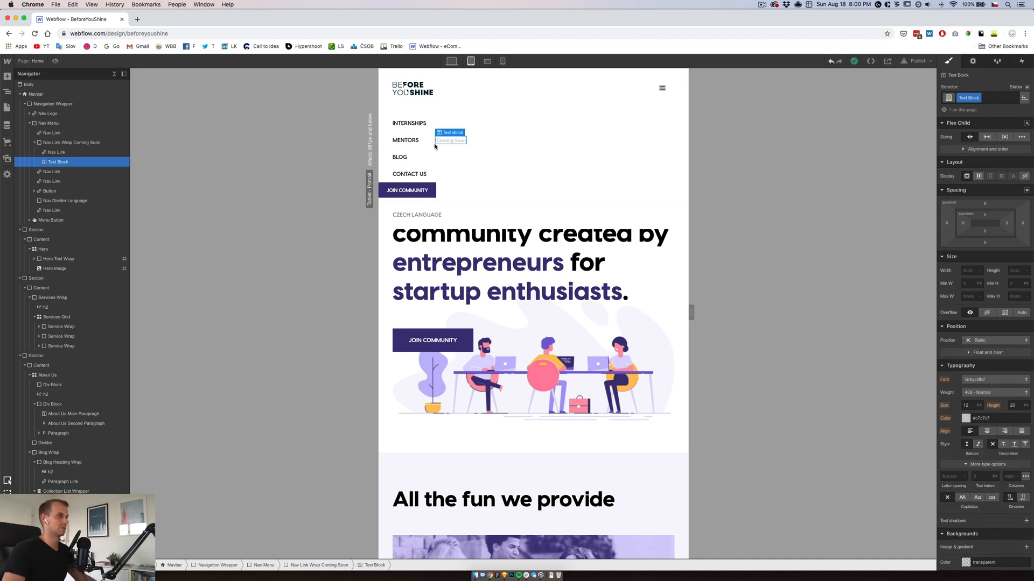
{"action": "left_click", "coordinate": [49, 191]}
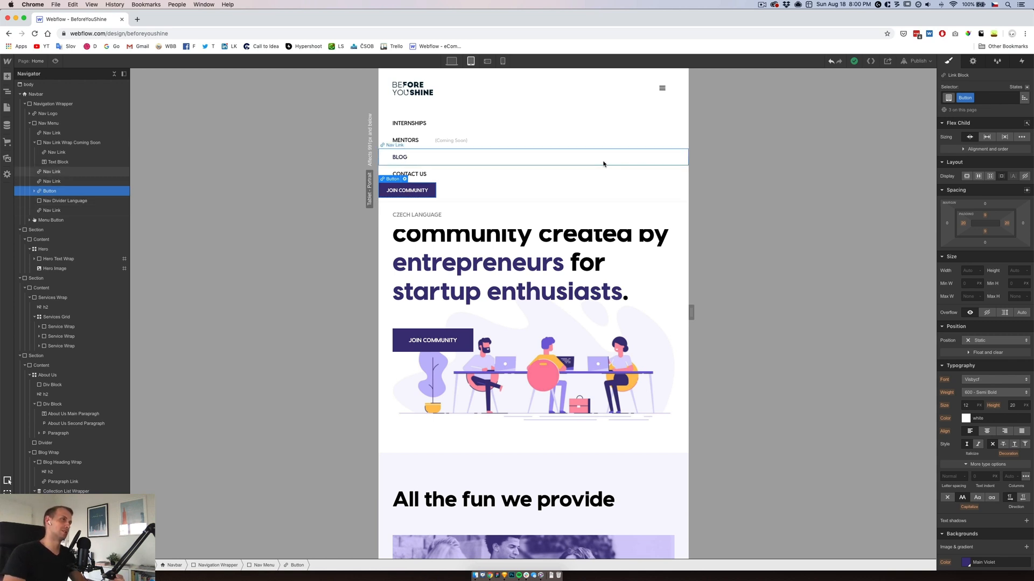
{"action": "mouse_move", "coordinate": [491, 162]}
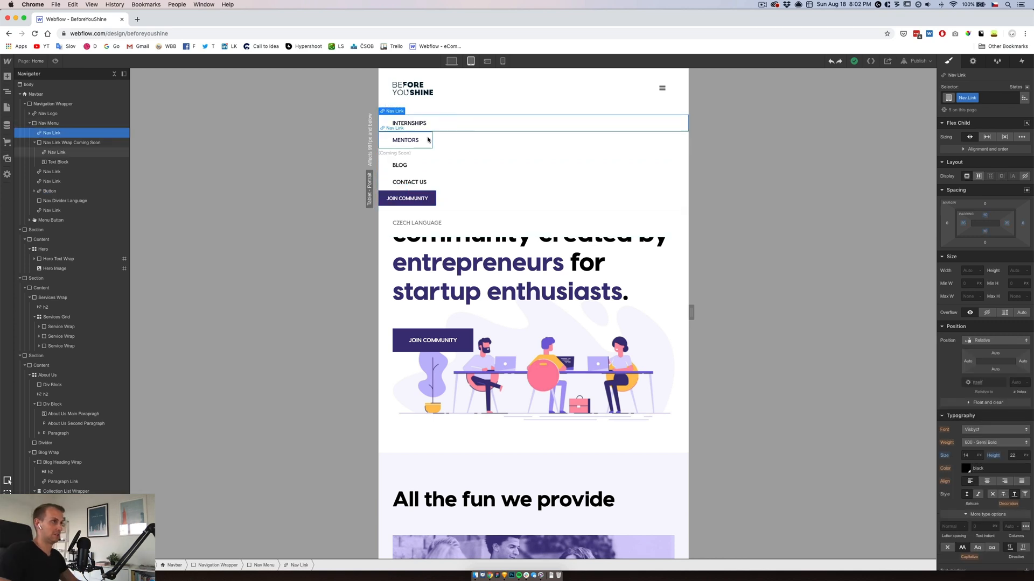
Switch the Nav Link Wrap Coming Soon layout to vertical.
{"action": "left_click", "coordinate": [56, 152]}
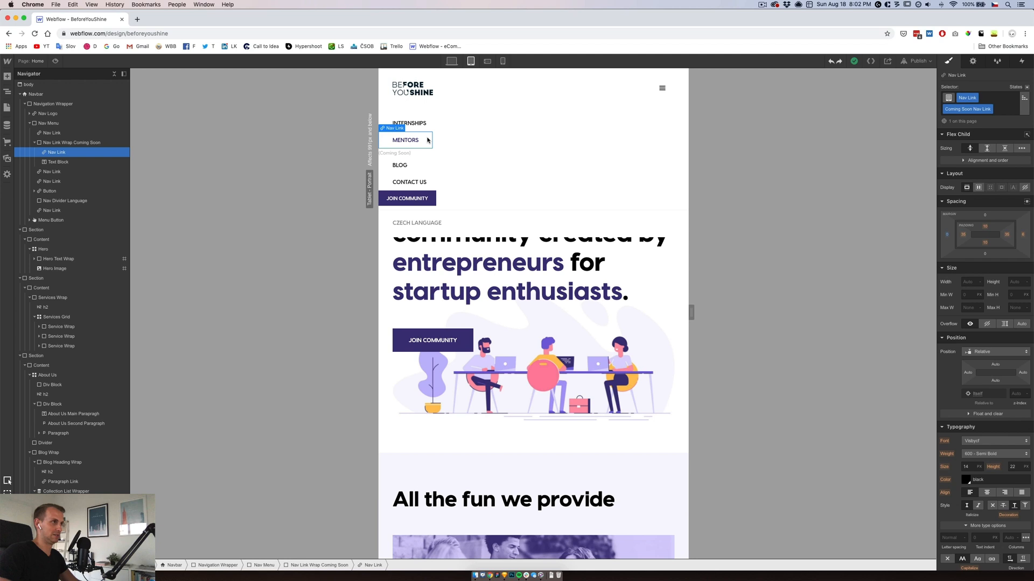
{"action": "left_click", "coordinate": [70, 142]}
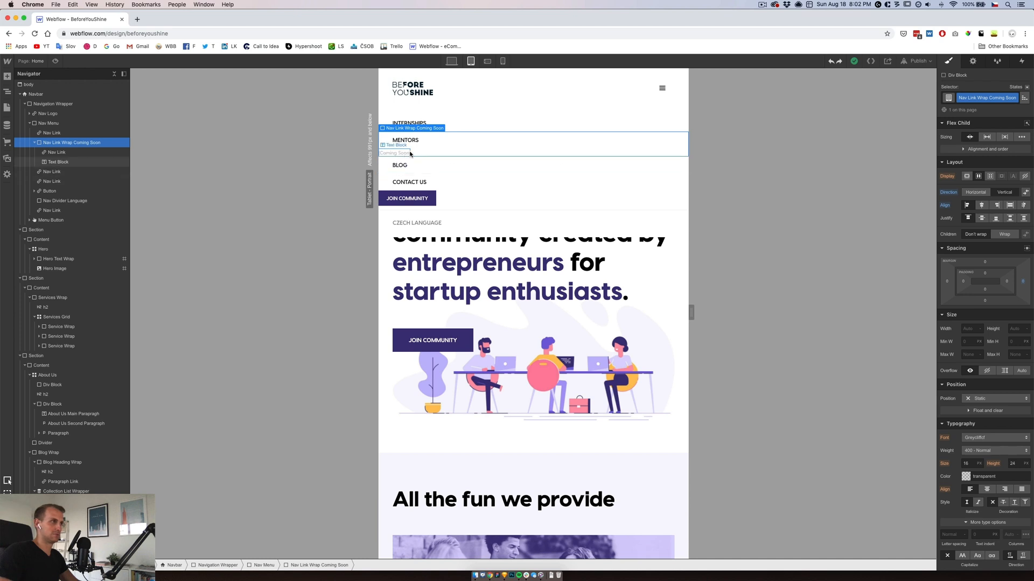
{"action": "left_click", "coordinate": [56, 153]}
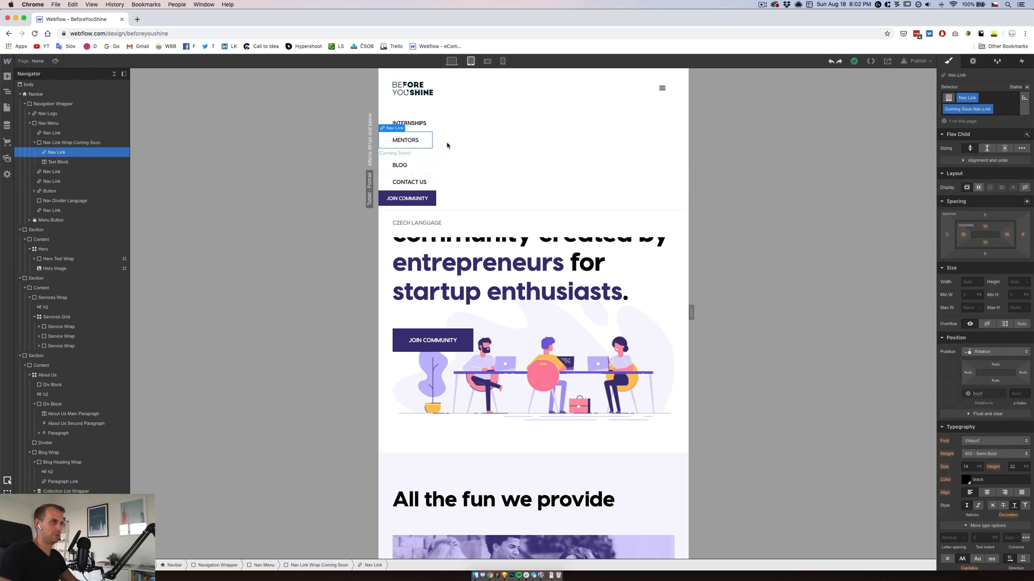
{"action": "left_click", "coordinate": [71, 142]}
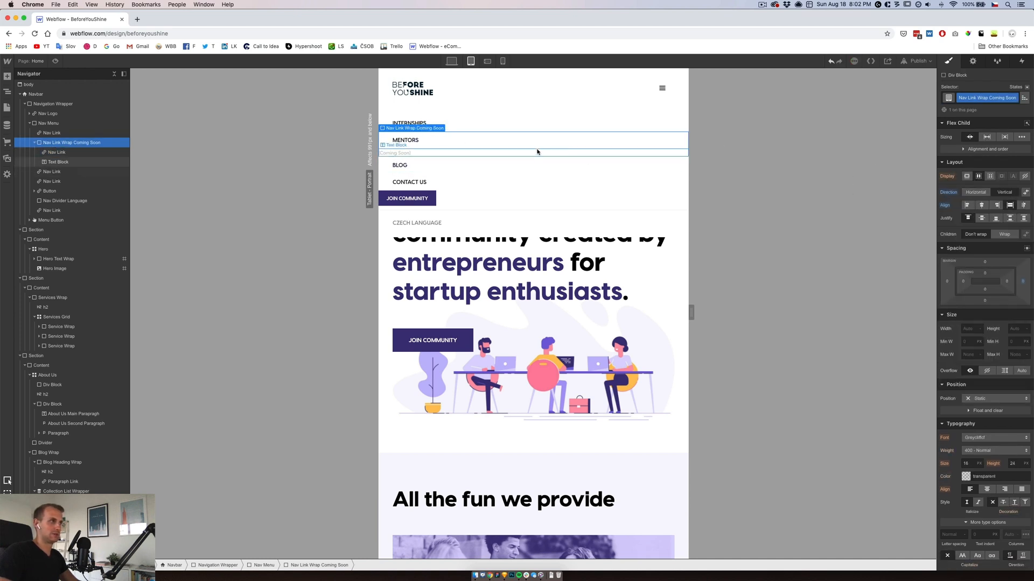
{"action": "left_click", "coordinate": [56, 152]}
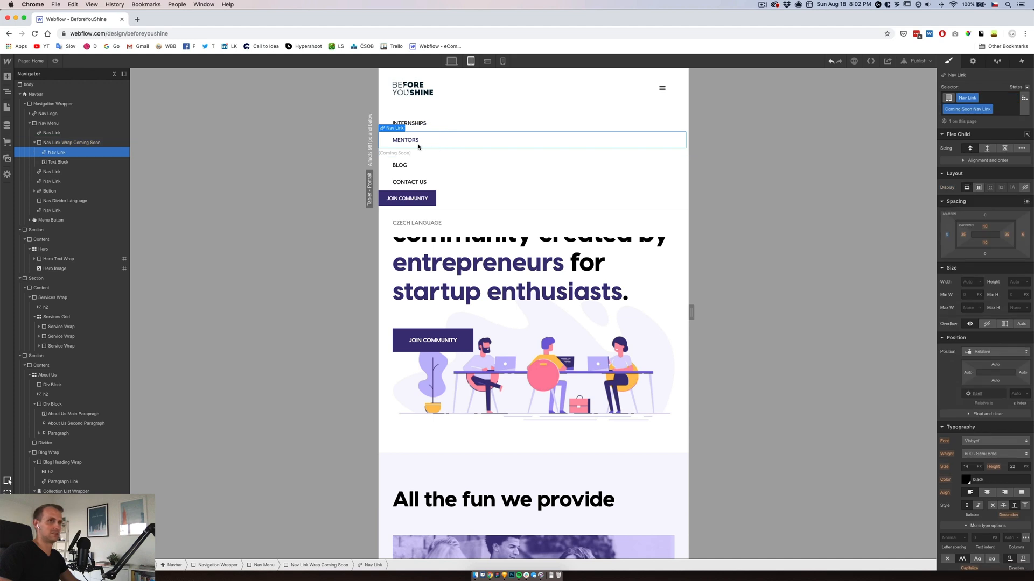
{"action": "mouse_move", "coordinate": [1022, 235]}
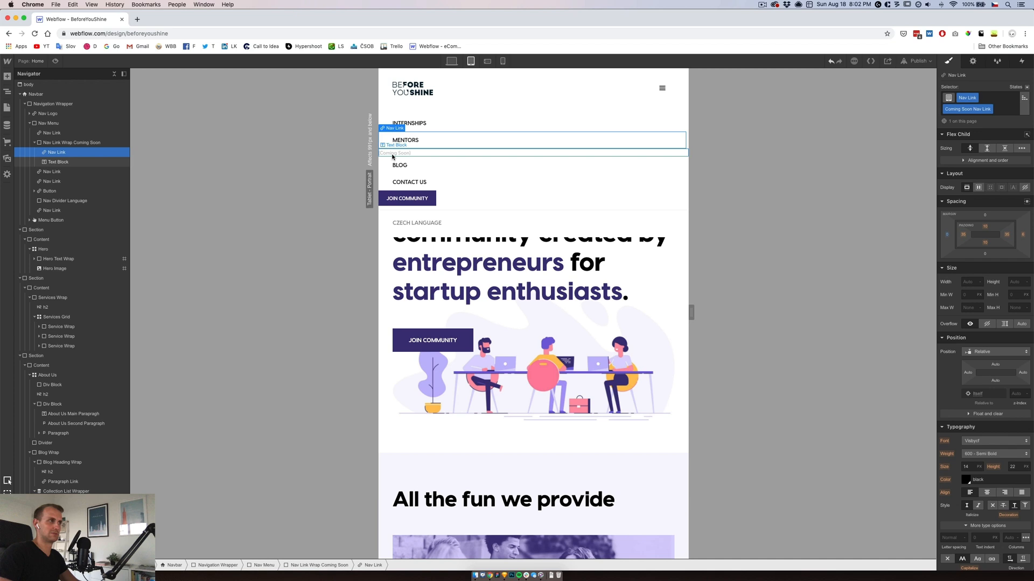
{"action": "left_click", "coordinate": [1021, 236]}
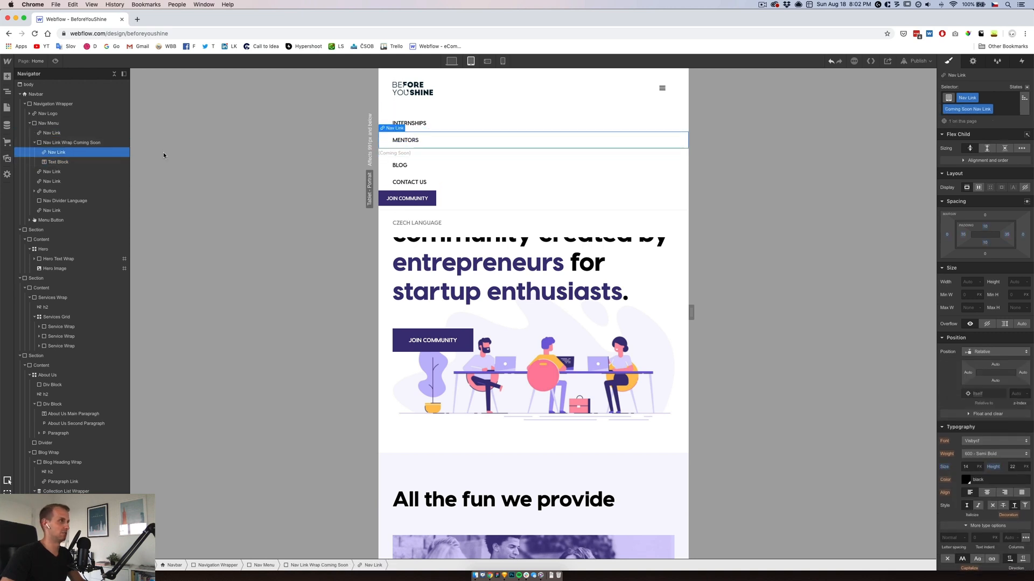
Add side padding to Coming Soon, bottom padding to its wrap, and adjust its top margin.
{"action": "left_click", "coordinate": [58, 162]}
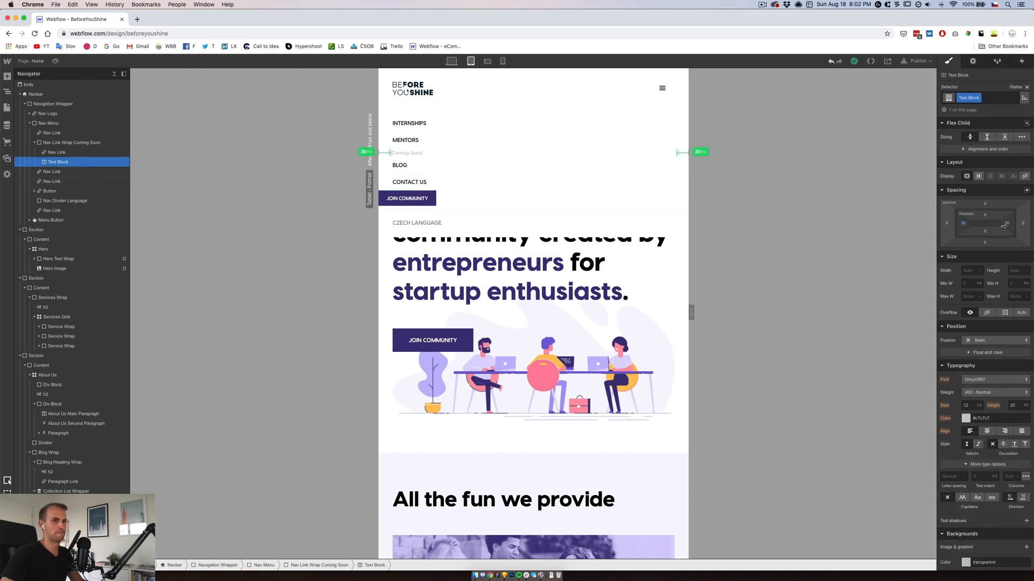
{"action": "left_click", "coordinate": [407, 152]}
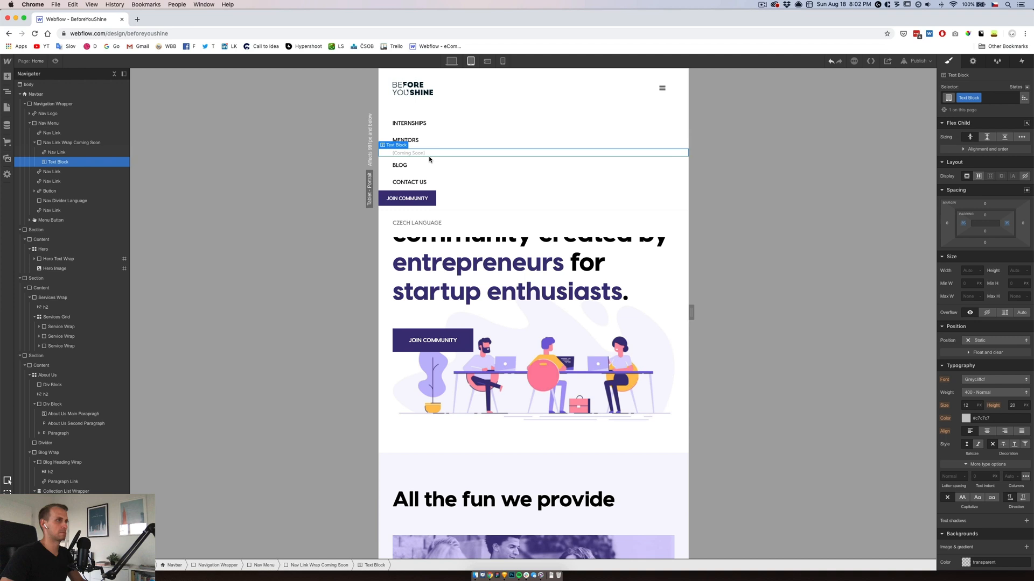
{"action": "left_click", "coordinate": [56, 152]}
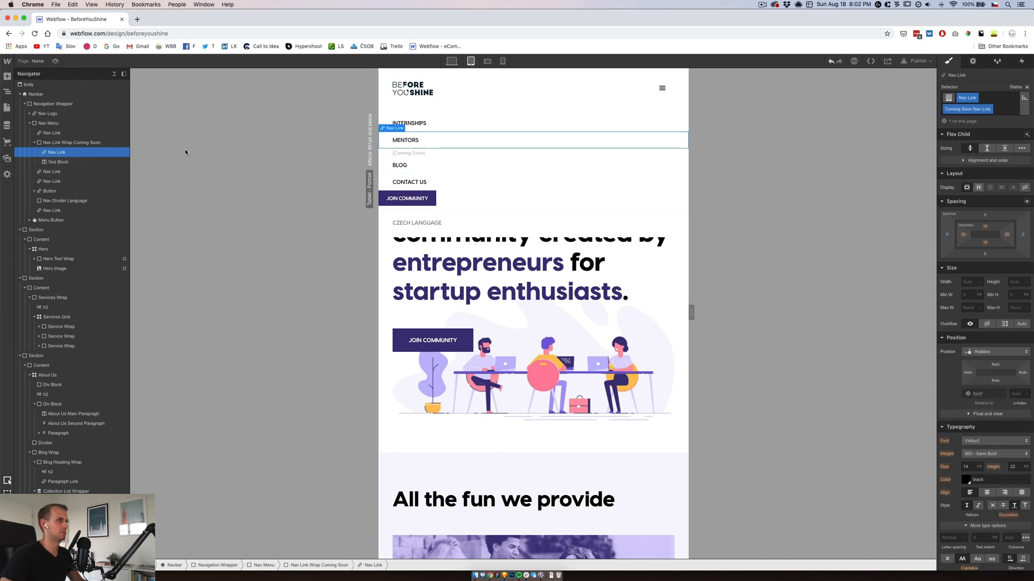
{"action": "left_click", "coordinate": [71, 143]}
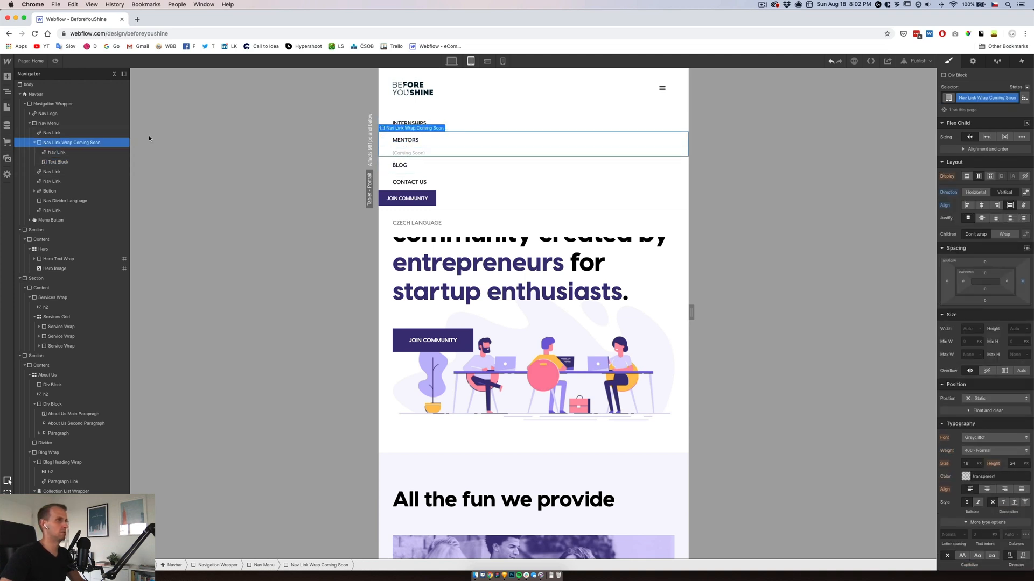
{"action": "left_click", "coordinate": [52, 132]}
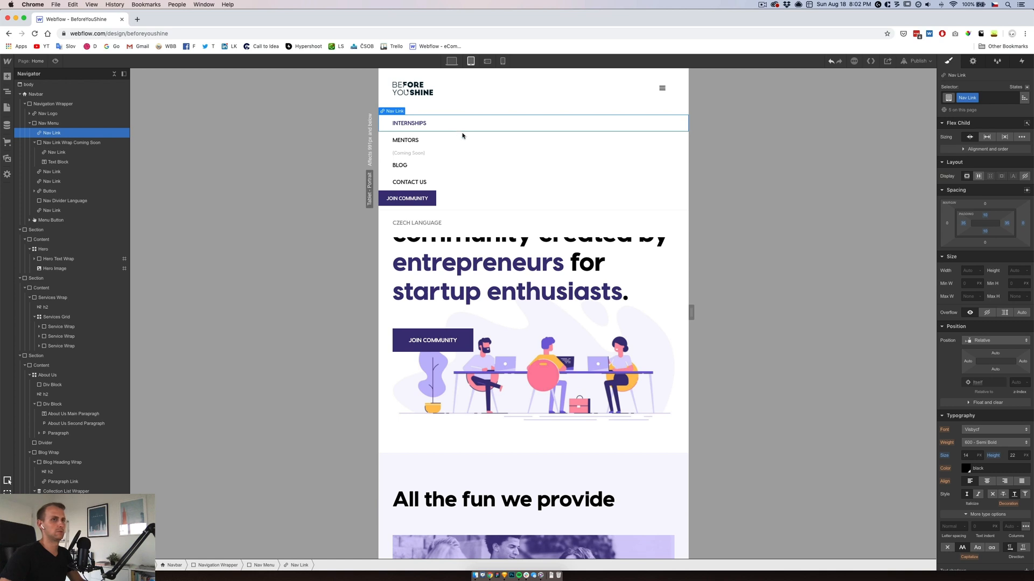
{"action": "left_click", "coordinate": [58, 161]}
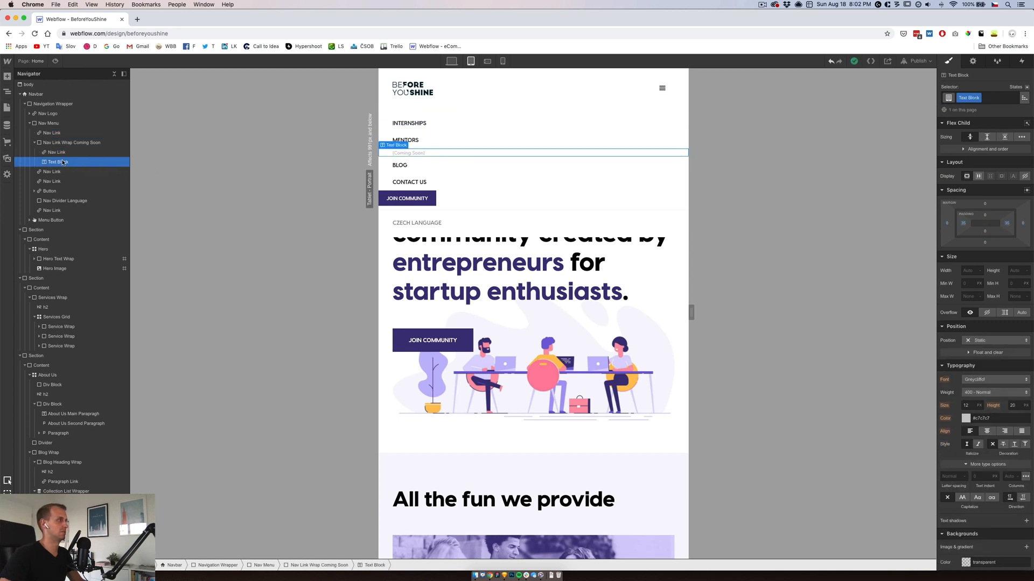
{"action": "left_click", "coordinate": [71, 142]}
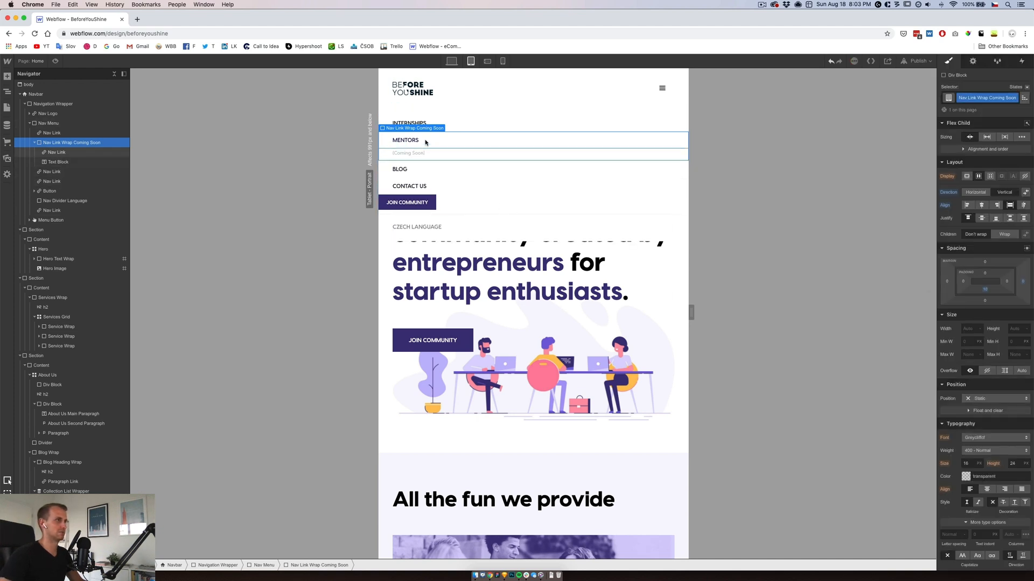
{"action": "left_click", "coordinate": [59, 162]}
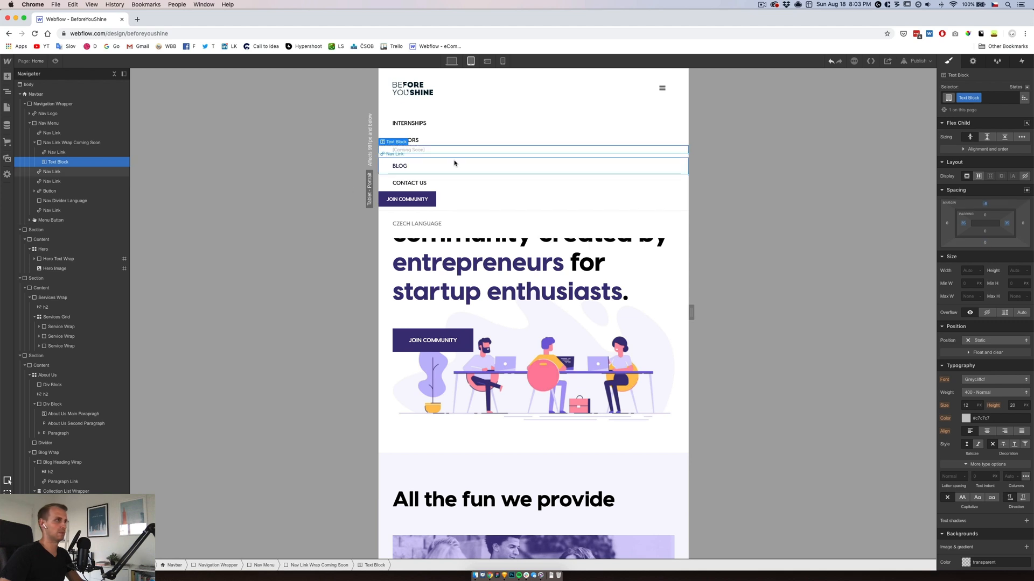
{"action": "left_click", "coordinate": [53, 182]}
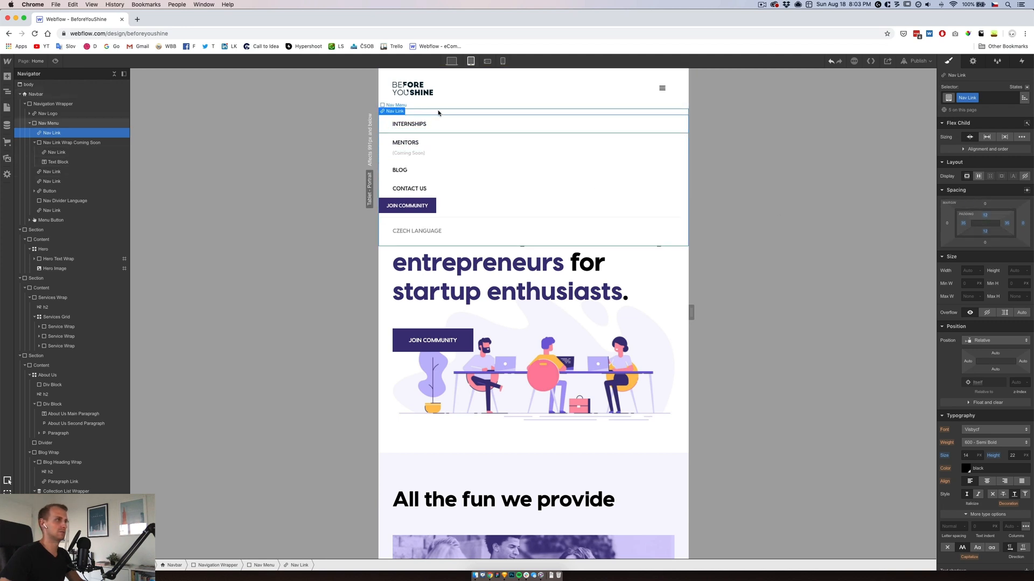
{"action": "left_click", "coordinate": [49, 191]}
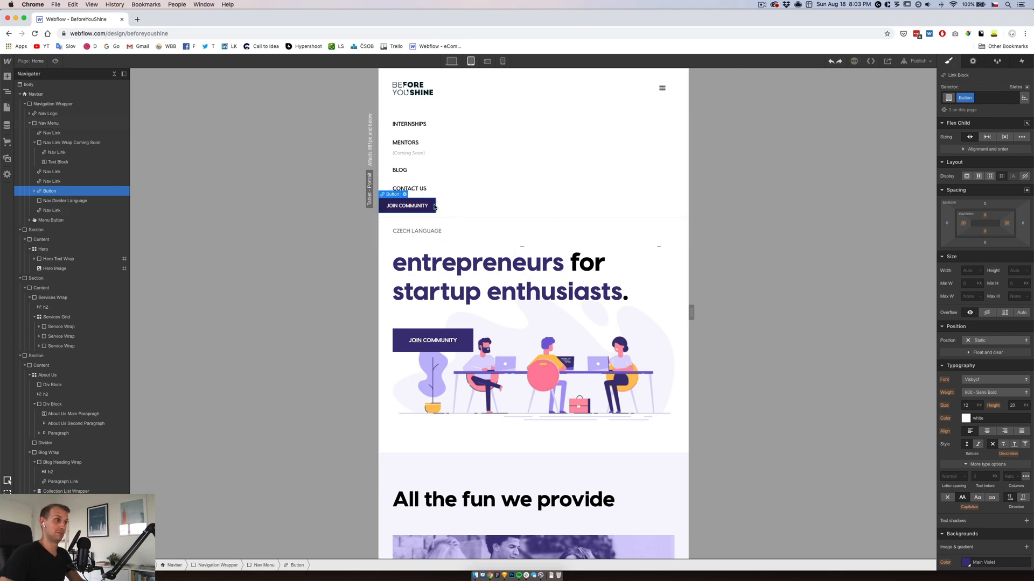
{"action": "scroll", "scroll_direction": "down", "scroll_amount": 3}
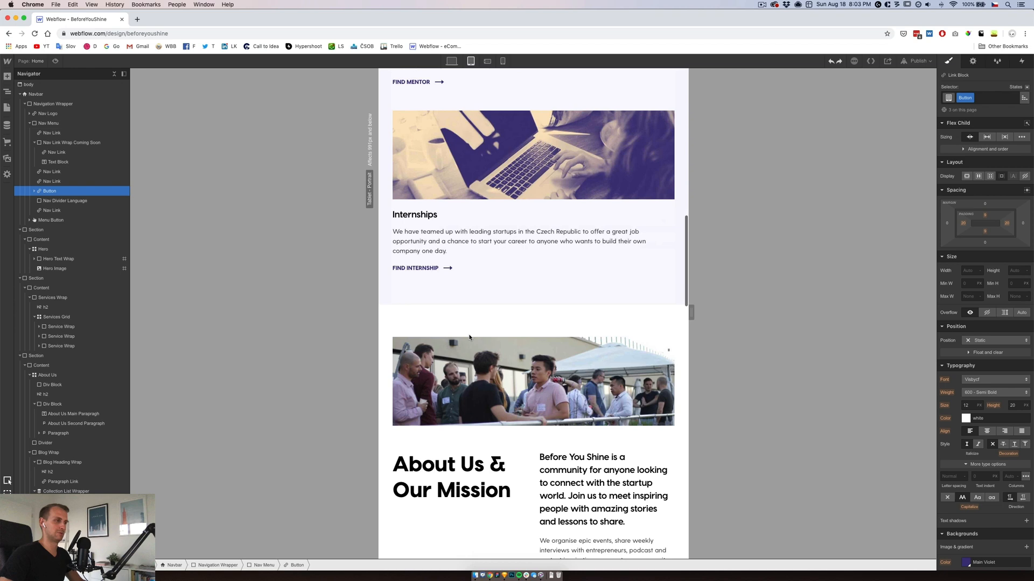
{"action": "scroll", "scroll_direction": "down", "scroll_amount": 3}
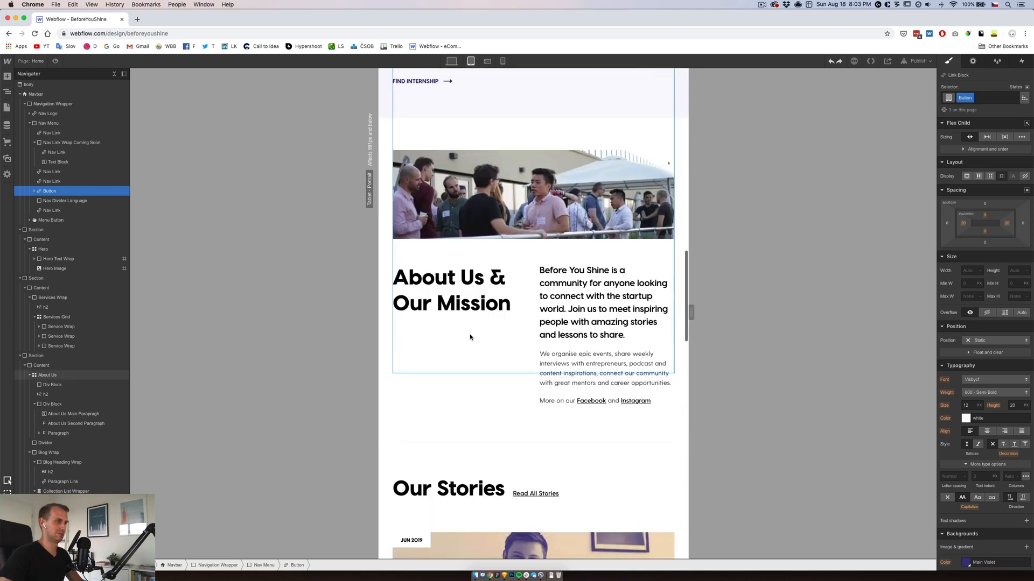
{"action": "scroll", "scroll_direction": "up", "scroll_amount": 3}
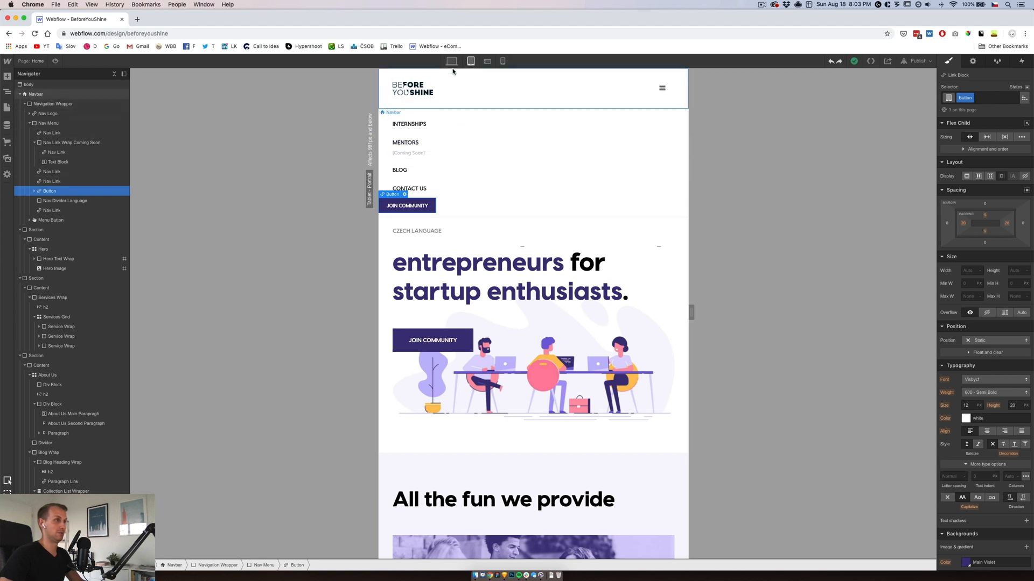
Create a 'Join Nav Button' combo class on Join Community with adjusted spacing, then preview.
{"action": "left_click", "coordinate": [982, 98]}
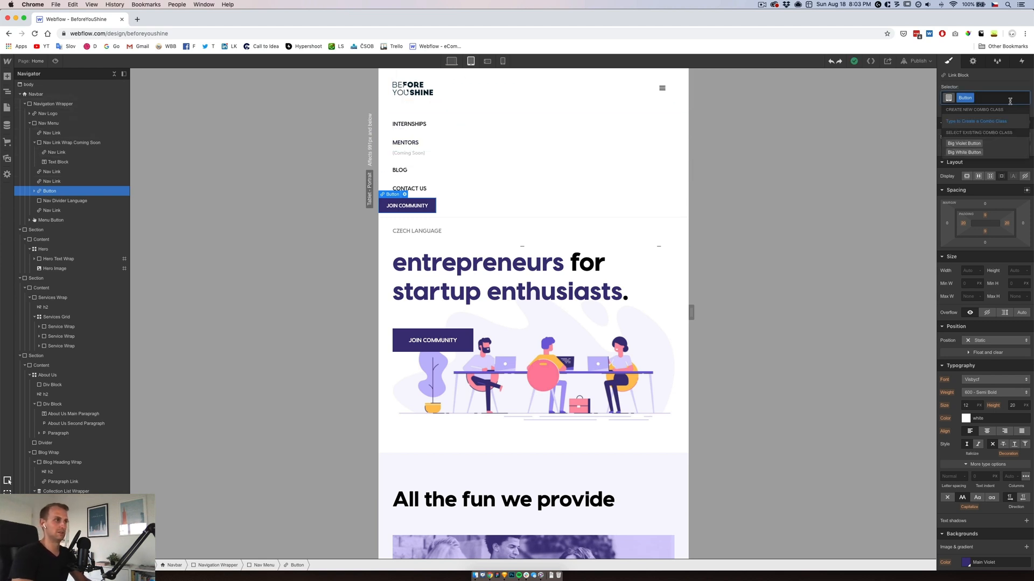
{"action": "type", "text": "Join Nav Button"}
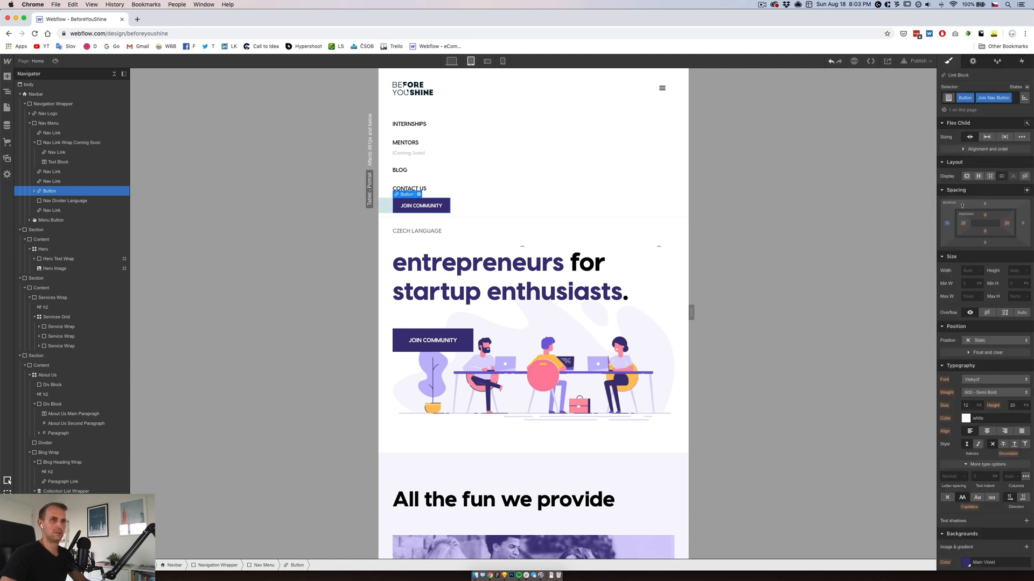
{"action": "mouse_move", "coordinate": [984, 212]}
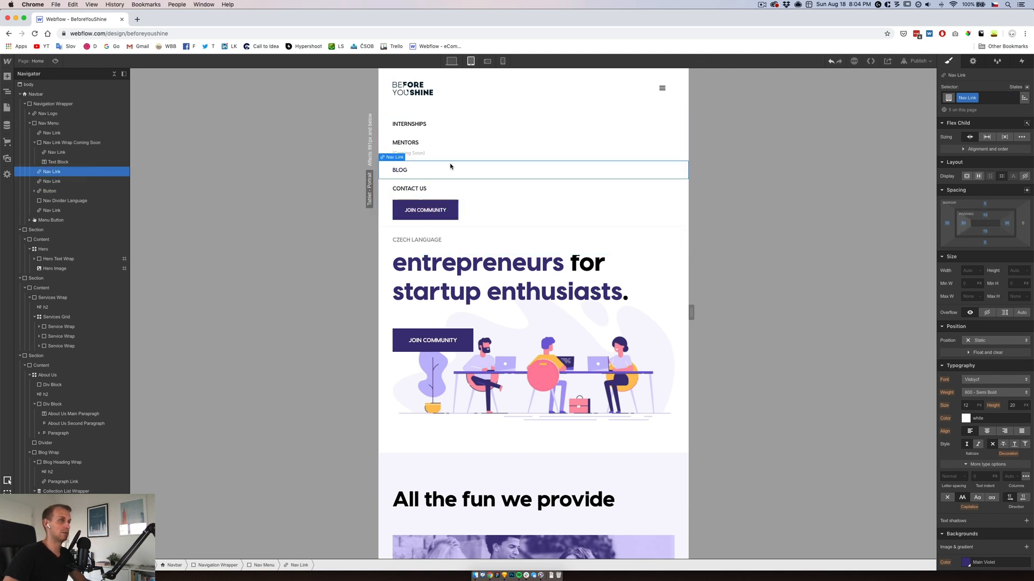
{"action": "left_click", "coordinate": [51, 133]}
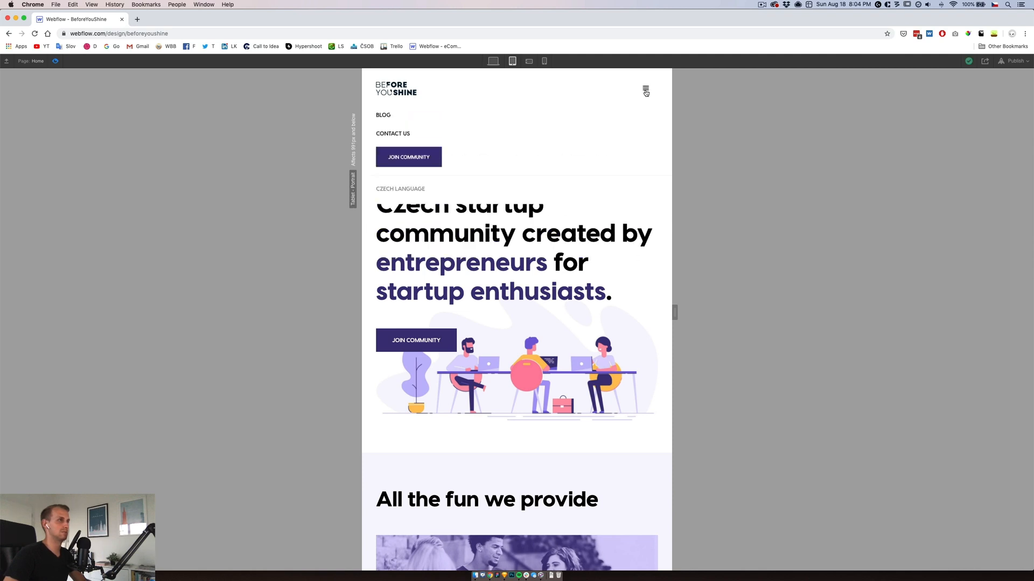
Set the Menu Button's Open-state background color to transparent.
{"action": "left_click", "coordinate": [645, 89]}
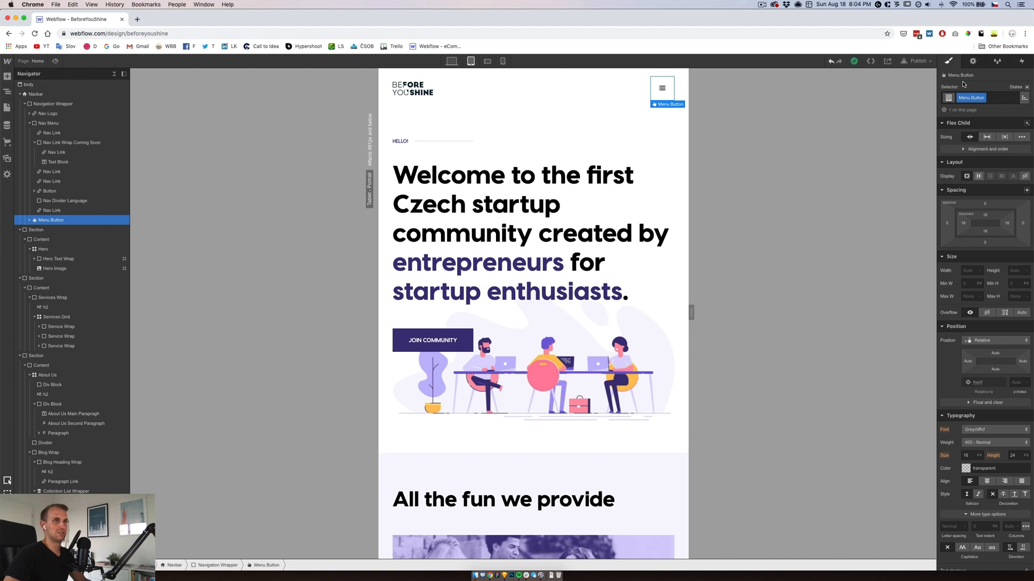
{"action": "left_click", "coordinate": [972, 61]}
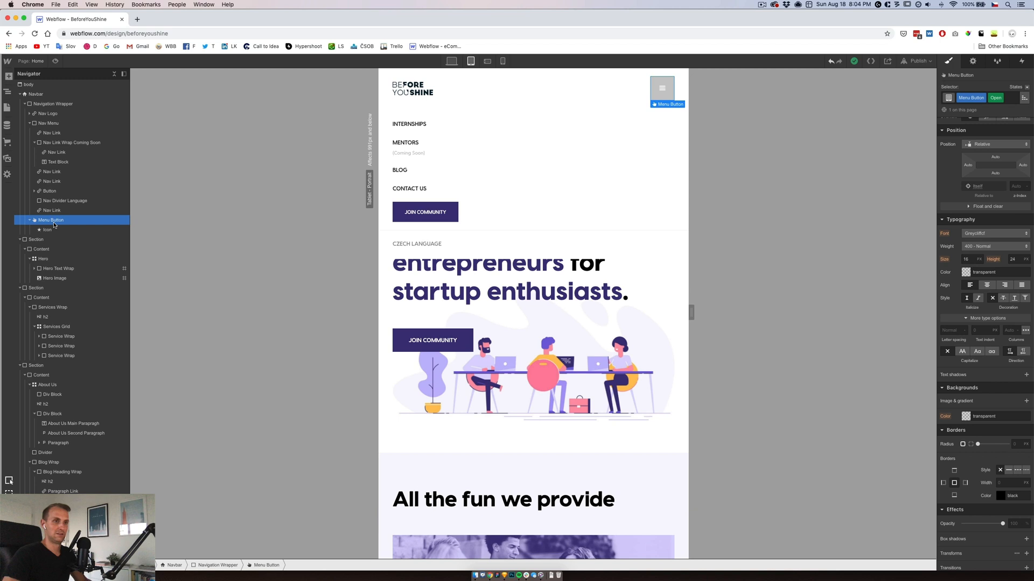
{"action": "mouse_move", "coordinate": [968, 421]}
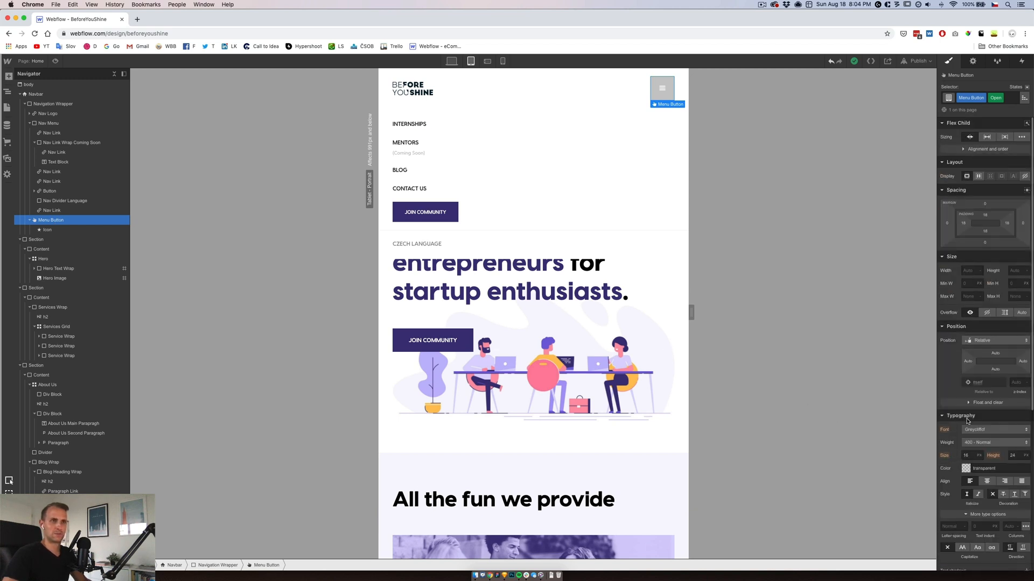
{"action": "left_click", "coordinate": [966, 468]}
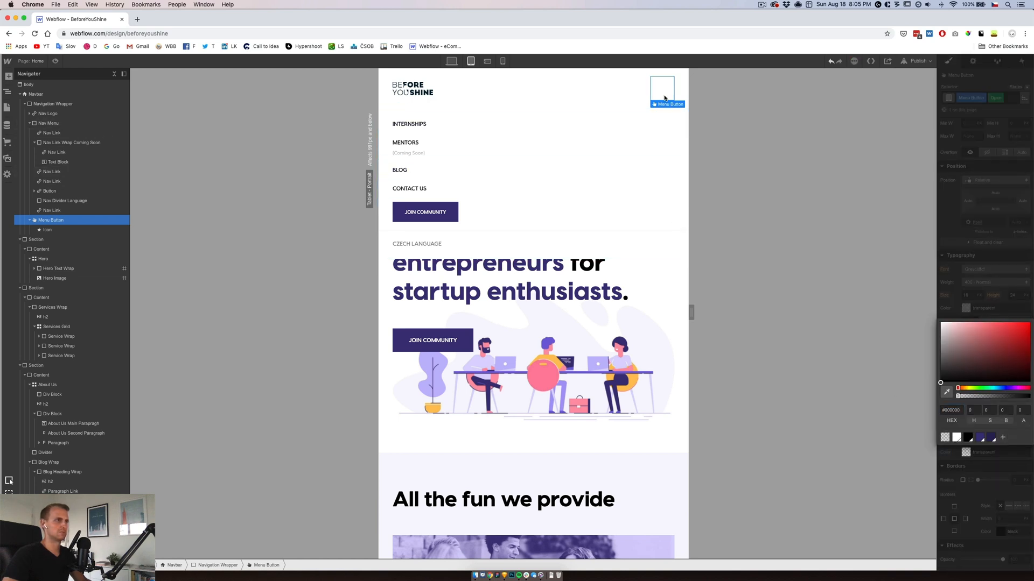
{"action": "left_click", "coordinate": [46, 229]}
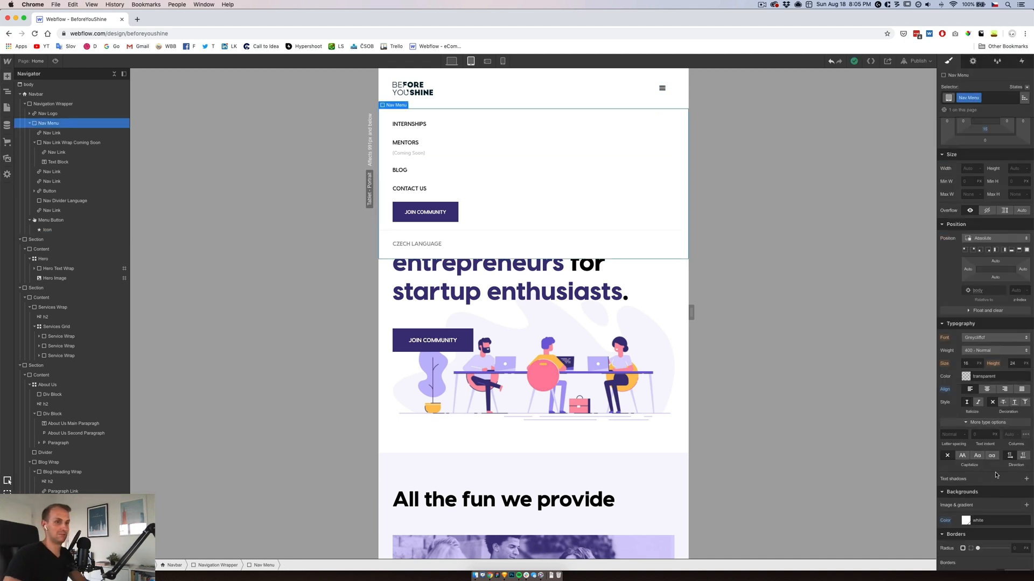
Add a solid 2 px violet border to Nav Menu and preview the page.
{"action": "scroll", "scroll_direction": "down", "scroll_amount": 3}
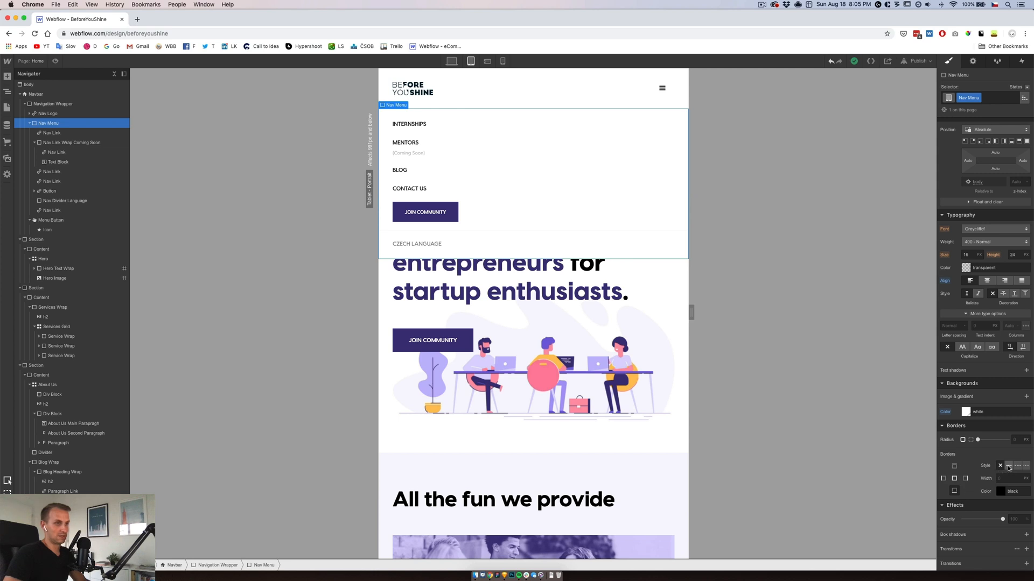
{"action": "left_click", "coordinate": [1001, 492]}
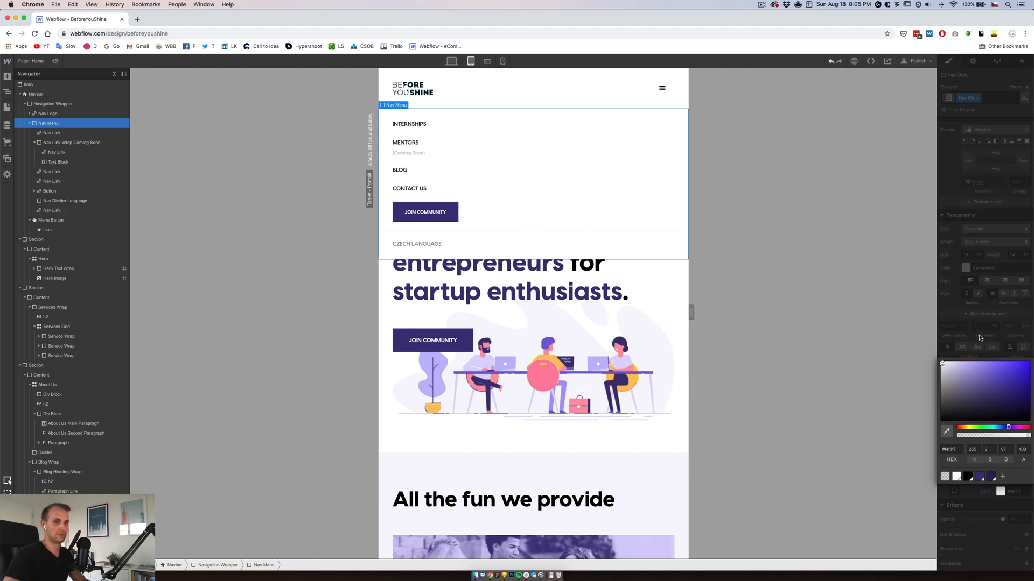
{"action": "left_click", "coordinate": [708, 298]}
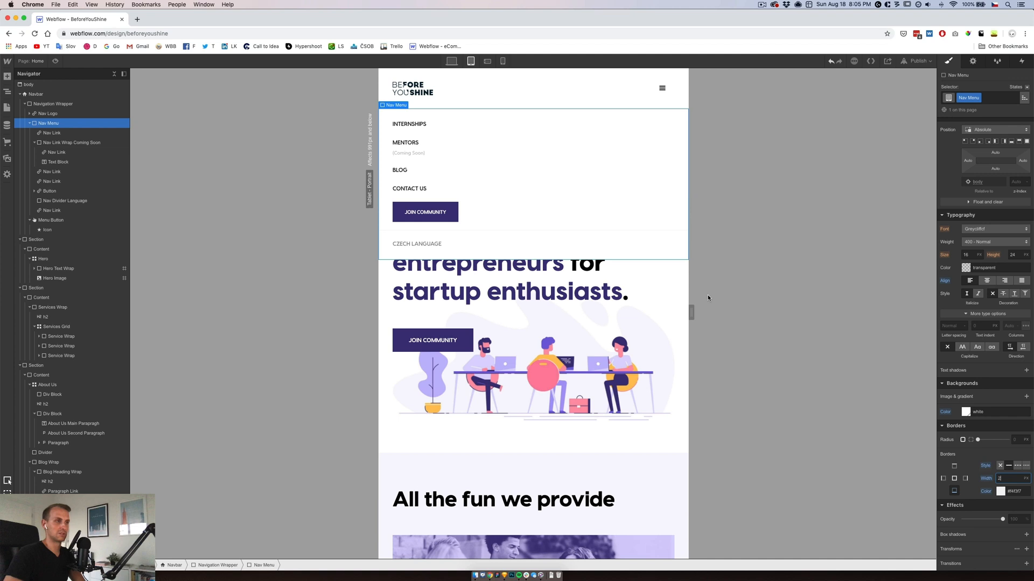
{"action": "left_click", "coordinate": [58, 268]}
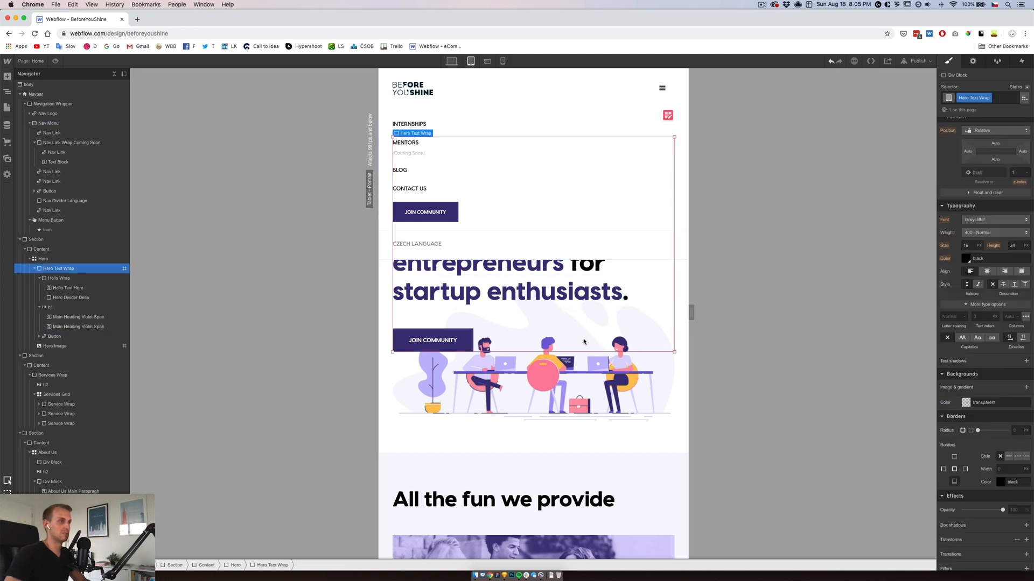
{"action": "left_click", "coordinate": [35, 239]}
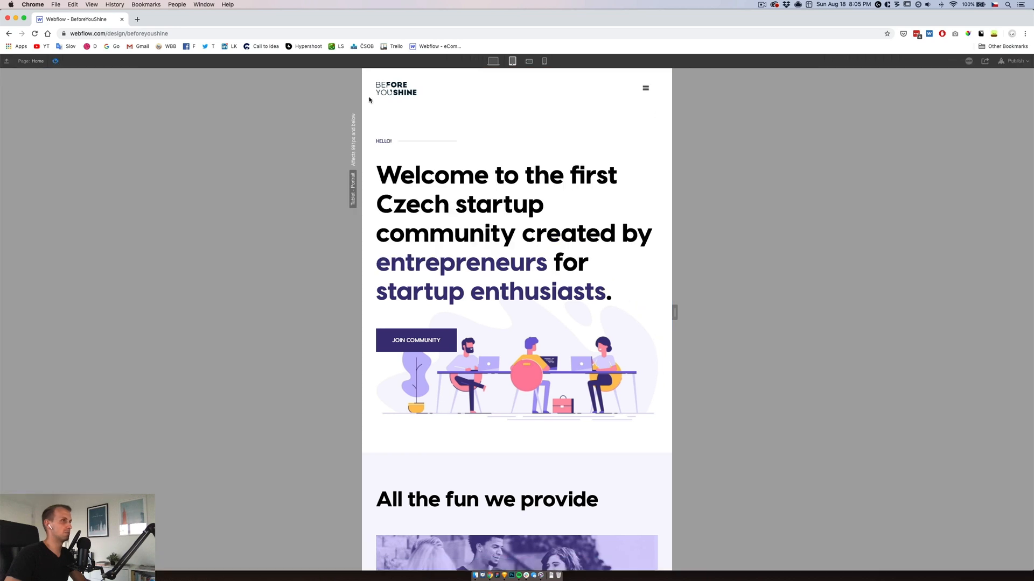
Add a box shadow to Nav Menu with angle 180, distance 1 and blur 6.
{"action": "left_click", "coordinate": [645, 88]}
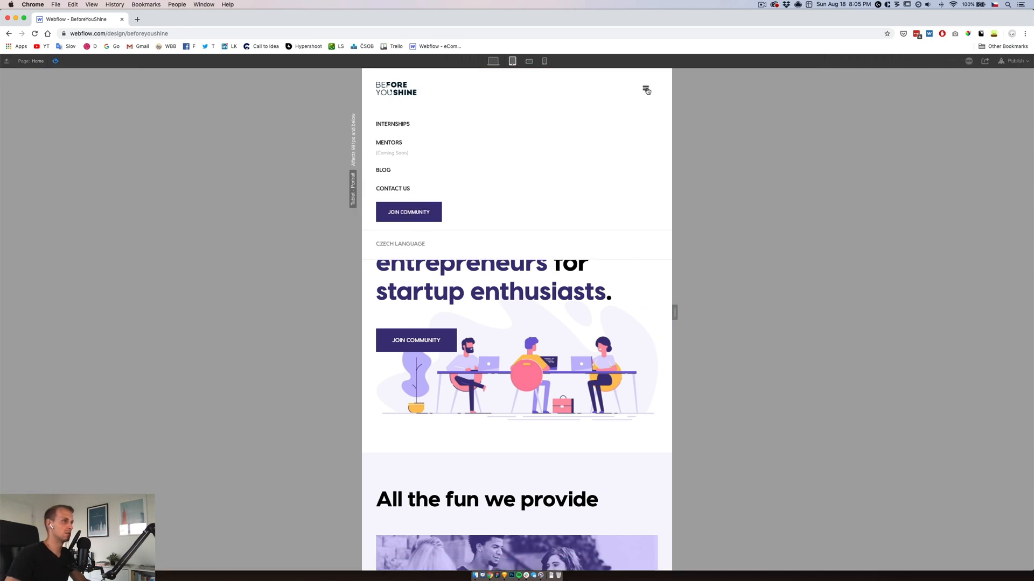
{"action": "left_click", "coordinate": [645, 91]}
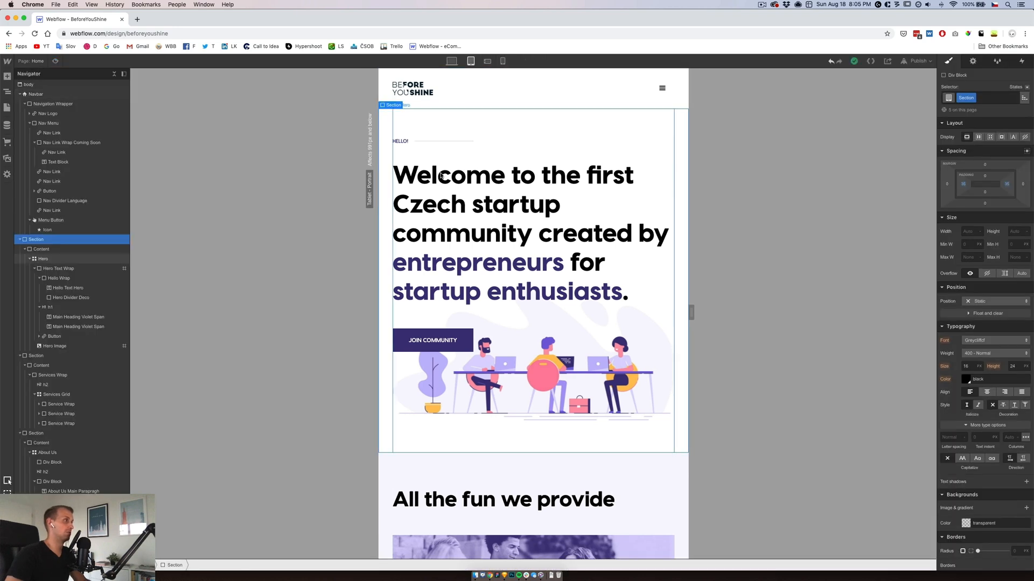
{"action": "mouse_move", "coordinate": [528, 118]}
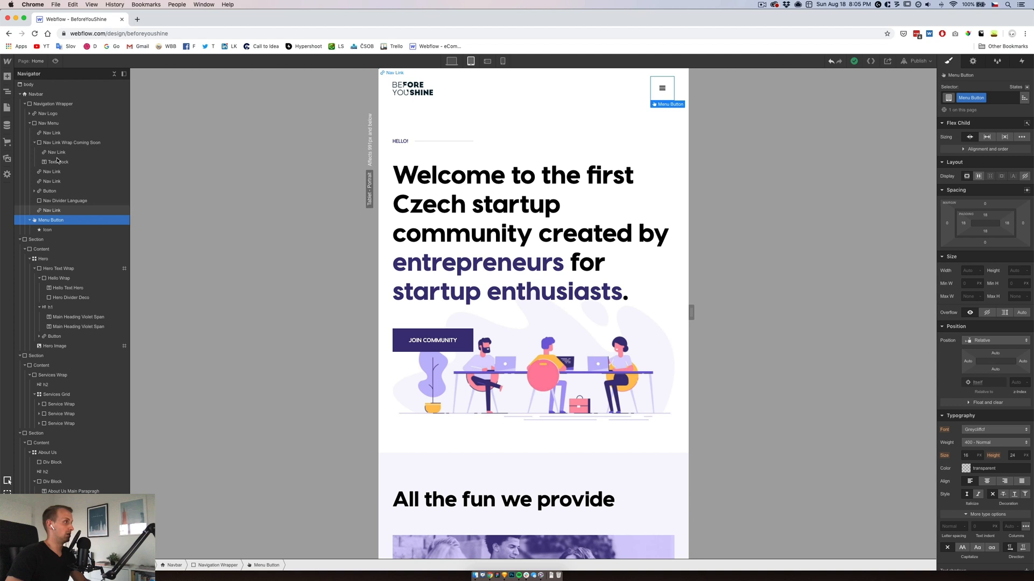
{"action": "left_click", "coordinate": [48, 124]}
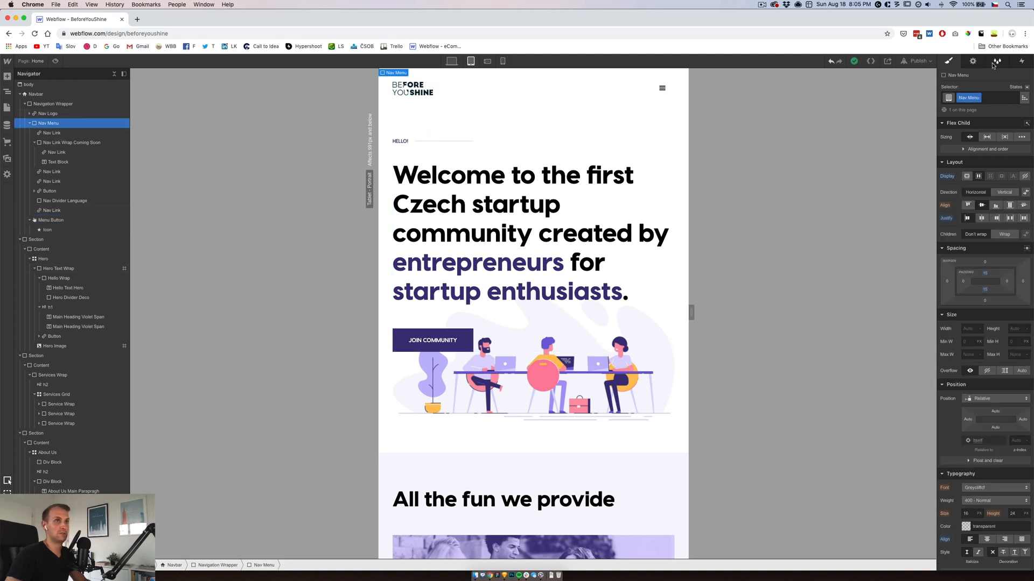
{"action": "left_click", "coordinate": [972, 61]}
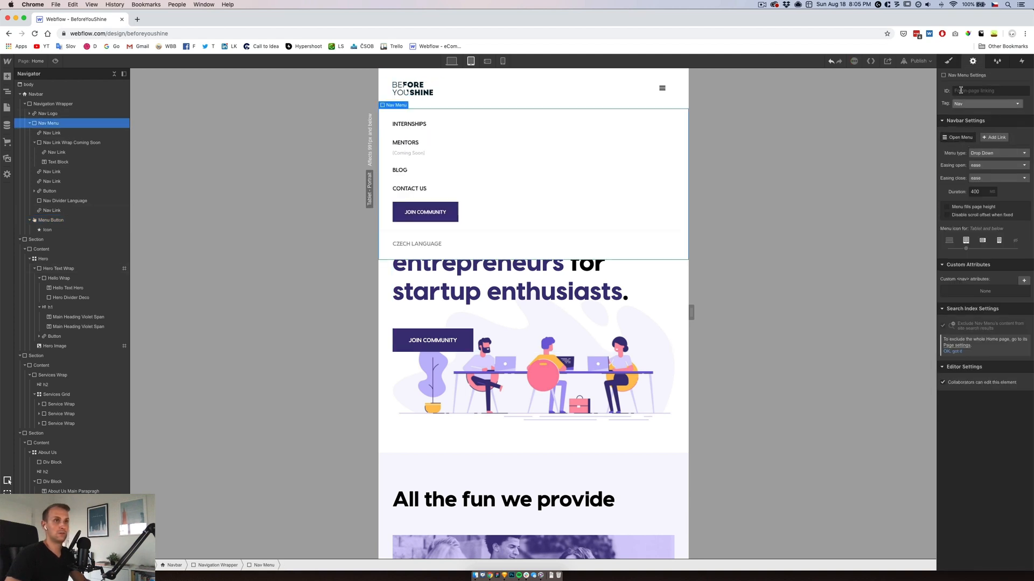
{"action": "left_click", "coordinate": [948, 61]}
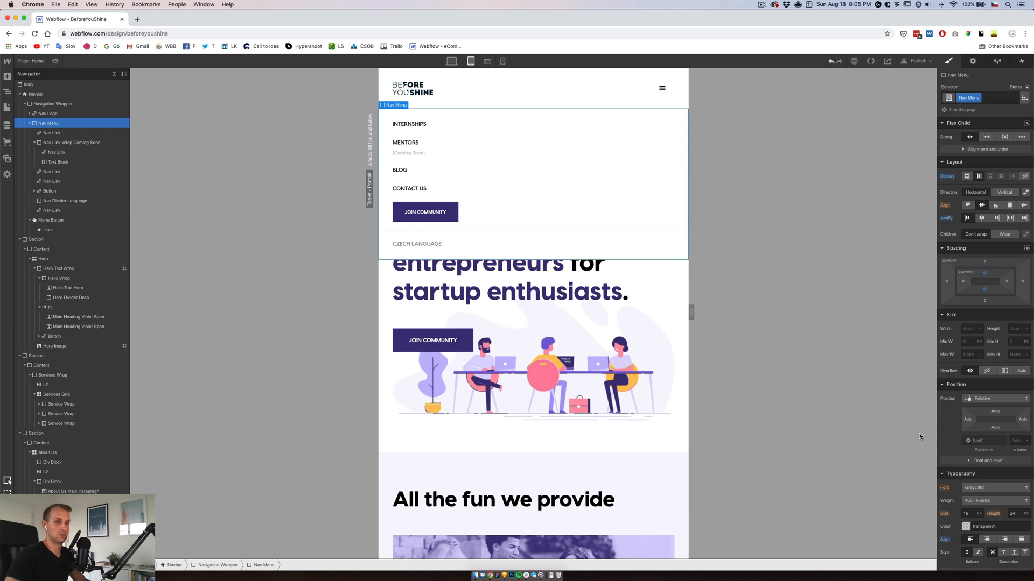
{"action": "scroll", "scroll_direction": "down", "scroll_amount": 3}
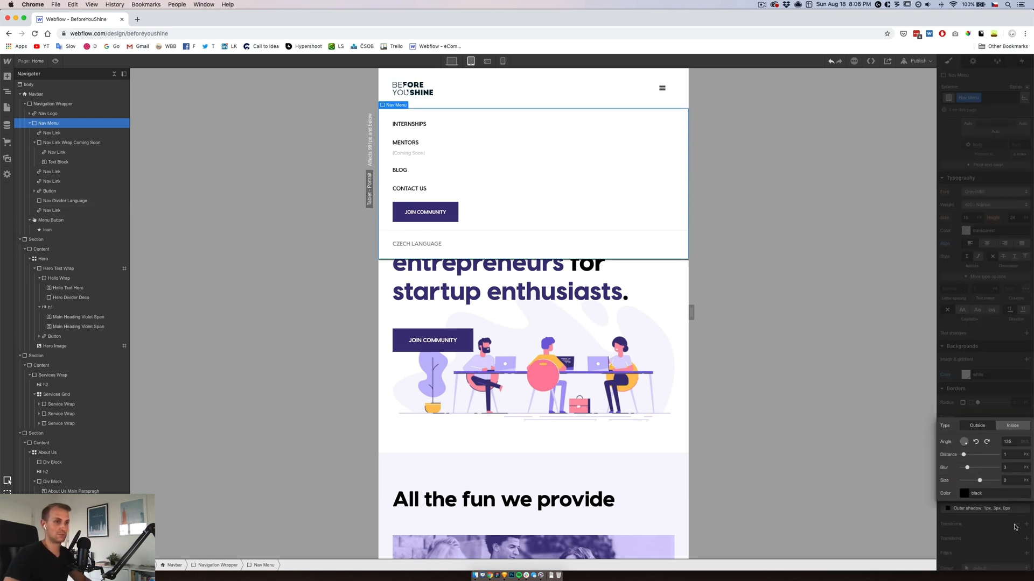
{"action": "left_click", "coordinate": [1017, 468]}
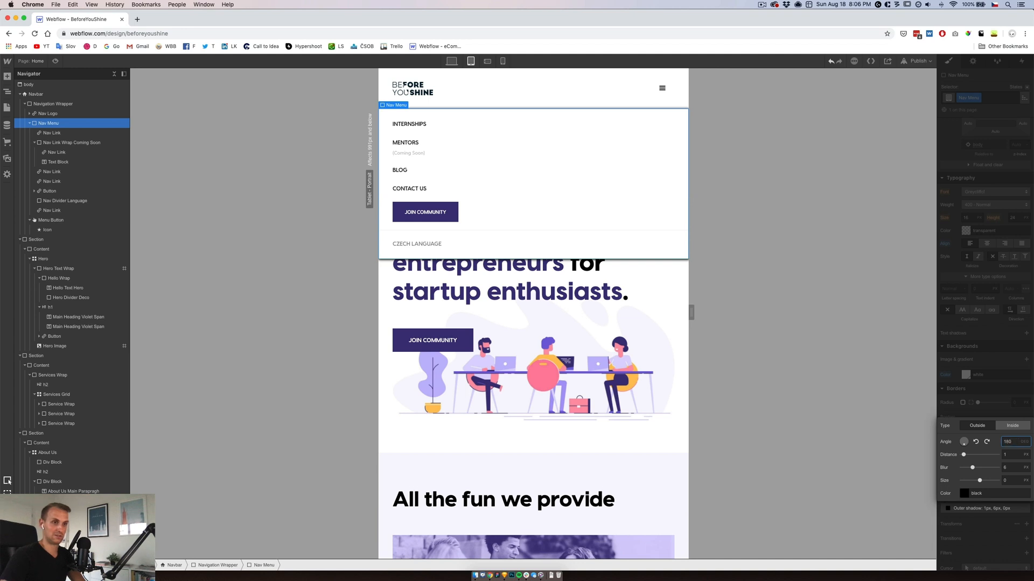
{"action": "left_click", "coordinate": [976, 494]}
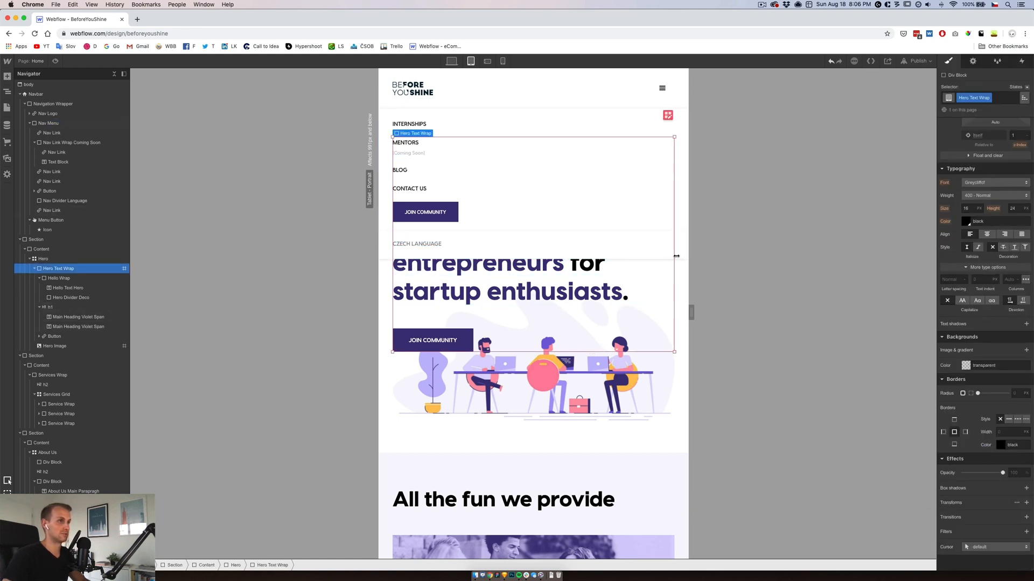
{"action": "left_click", "coordinate": [36, 240]}
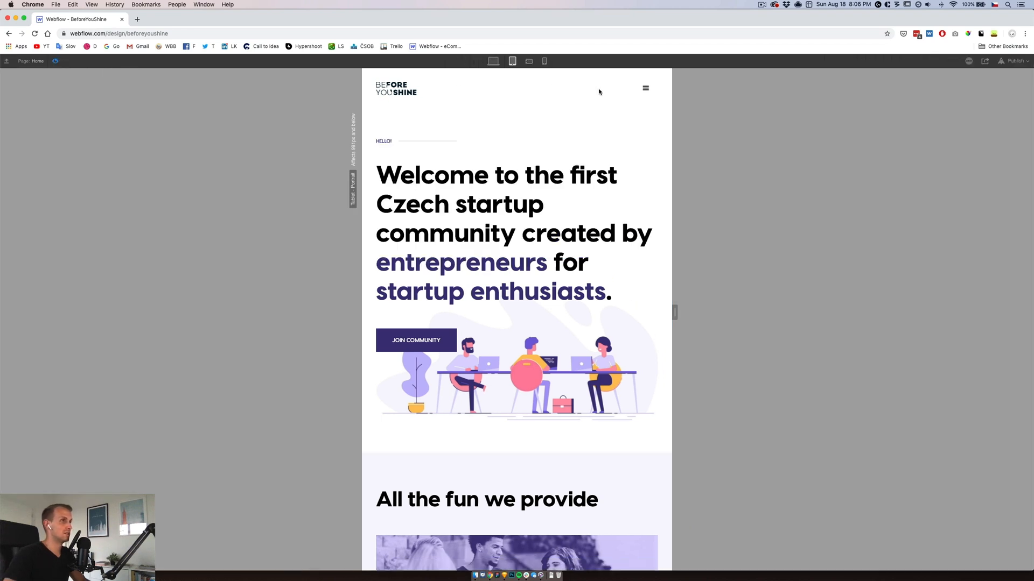
Select the dropdown Nav Menu element inside the navbar and switch to its styles.
{"action": "left_click", "coordinate": [645, 88]}
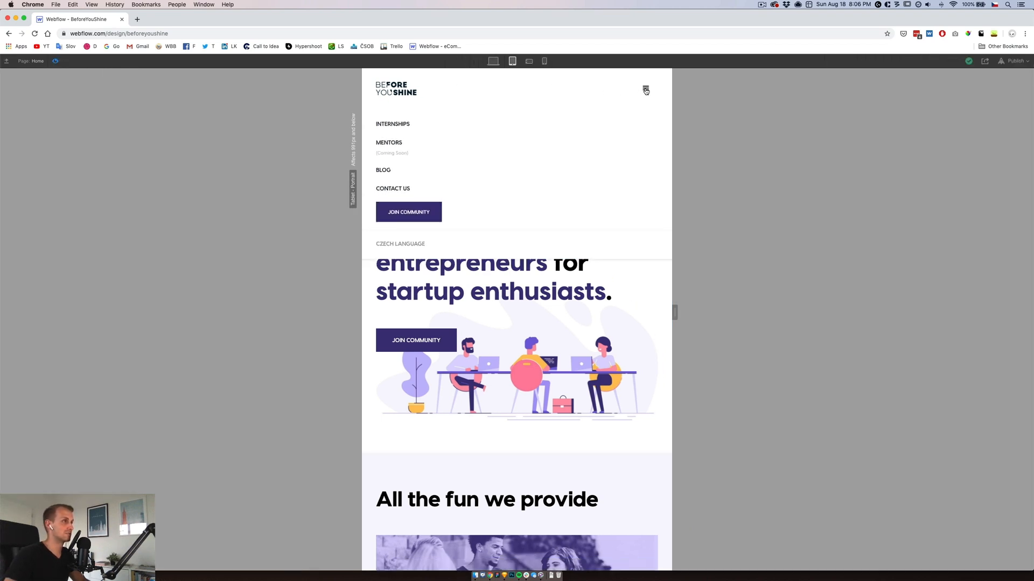
{"action": "mouse_move", "coordinate": [441, 150]}
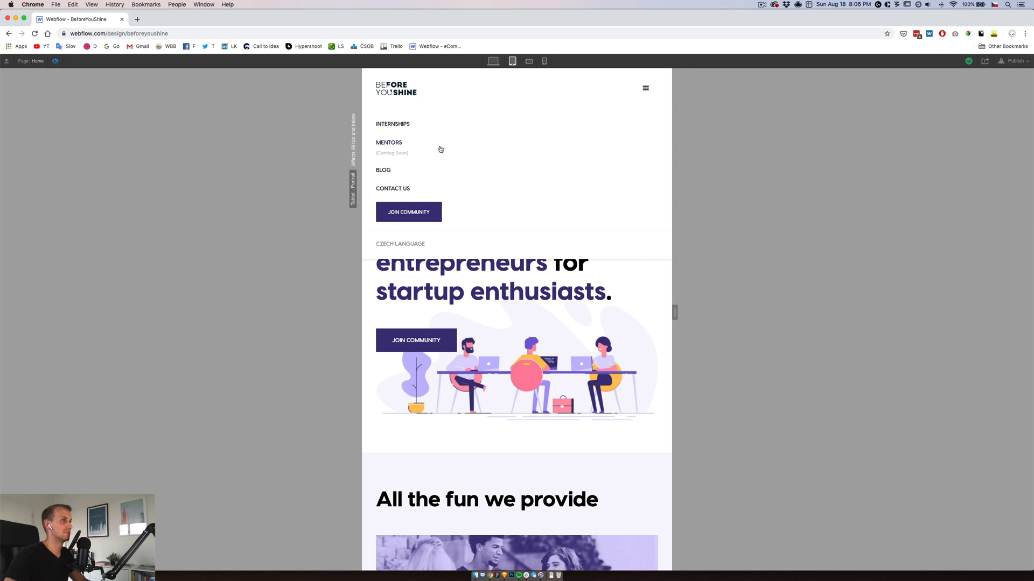
{"action": "mouse_move", "coordinate": [629, 93]}
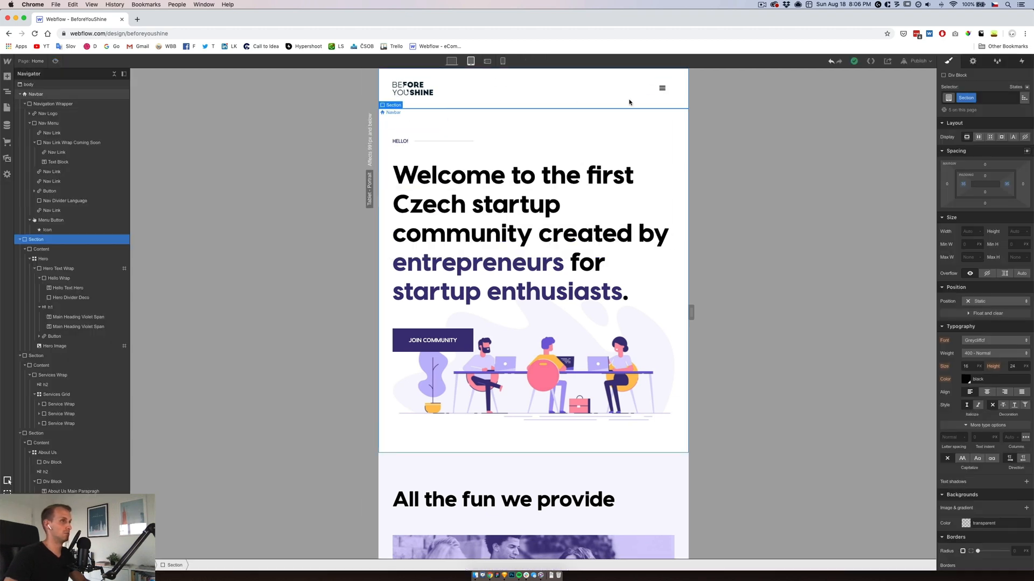
{"action": "left_click", "coordinate": [662, 88]}
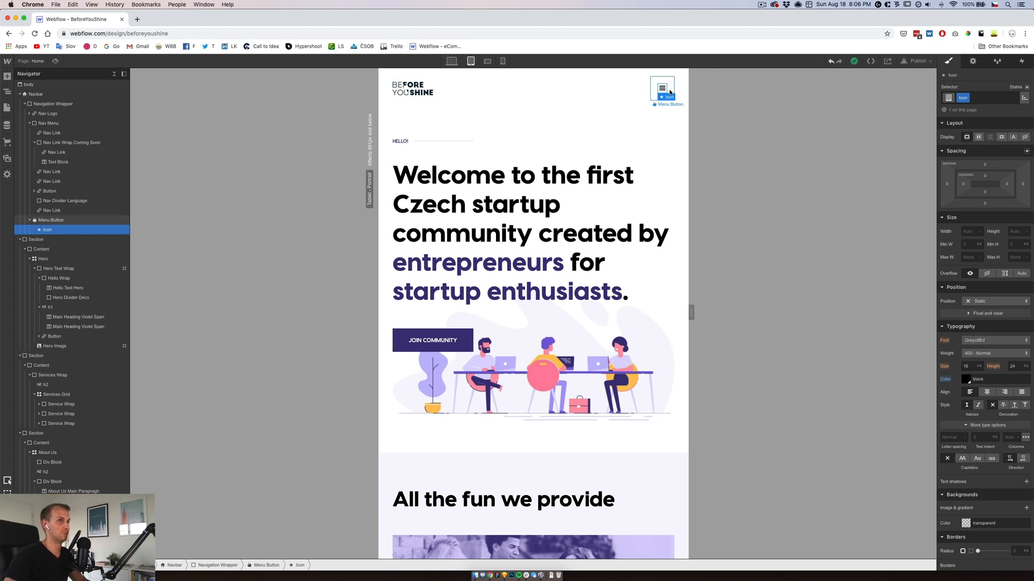
{"action": "left_click", "coordinate": [50, 220]}
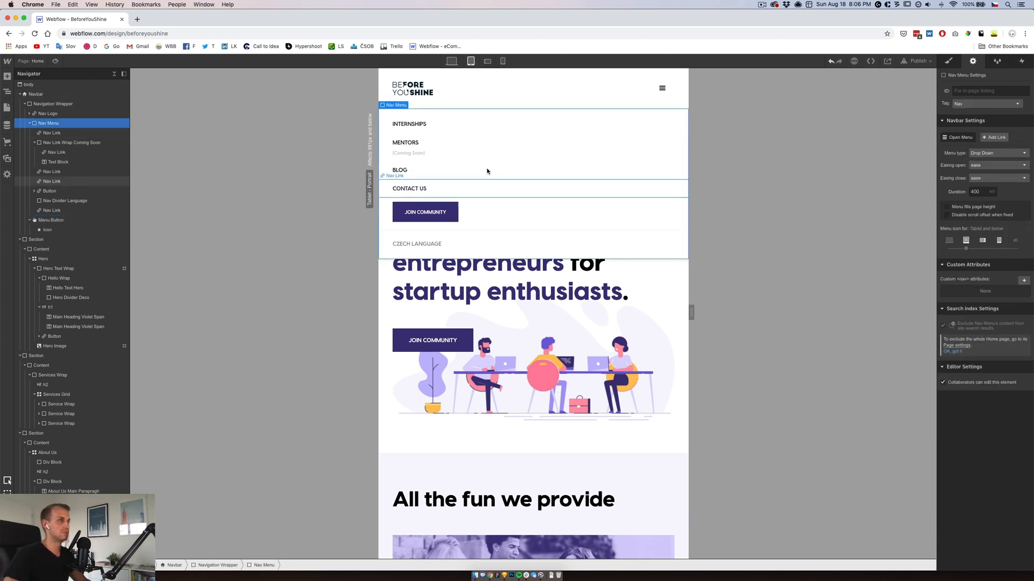
{"action": "left_click", "coordinate": [35, 93]}
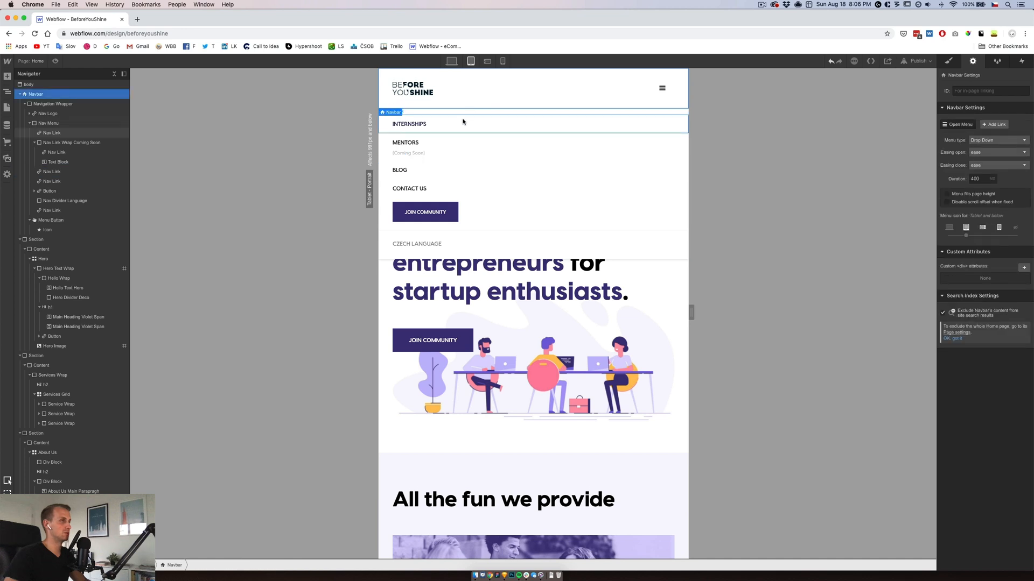
{"action": "mouse_move", "coordinate": [429, 109]}
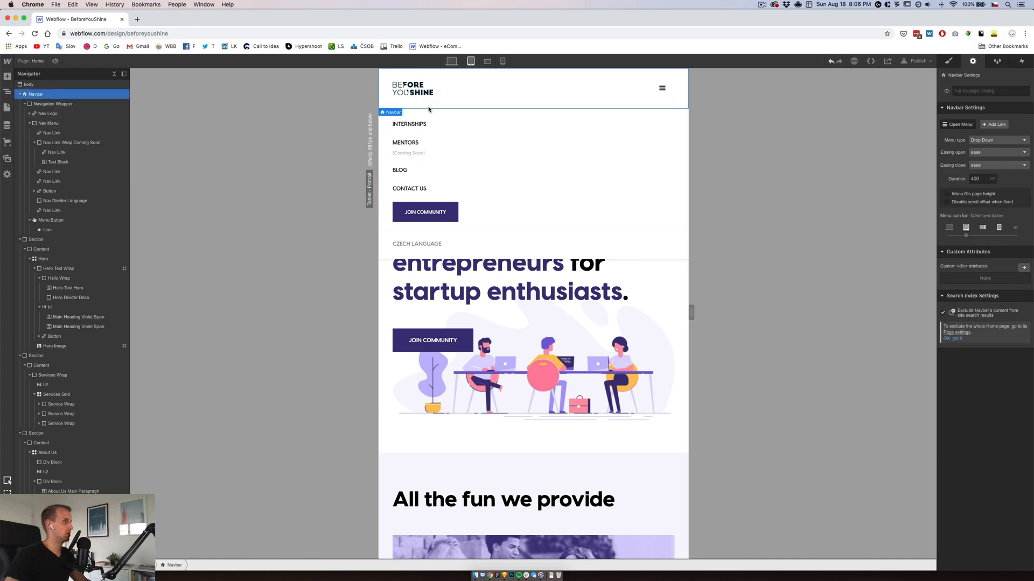
{"action": "left_click", "coordinate": [48, 123]}
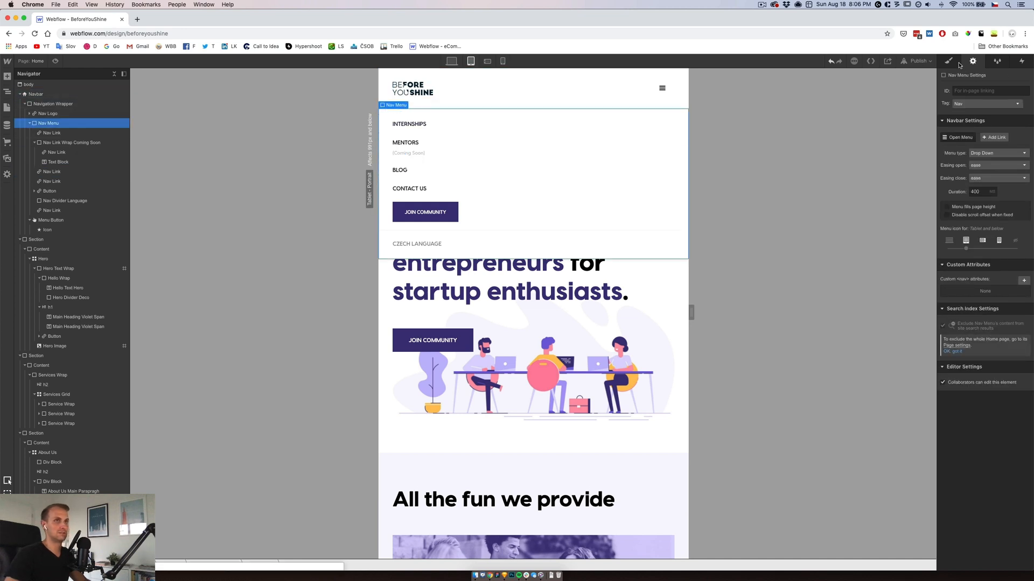
{"action": "left_click", "coordinate": [948, 61]}
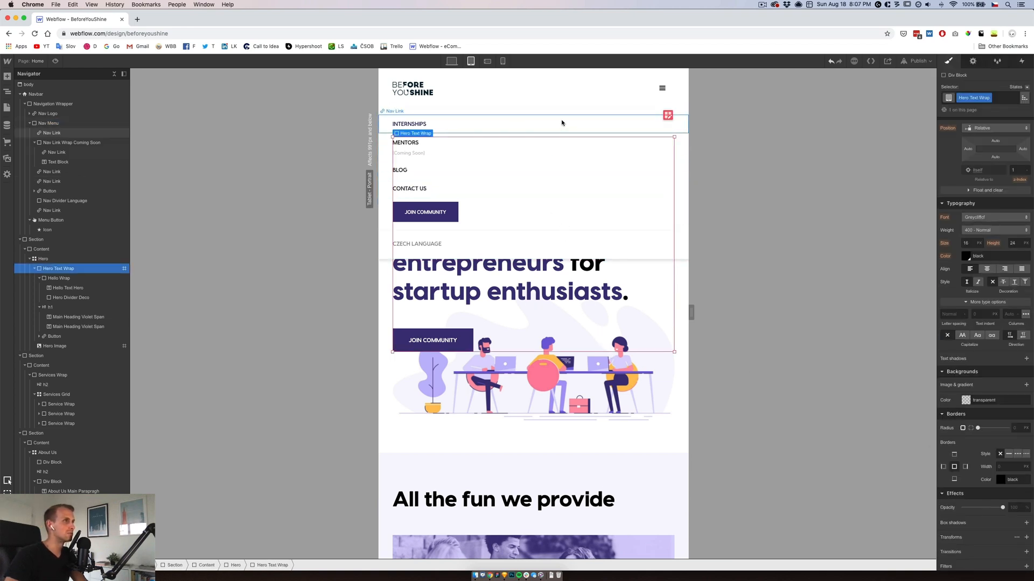
Add an outside box shadow with small distance and blur at 10% black, then preview it.
{"action": "left_click", "coordinate": [47, 123]}
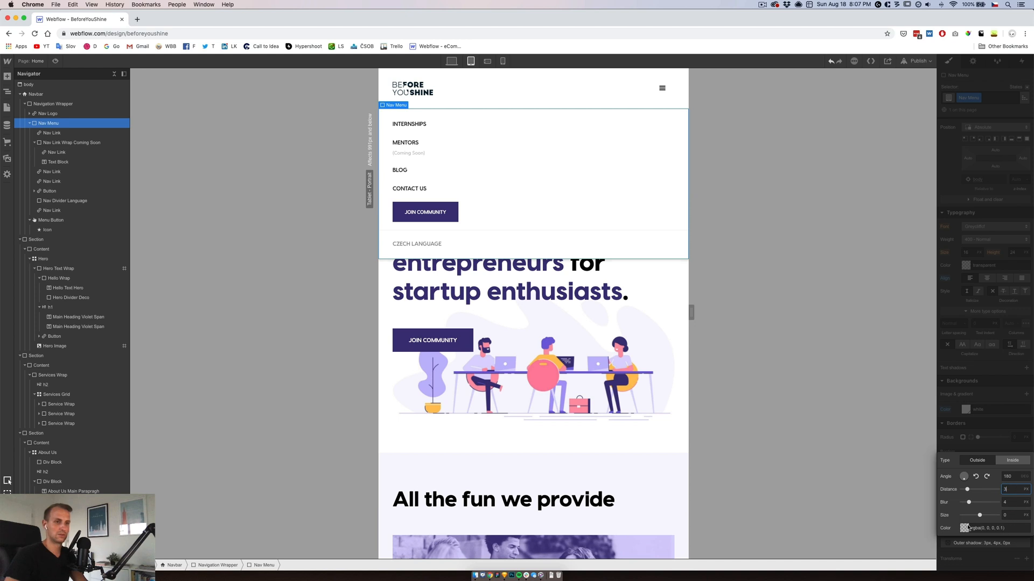
{"action": "left_click", "coordinate": [965, 528]}
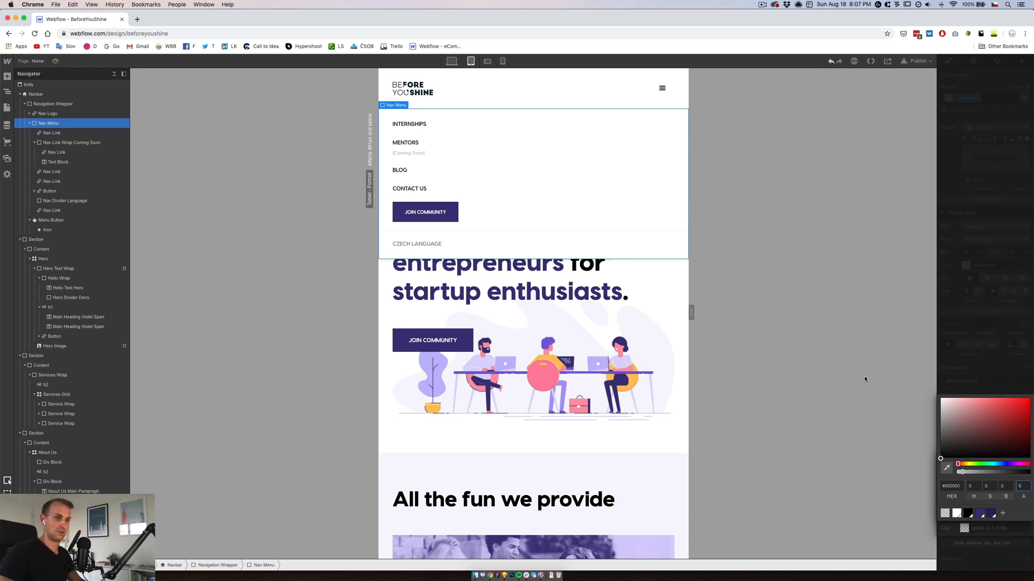
{"action": "left_click", "coordinate": [59, 270]}
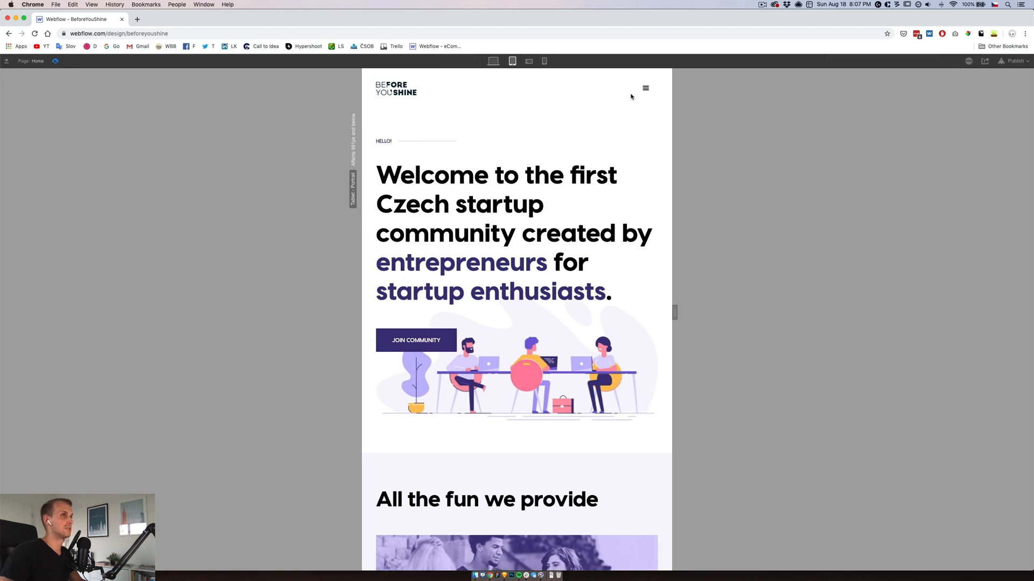
{"action": "left_click", "coordinate": [643, 89]}
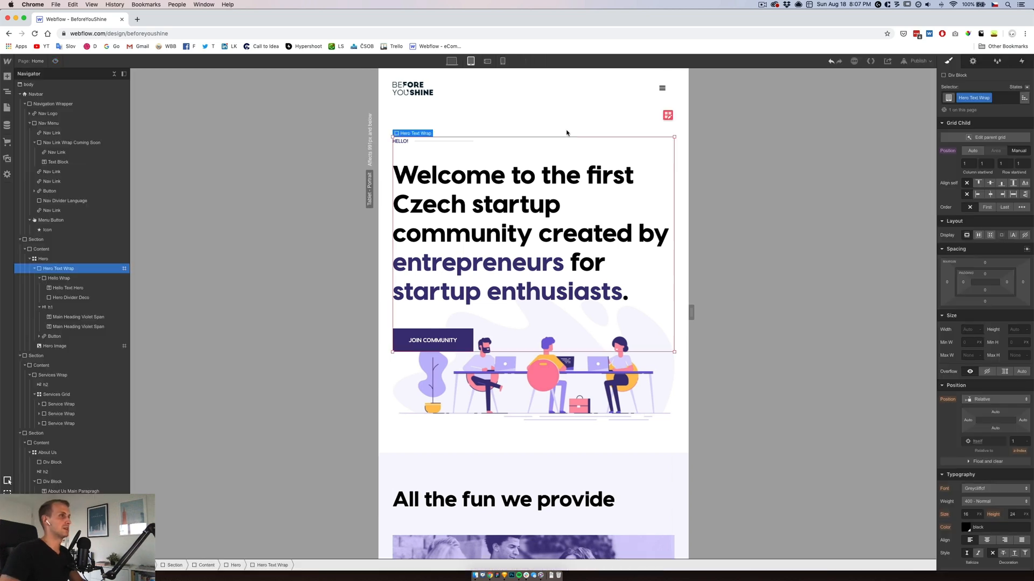
Give the nav links a pale lavender background colour in their Hover state.
{"action": "left_click", "coordinate": [662, 88]}
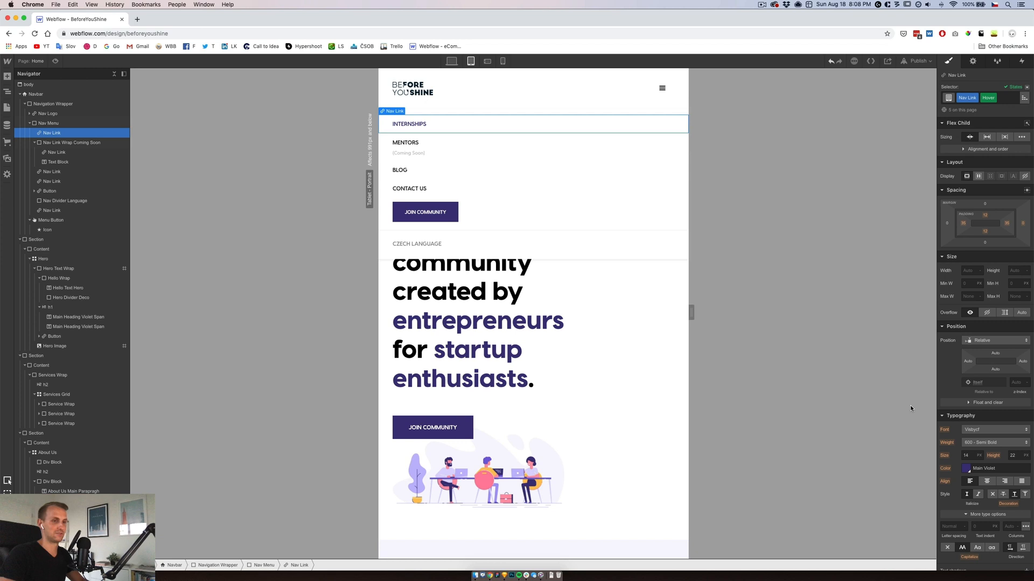
{"action": "scroll", "scroll_direction": "down", "scroll_amount": 3}
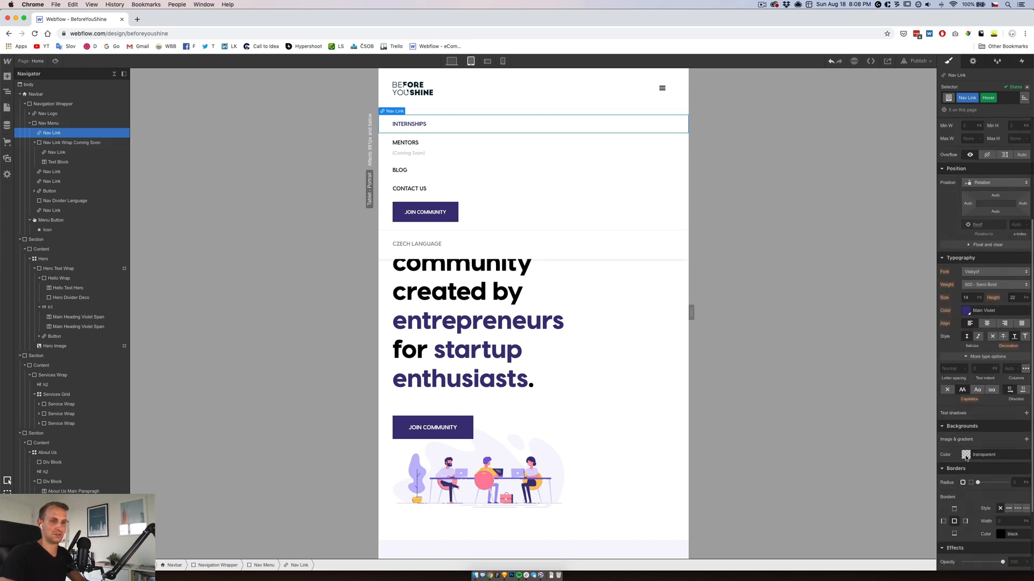
{"action": "left_click", "coordinate": [966, 454]}
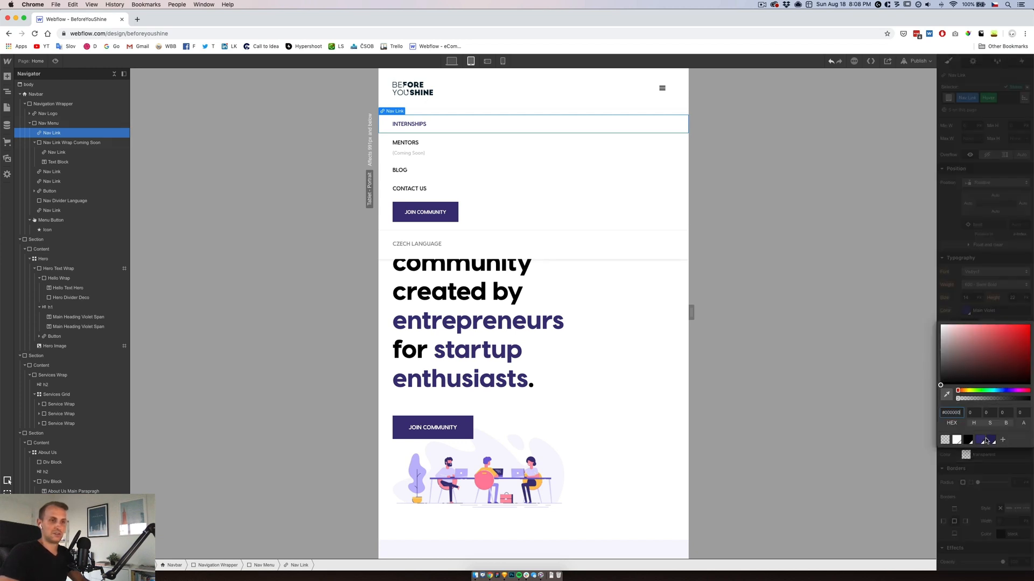
{"action": "scroll", "scroll_direction": "down", "scroll_amount": 3}
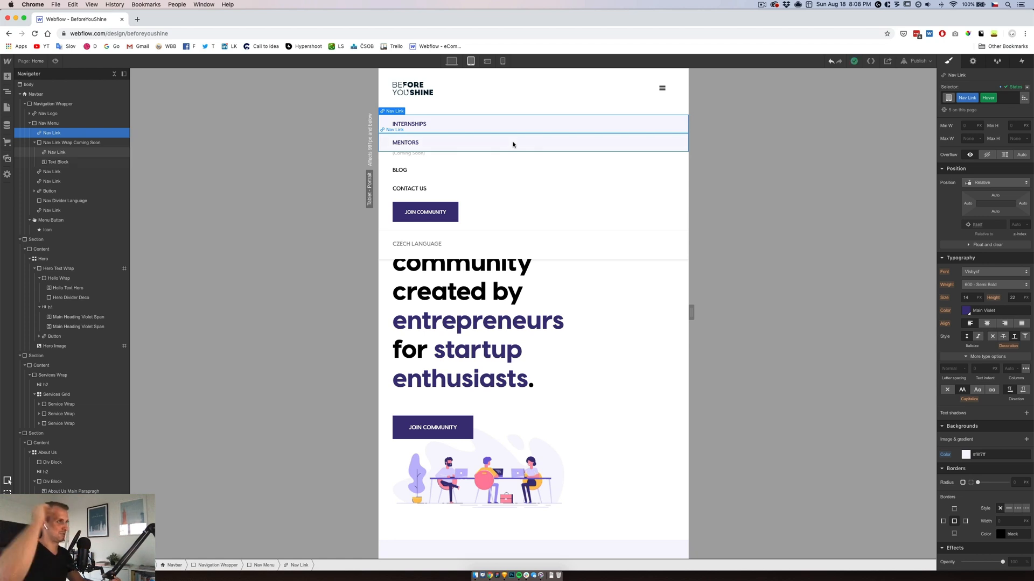
Turn on Open Menu in the Menu Button settings and select the Mentors link wrapper.
{"action": "left_click", "coordinate": [58, 162]}
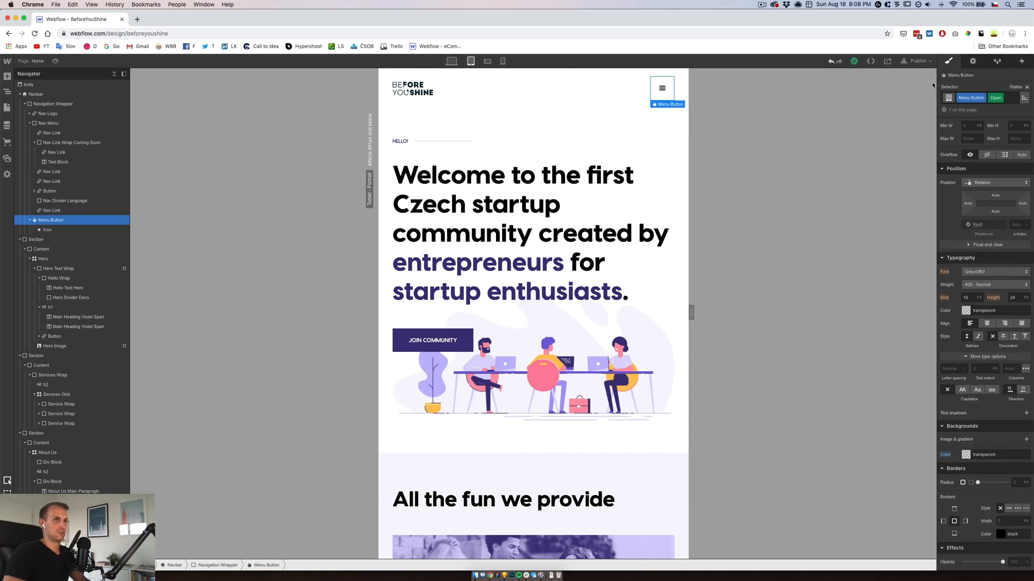
{"action": "left_click", "coordinate": [972, 61]}
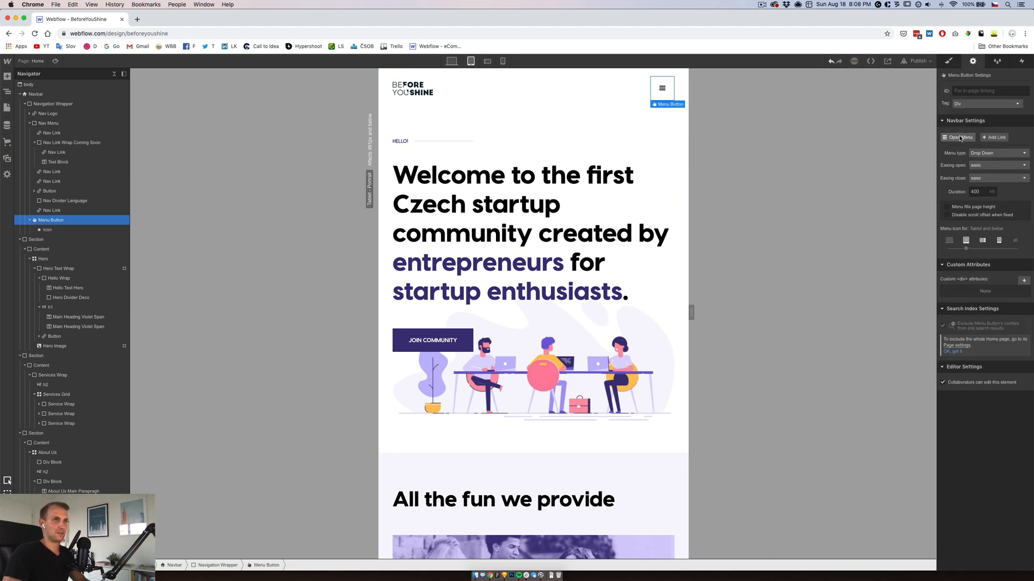
{"action": "left_click", "coordinate": [958, 137]}
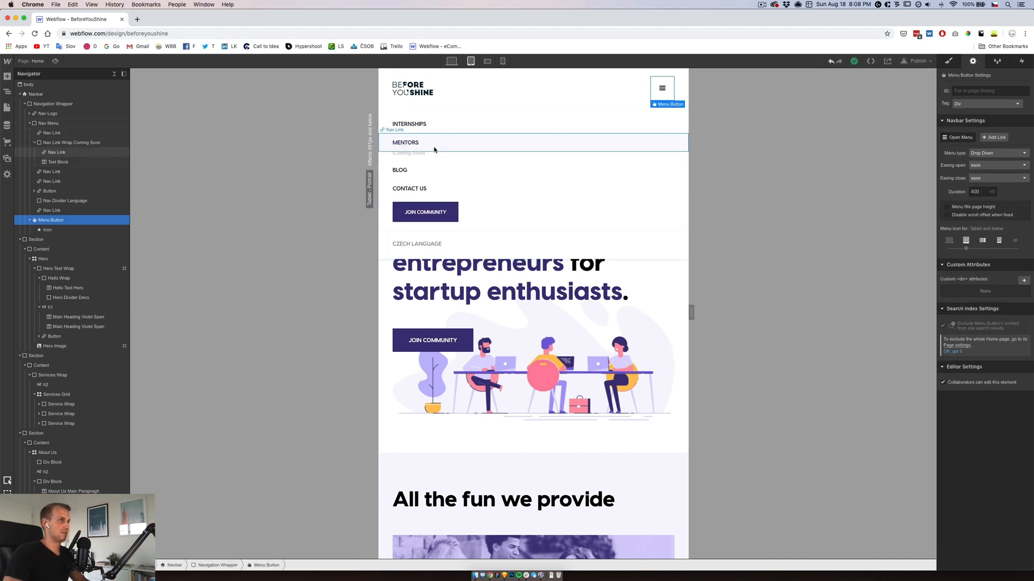
{"action": "left_click", "coordinate": [70, 142]}
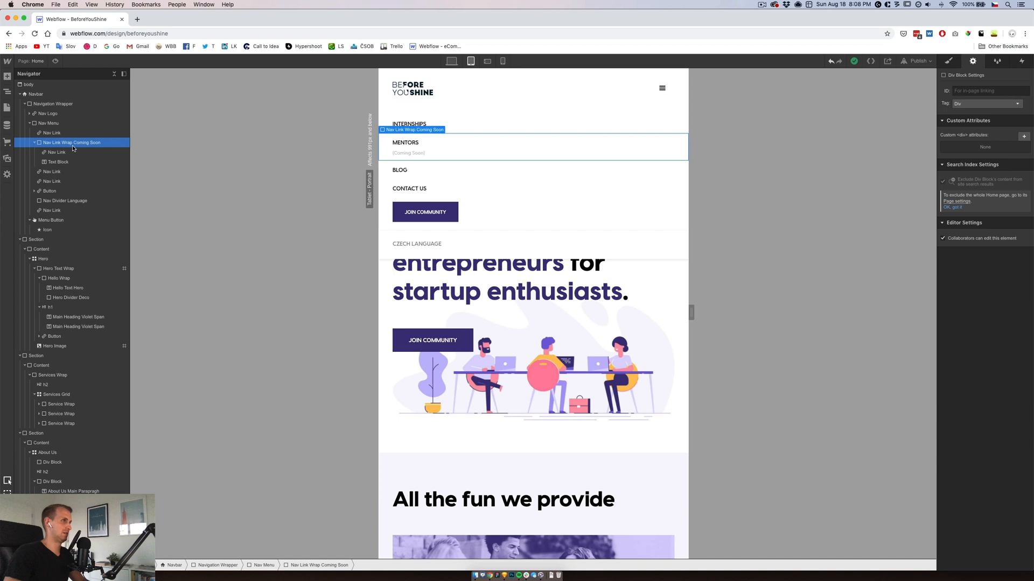
Select the Coming Soon note under Mentors and set its position to relative.
{"action": "left_click", "coordinate": [948, 60]}
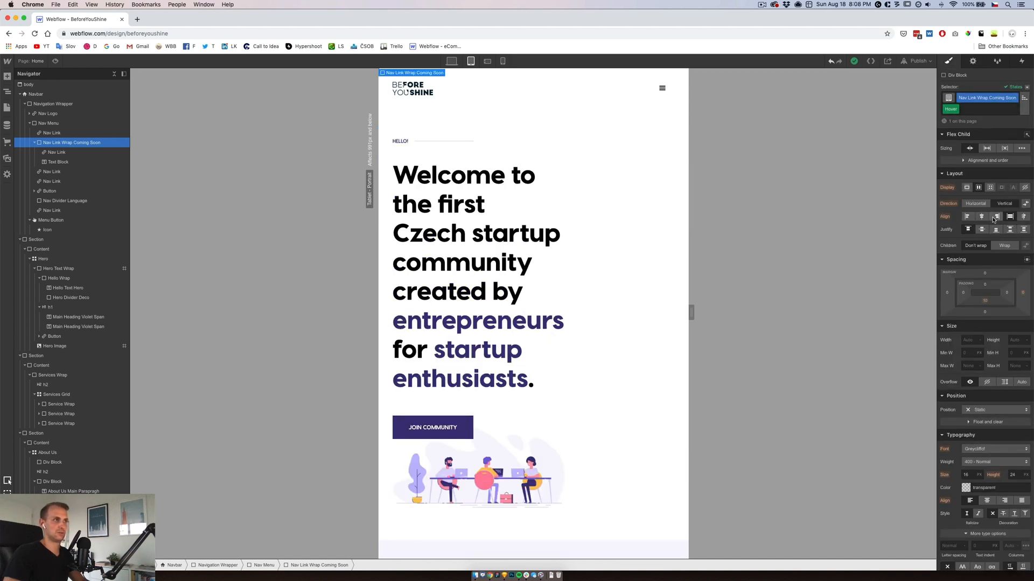
{"action": "left_click", "coordinate": [971, 61]}
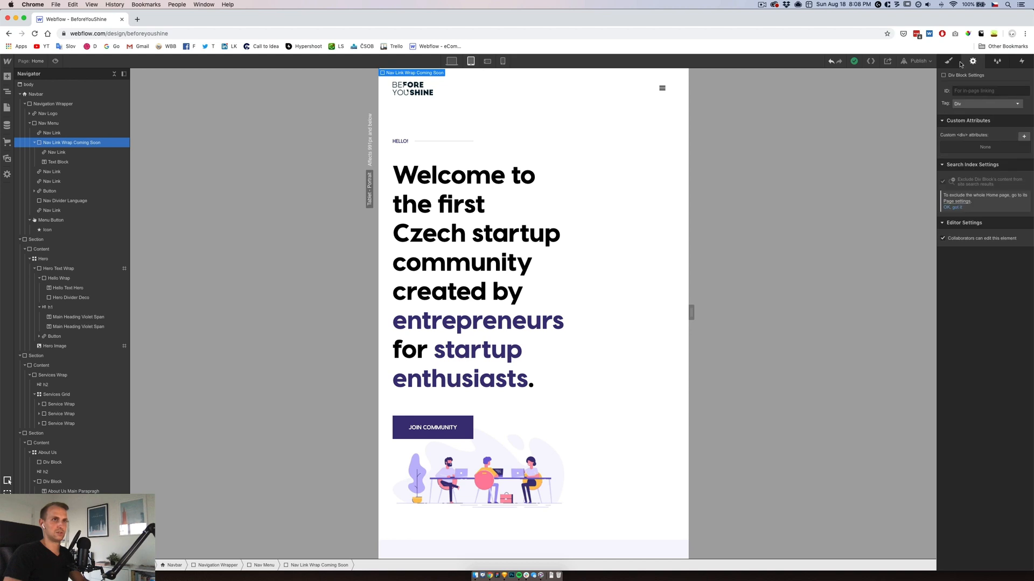
{"action": "left_click", "coordinate": [948, 61]}
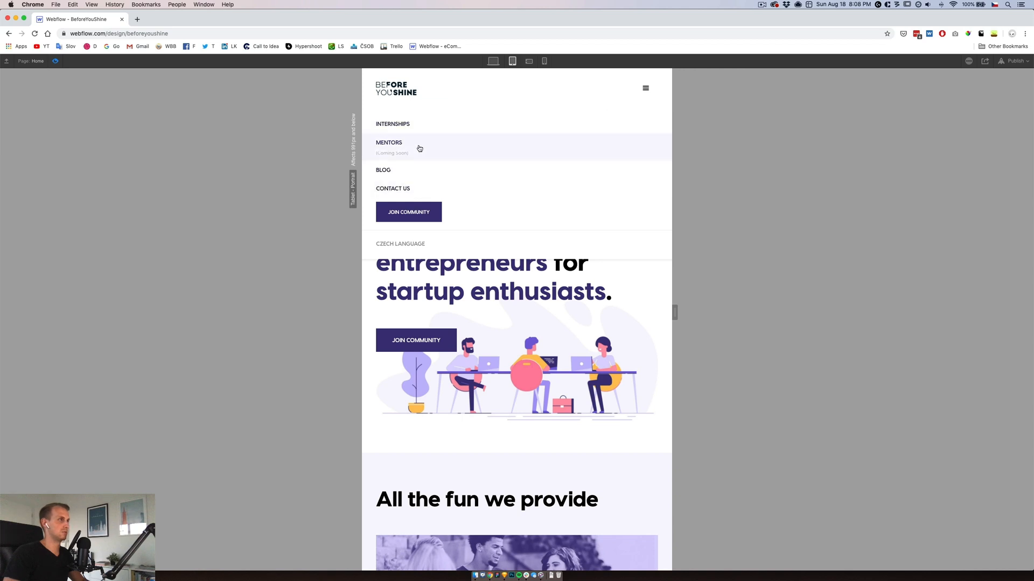
{"action": "mouse_move", "coordinate": [71, 63]}
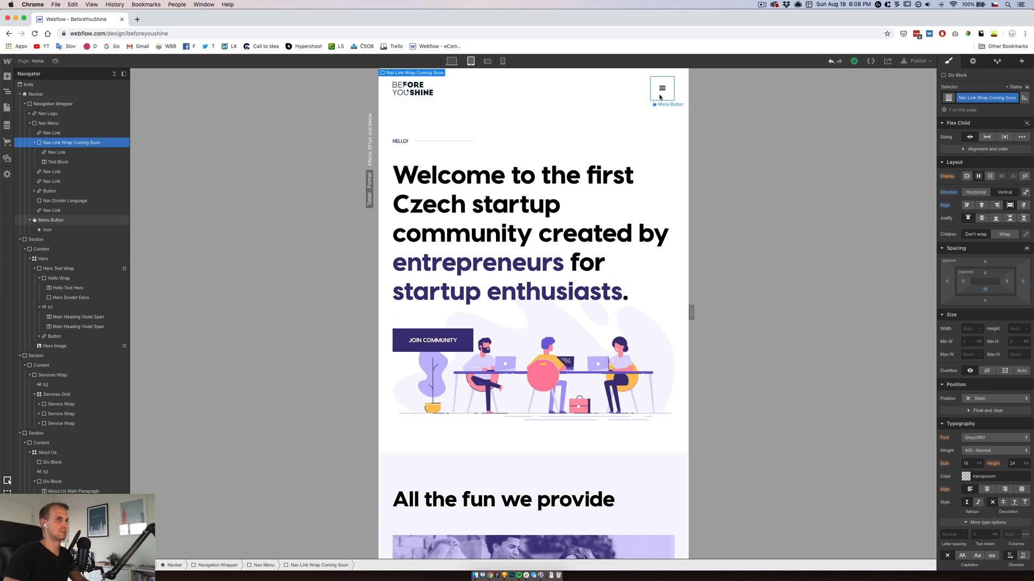
{"action": "left_click", "coordinate": [50, 220]}
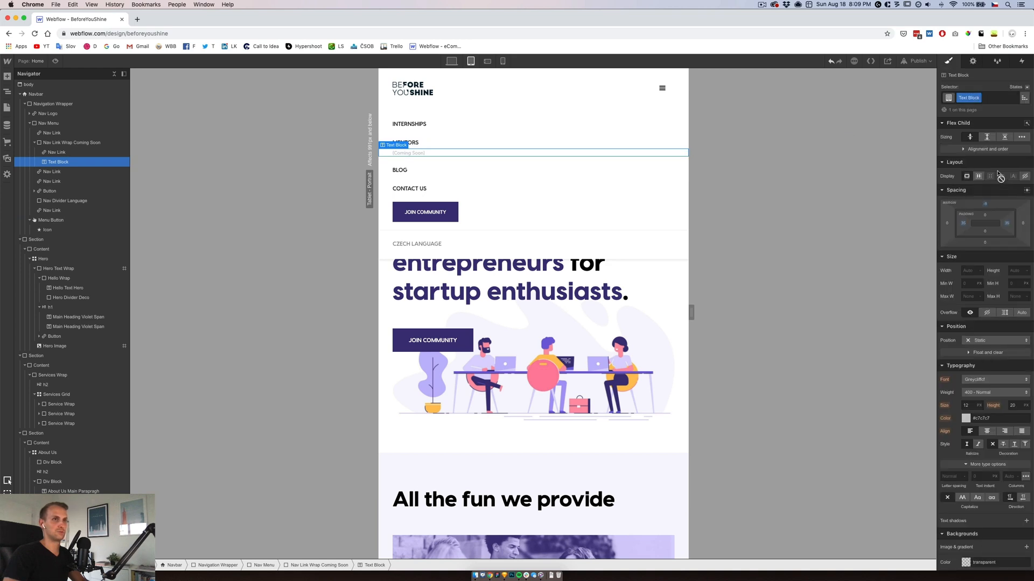
{"action": "left_click", "coordinate": [996, 340]}
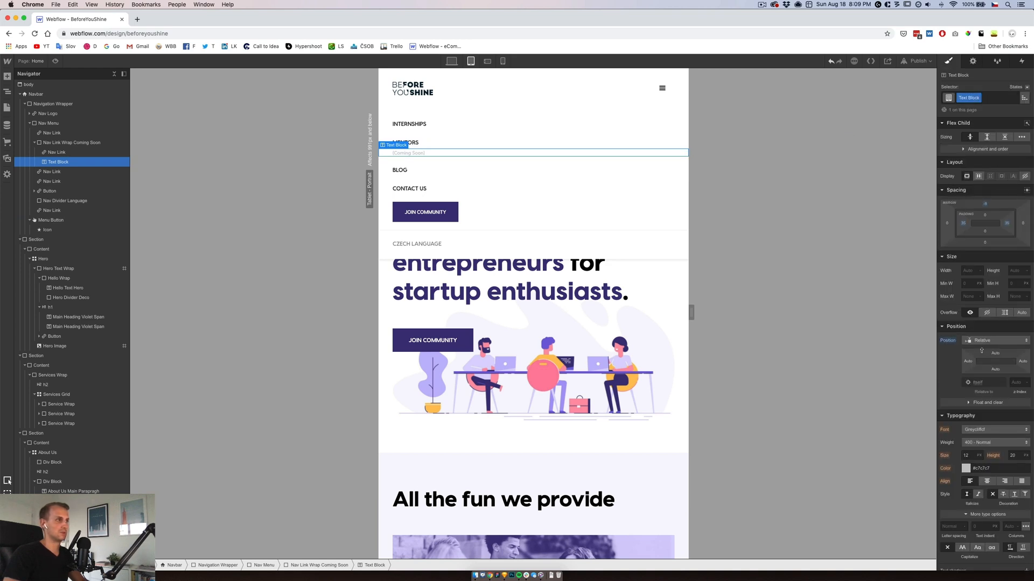
Preview the page, open the hamburger menu to check link hover highlights, then close it.
{"action": "left_click", "coordinate": [1018, 382]}
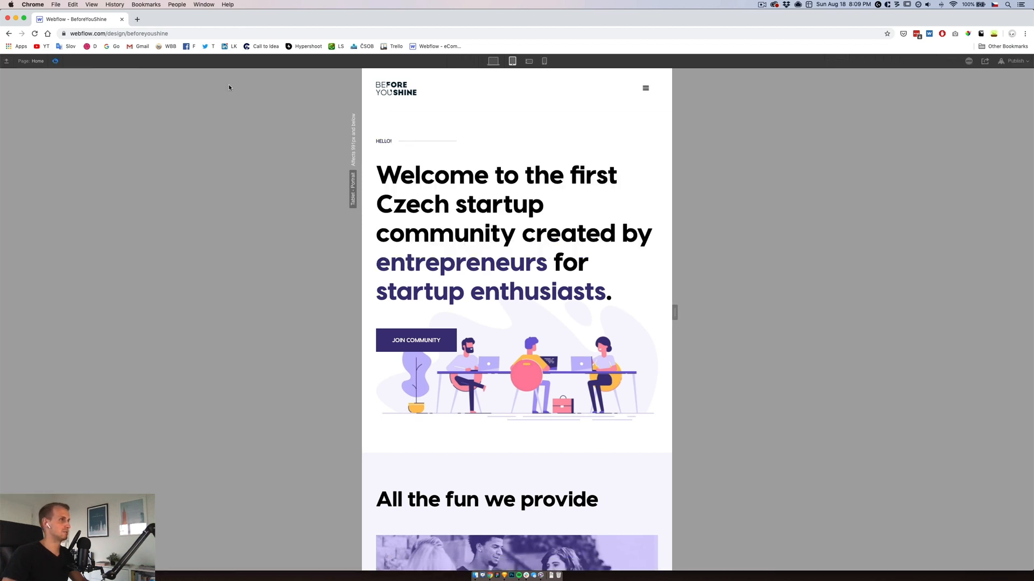
{"action": "left_click", "coordinate": [643, 88]}
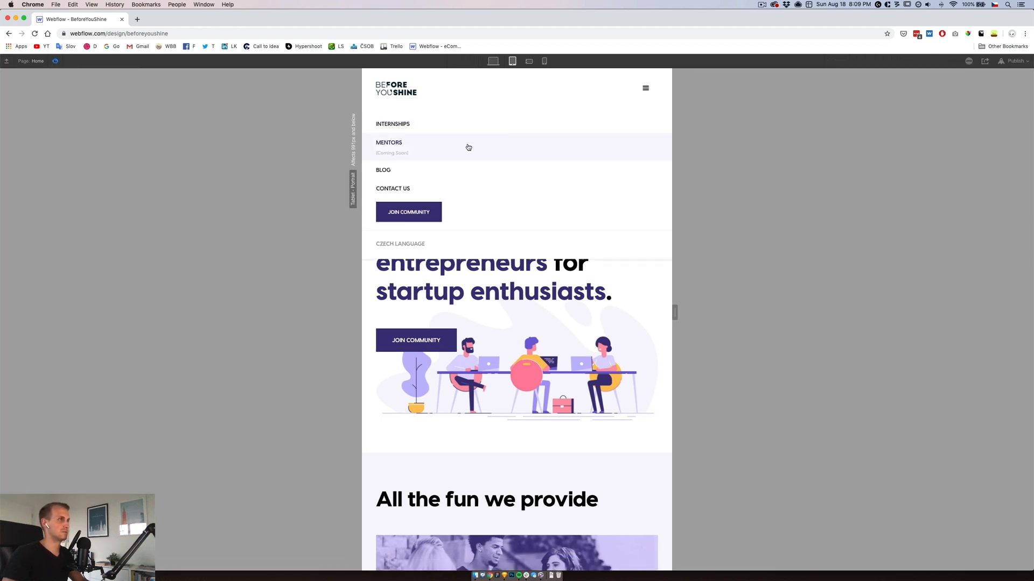
{"action": "mouse_move", "coordinate": [419, 202]}
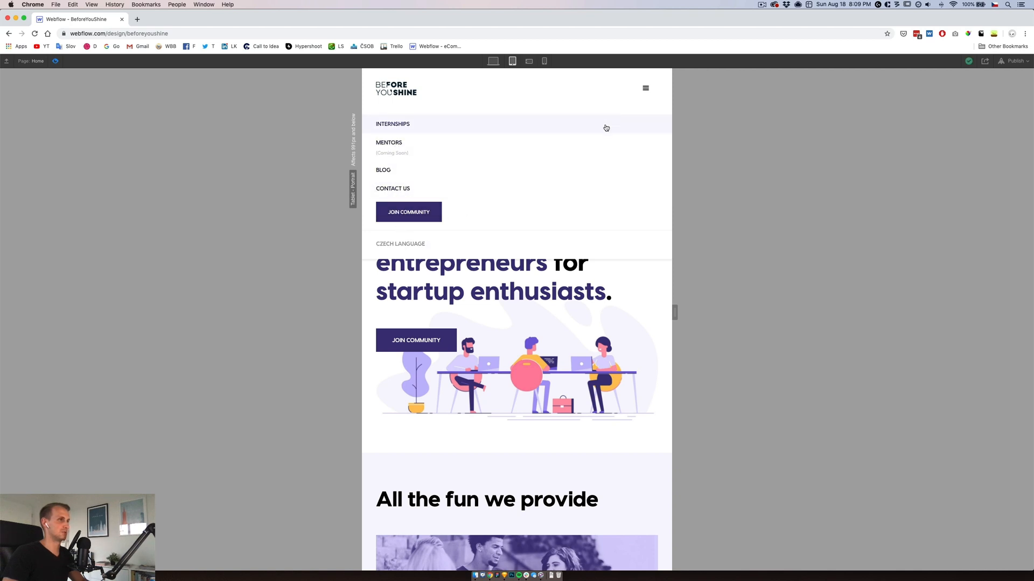
{"action": "mouse_move", "coordinate": [646, 88]}
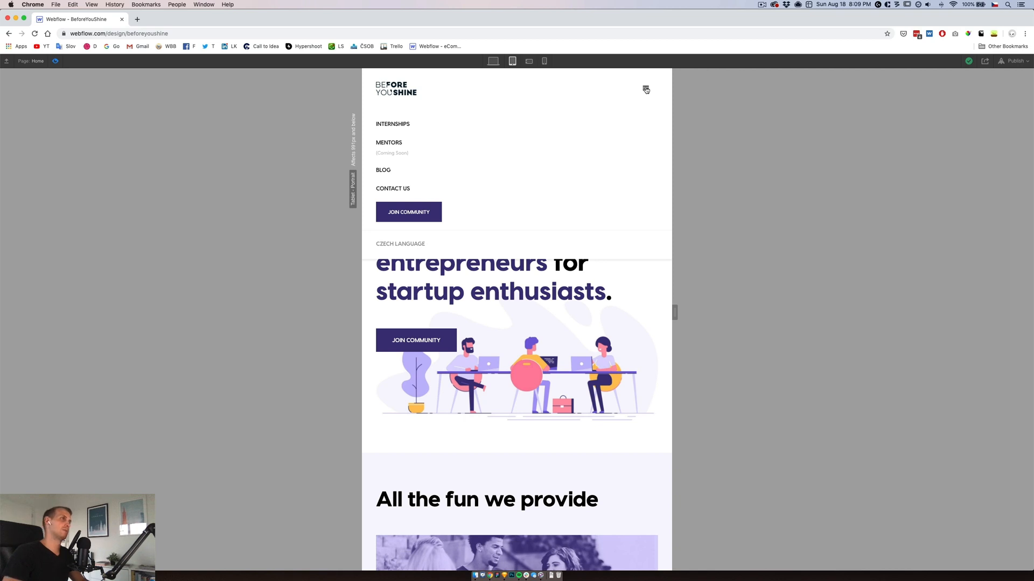
{"action": "left_click", "coordinate": [56, 61]}
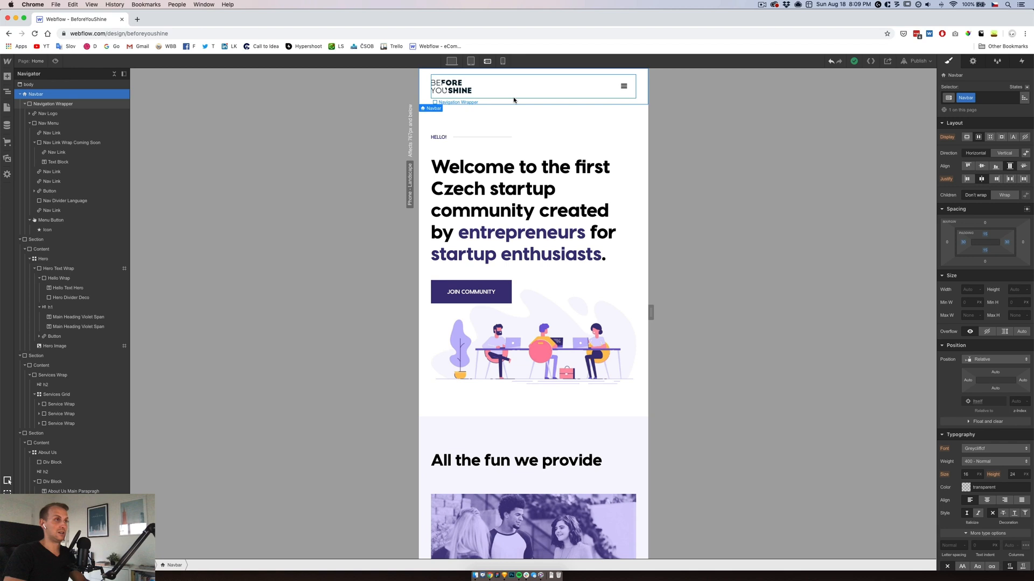
{"action": "mouse_move", "coordinate": [502, 98]}
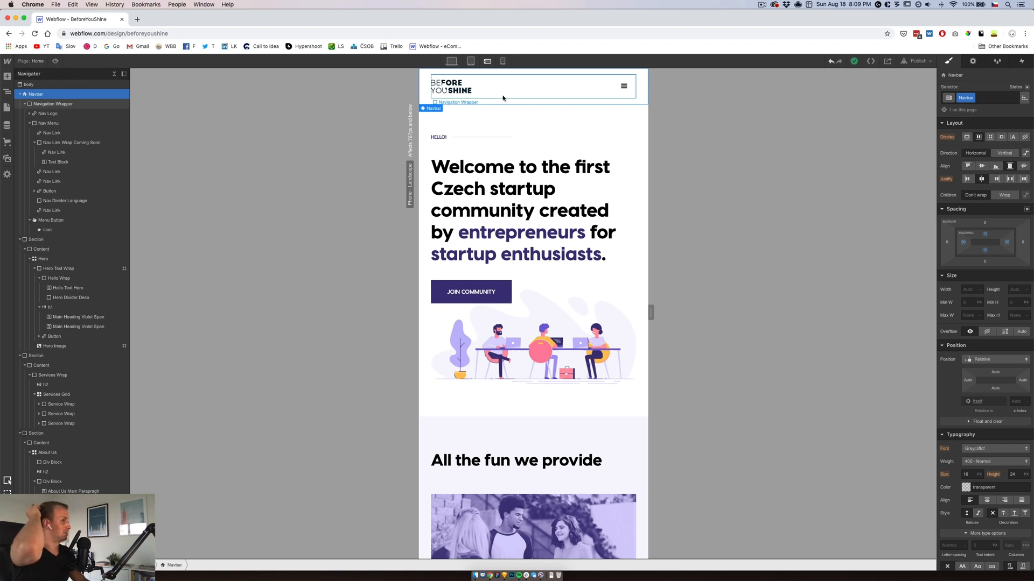
{"action": "mouse_move", "coordinate": [598, 97]}
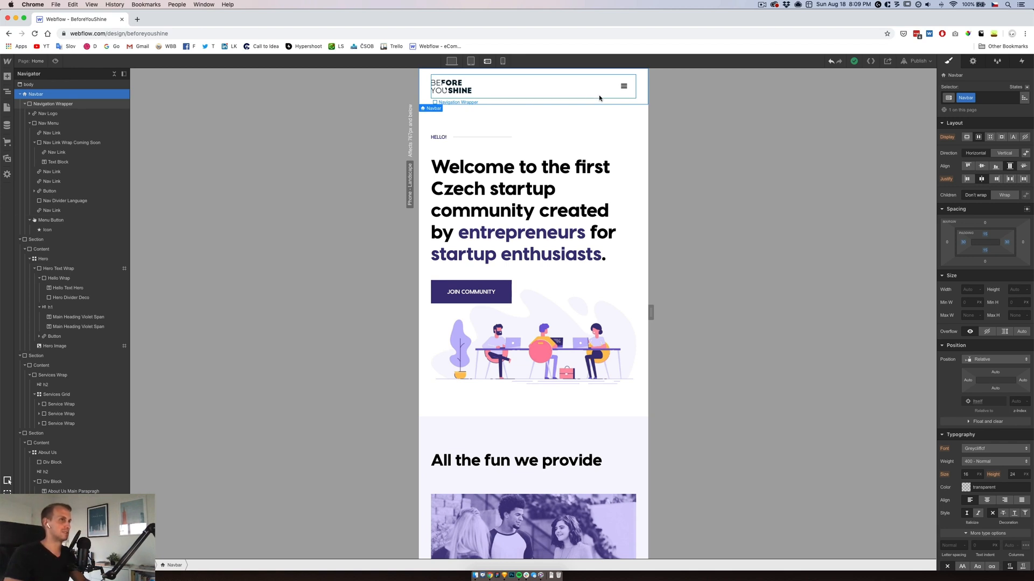
Preview the dropdown at phone portrait, phone landscape, tablet and desktop widths, then exit preview.
{"action": "left_click", "coordinate": [622, 85]}
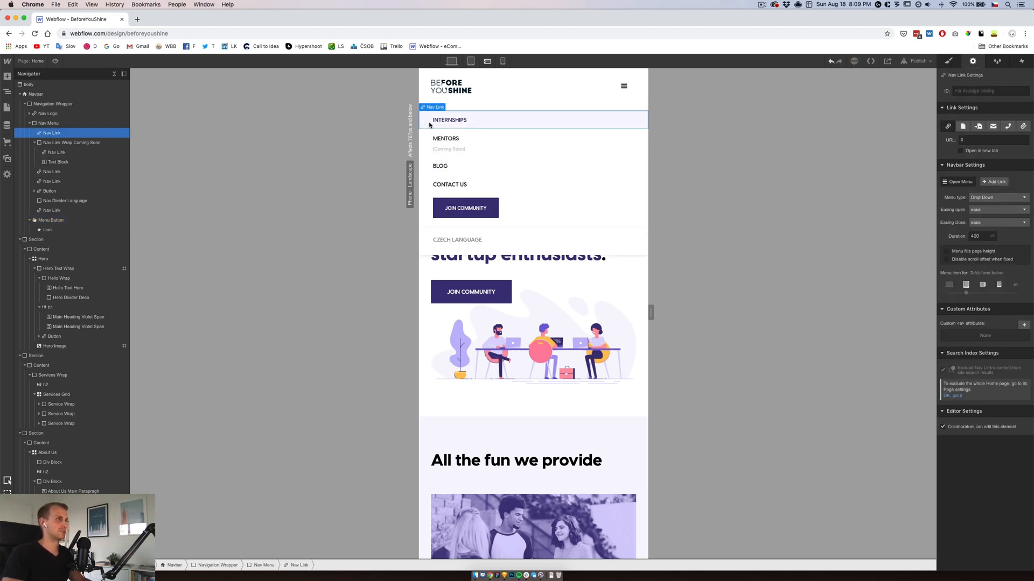
{"action": "left_click", "coordinate": [949, 61]}
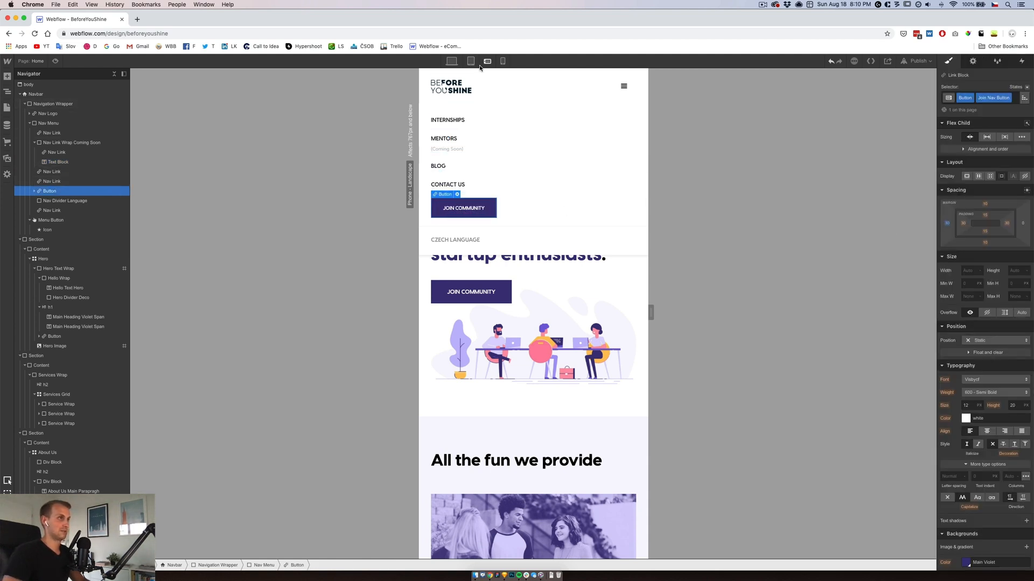
{"action": "left_click", "coordinate": [502, 61]}
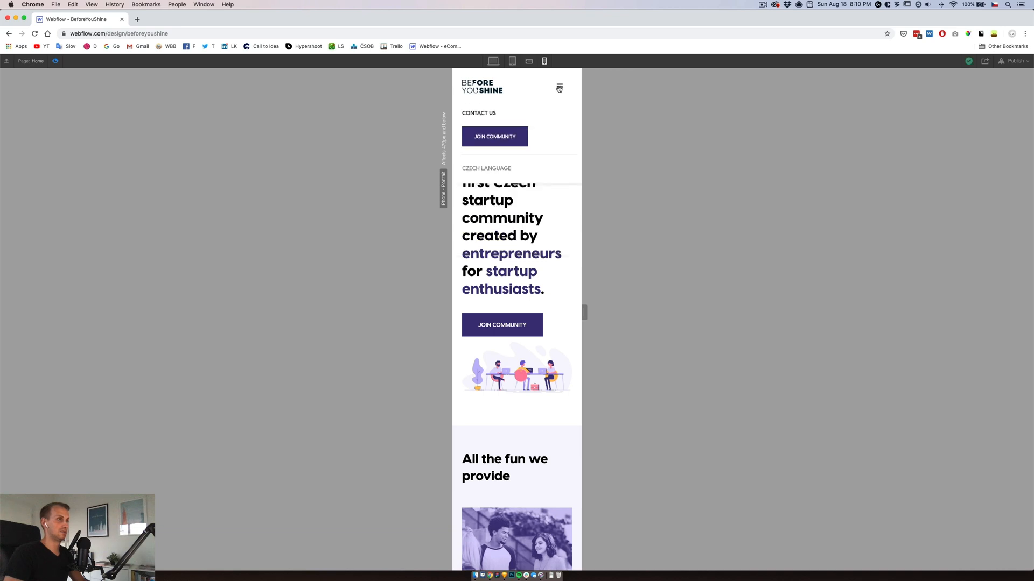
{"action": "left_click", "coordinate": [528, 61]}
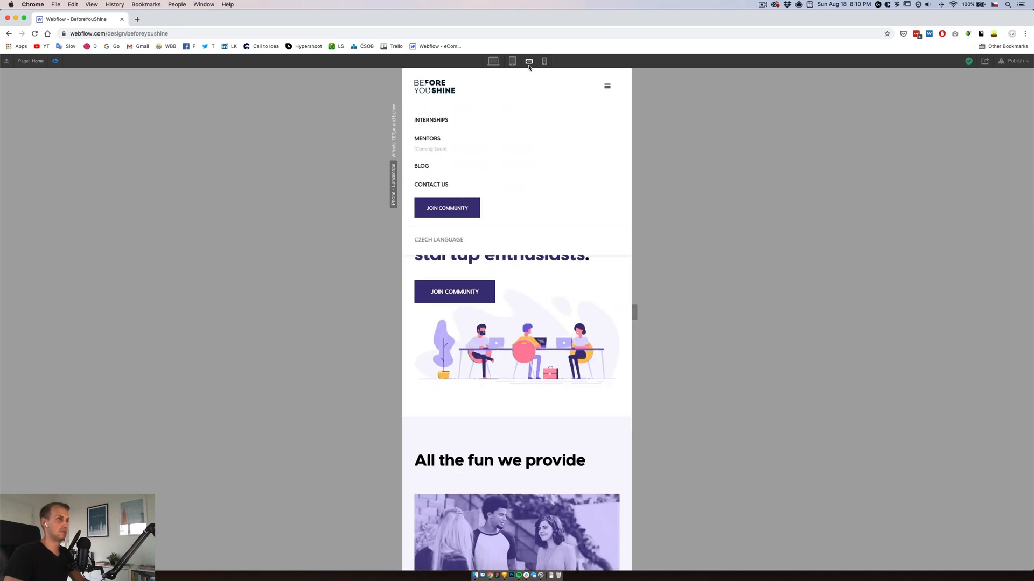
{"action": "left_click", "coordinate": [493, 62]}
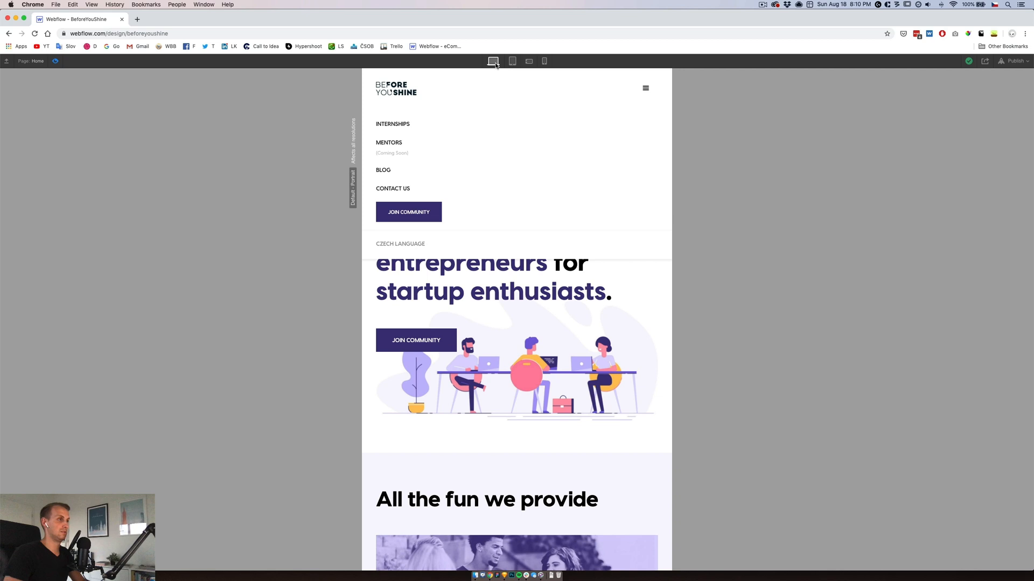
{"action": "left_click", "coordinate": [493, 61]}
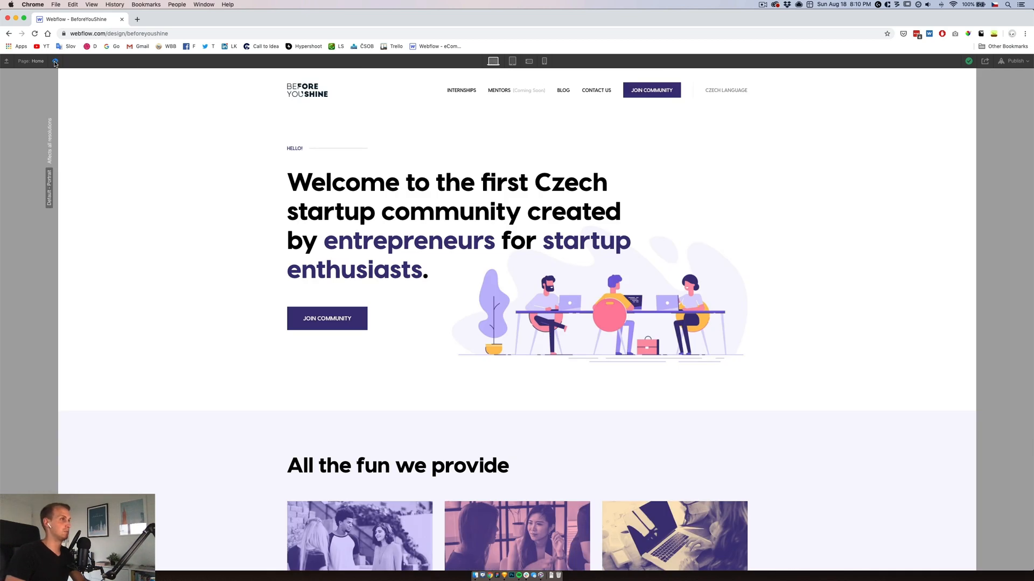
{"action": "left_click", "coordinate": [667, 90]}
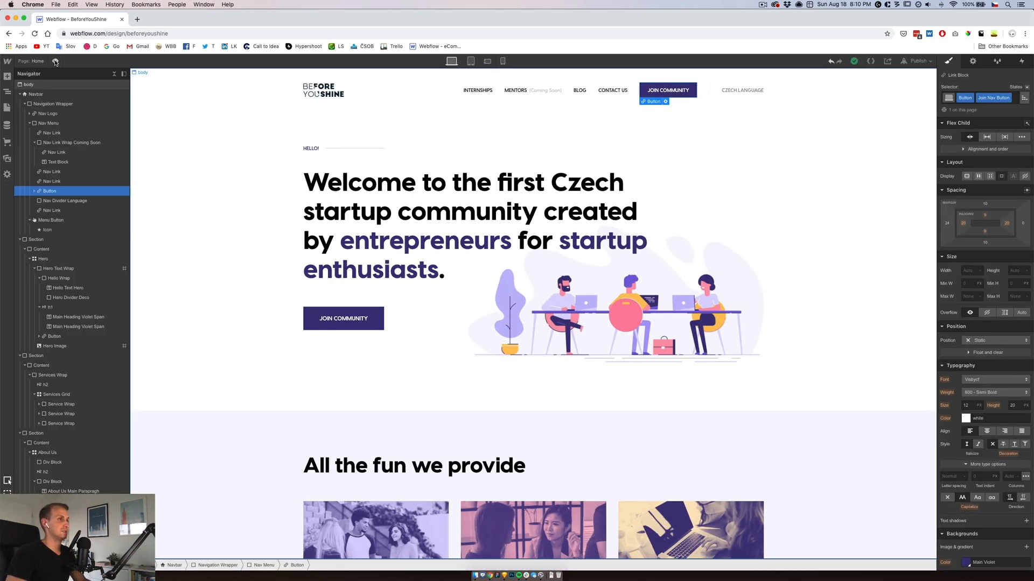
{"action": "left_click", "coordinate": [290, 125]}
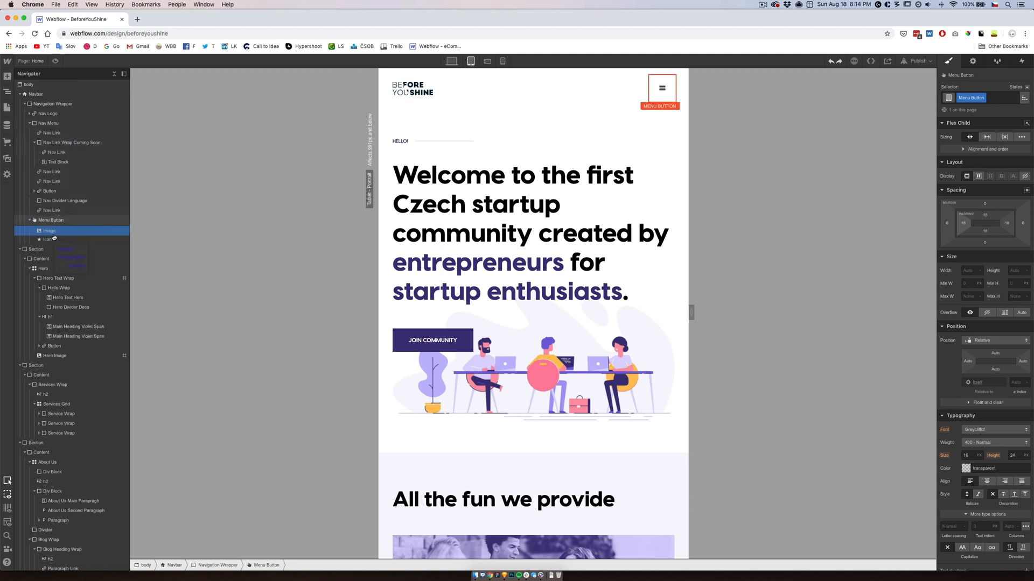
Load the custom hamburger graphic into the menu button image and remove the default icon.
{"action": "double_click", "coordinate": [49, 230]}
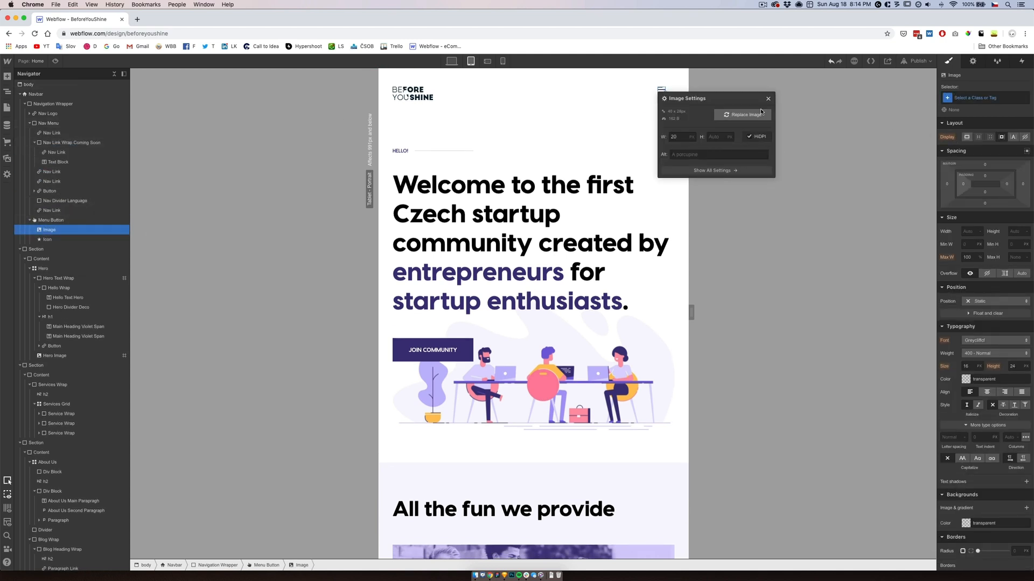
{"action": "left_click", "coordinate": [767, 98]}
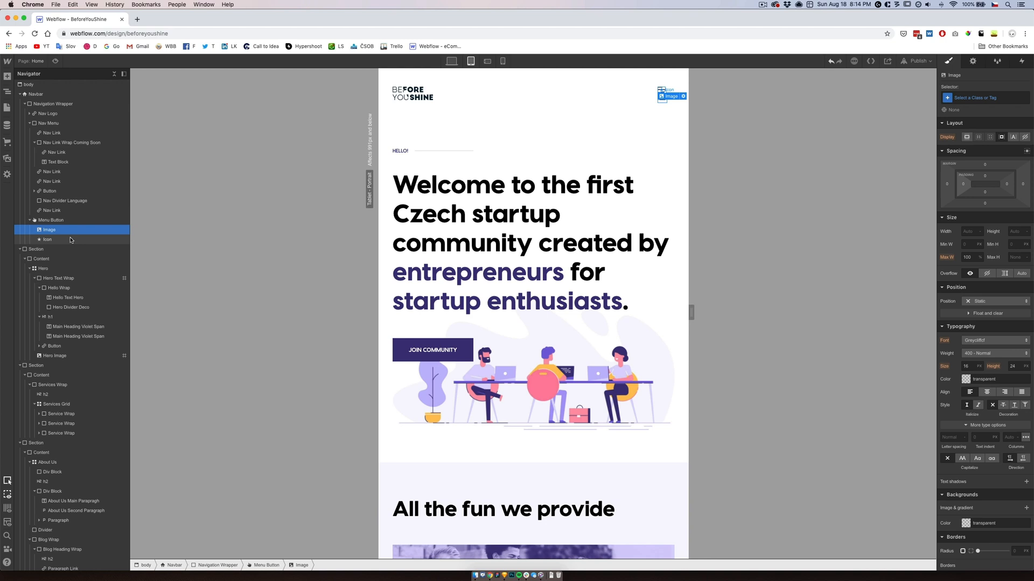
{"action": "left_click", "coordinate": [51, 219]}
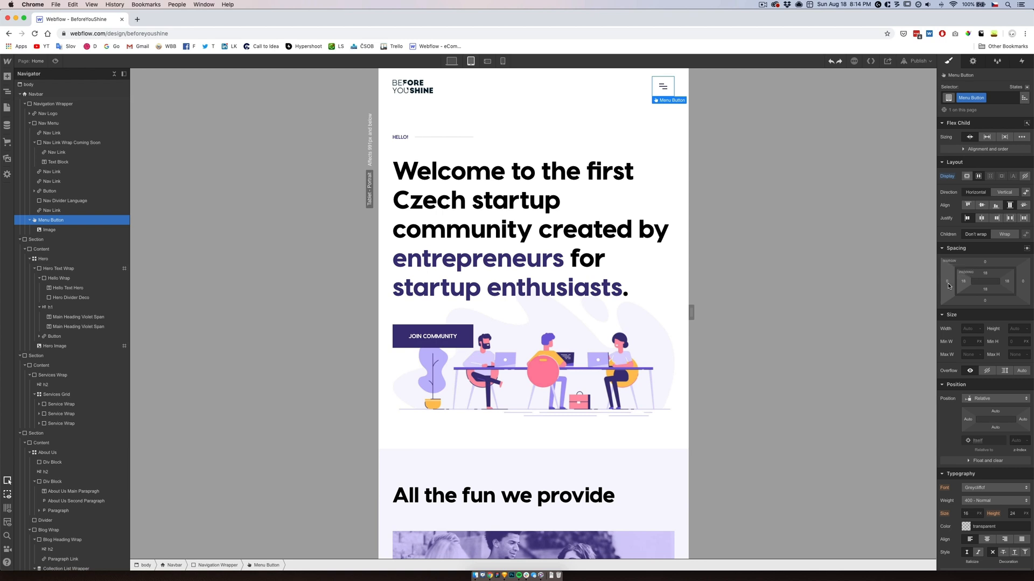
{"action": "mouse_move", "coordinate": [677, 89]}
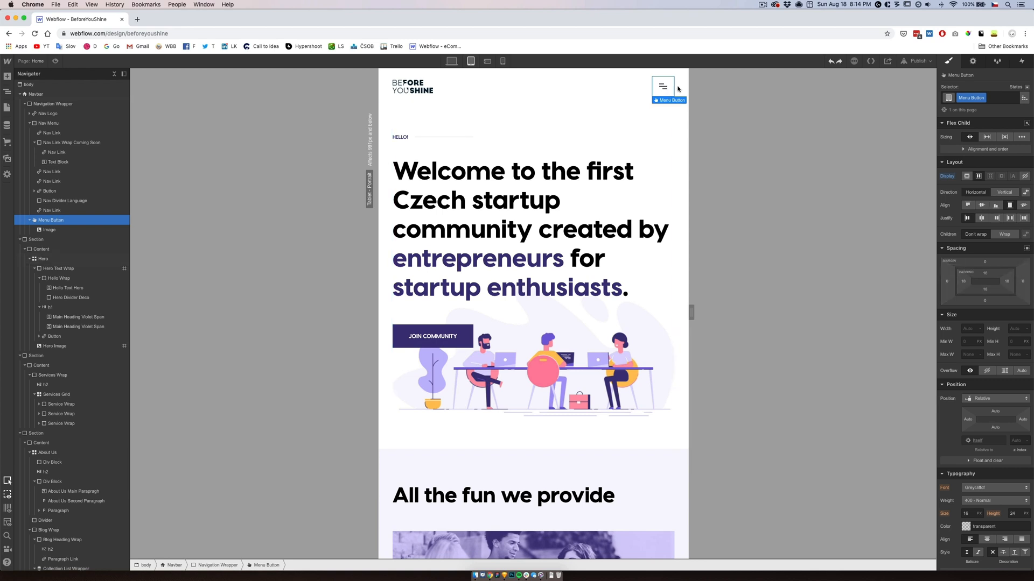
{"action": "mouse_move", "coordinate": [905, 249]}
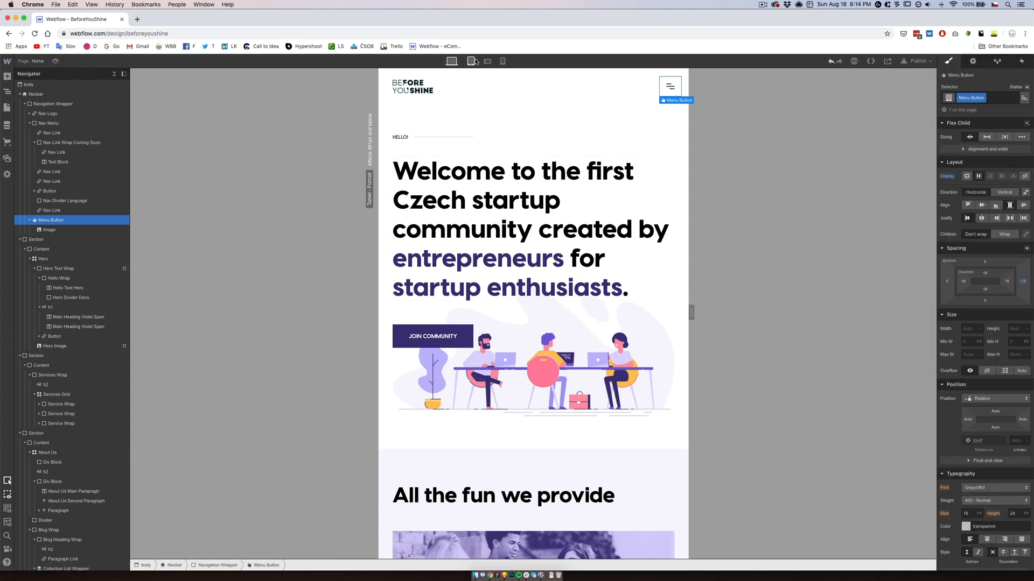
At landscape and portrait phone widths, toggle the Menu Button's Open Menu on and off.
{"action": "left_click", "coordinate": [470, 61]}
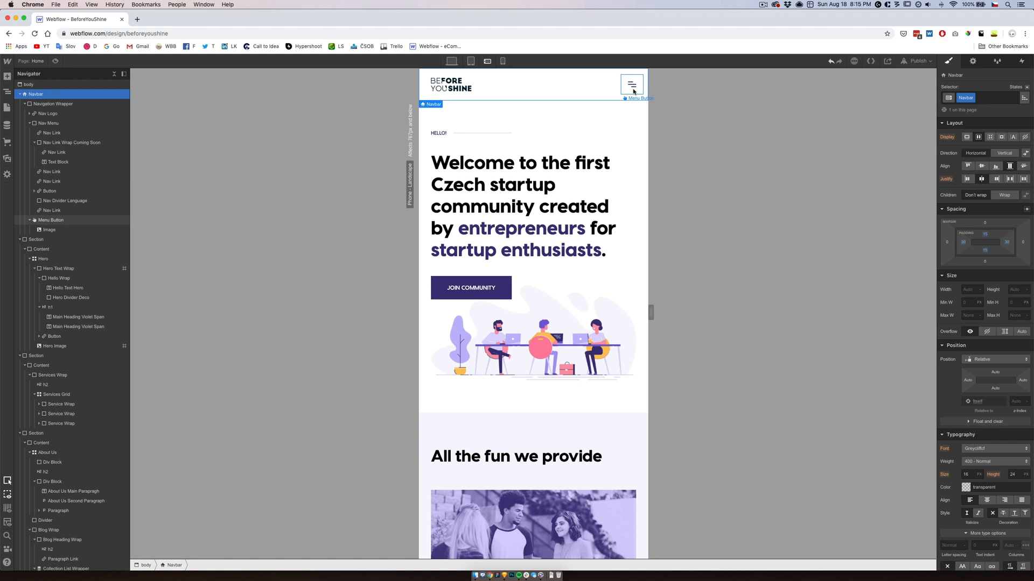
{"action": "left_click", "coordinate": [503, 61]}
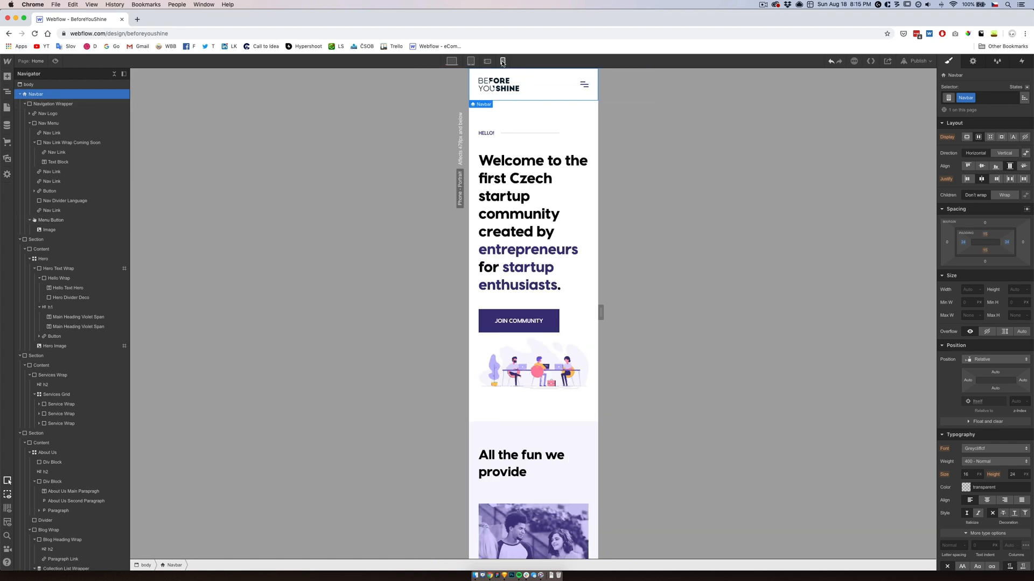
{"action": "left_click", "coordinate": [583, 85]}
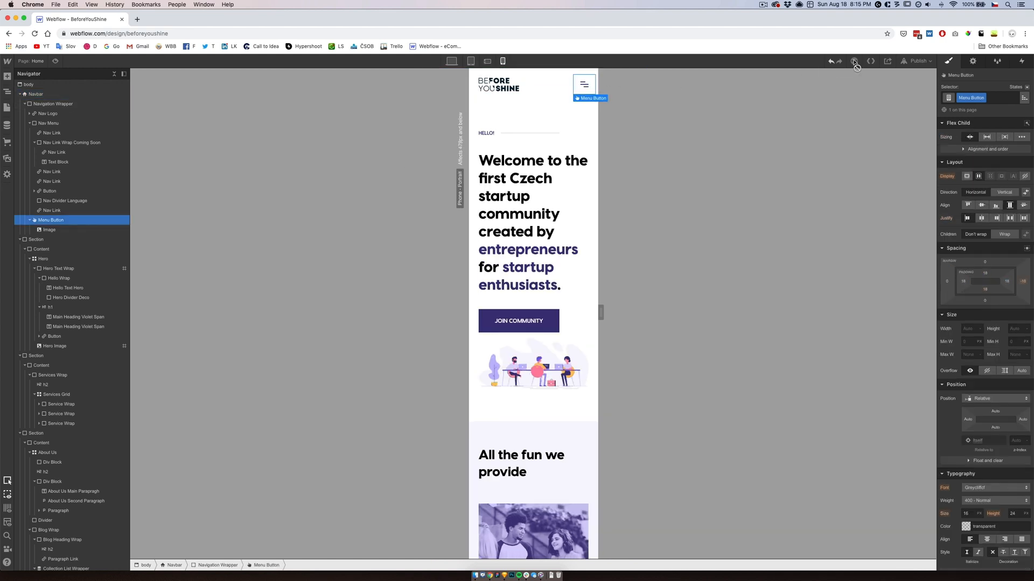
{"action": "left_click", "coordinate": [972, 62]}
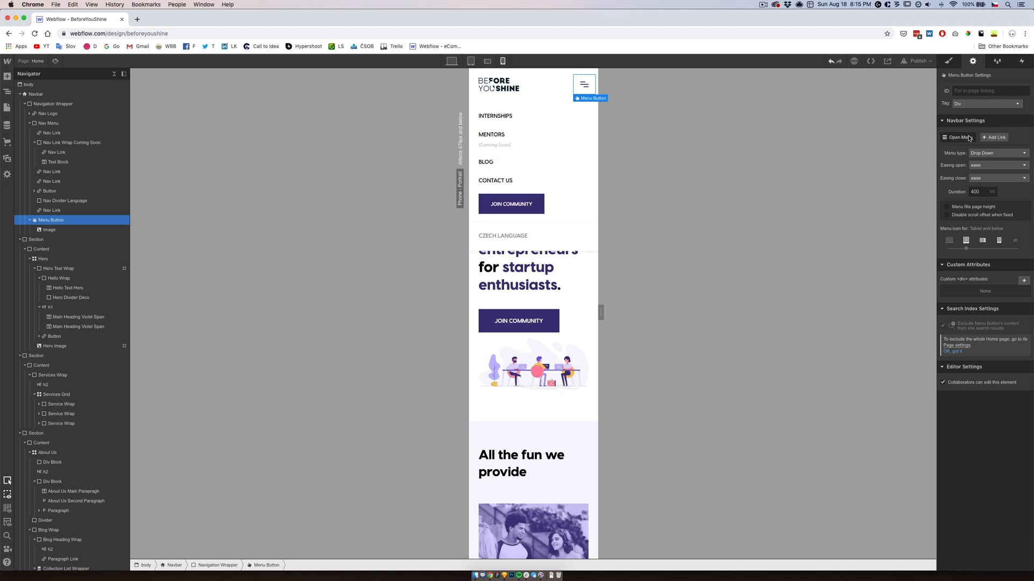
{"action": "left_click", "coordinate": [958, 138]}
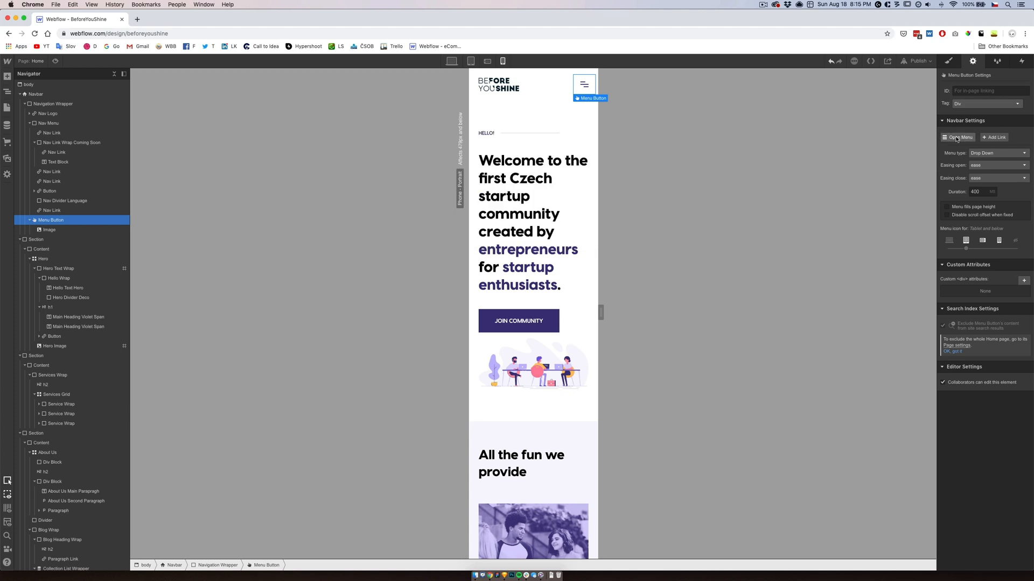